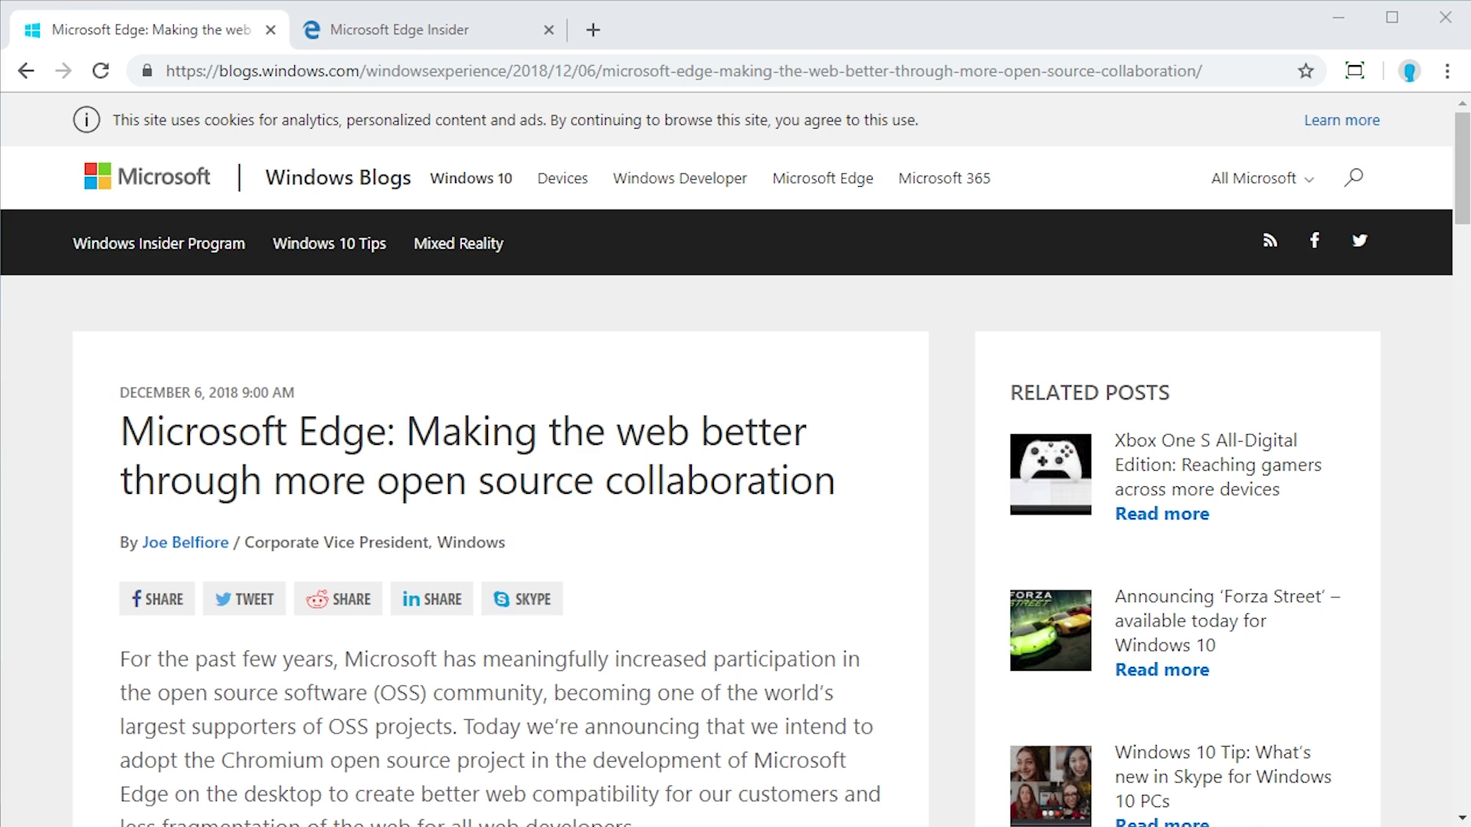
pyautogui.moveTo(154, 388)
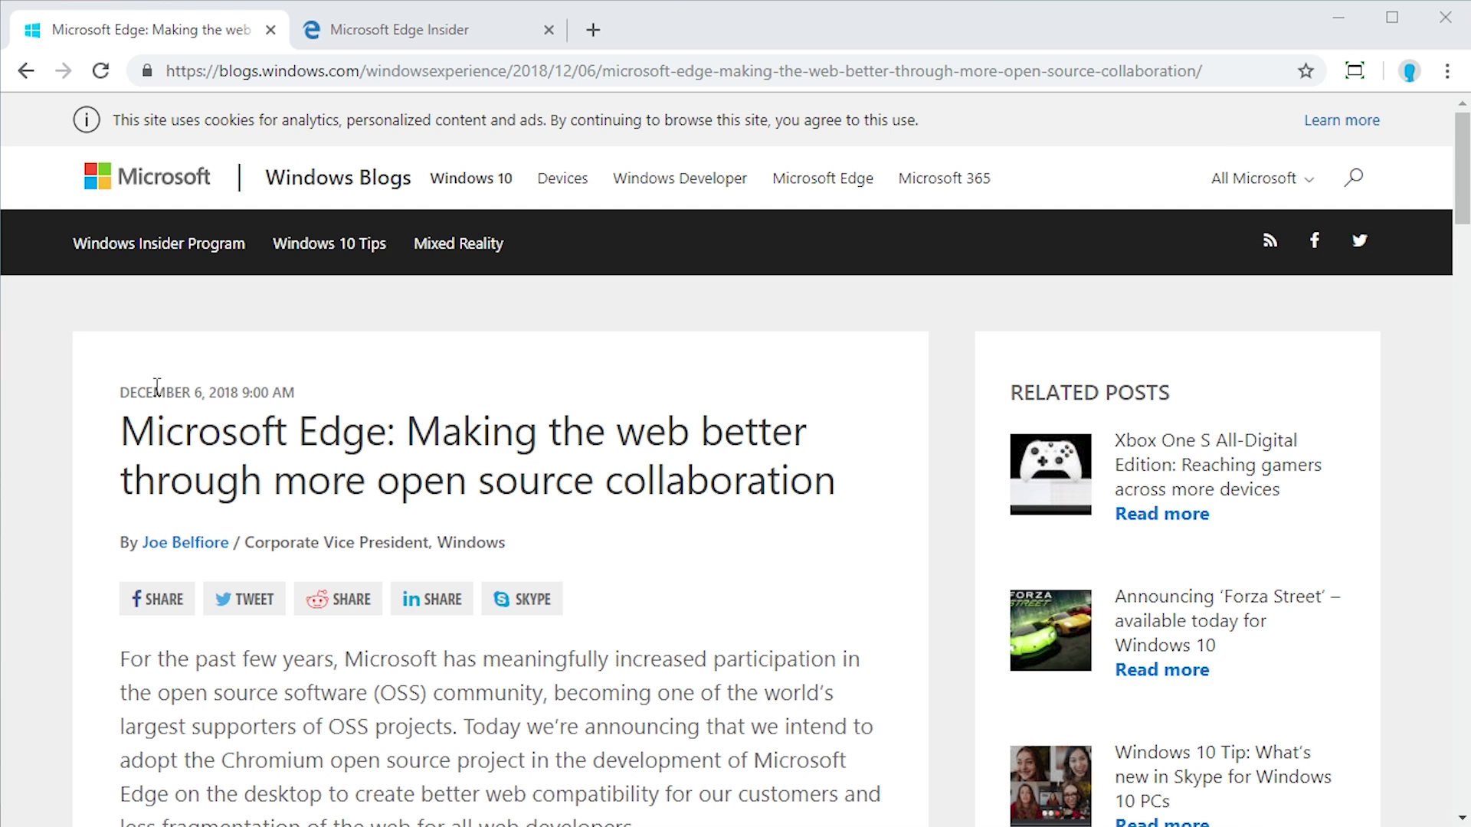
# Switch to the Microsoft Edge Insider tab and follow 'More platforms and channels' to the Beta/Dev/Canary comparison.
pyautogui.scroll(-3)
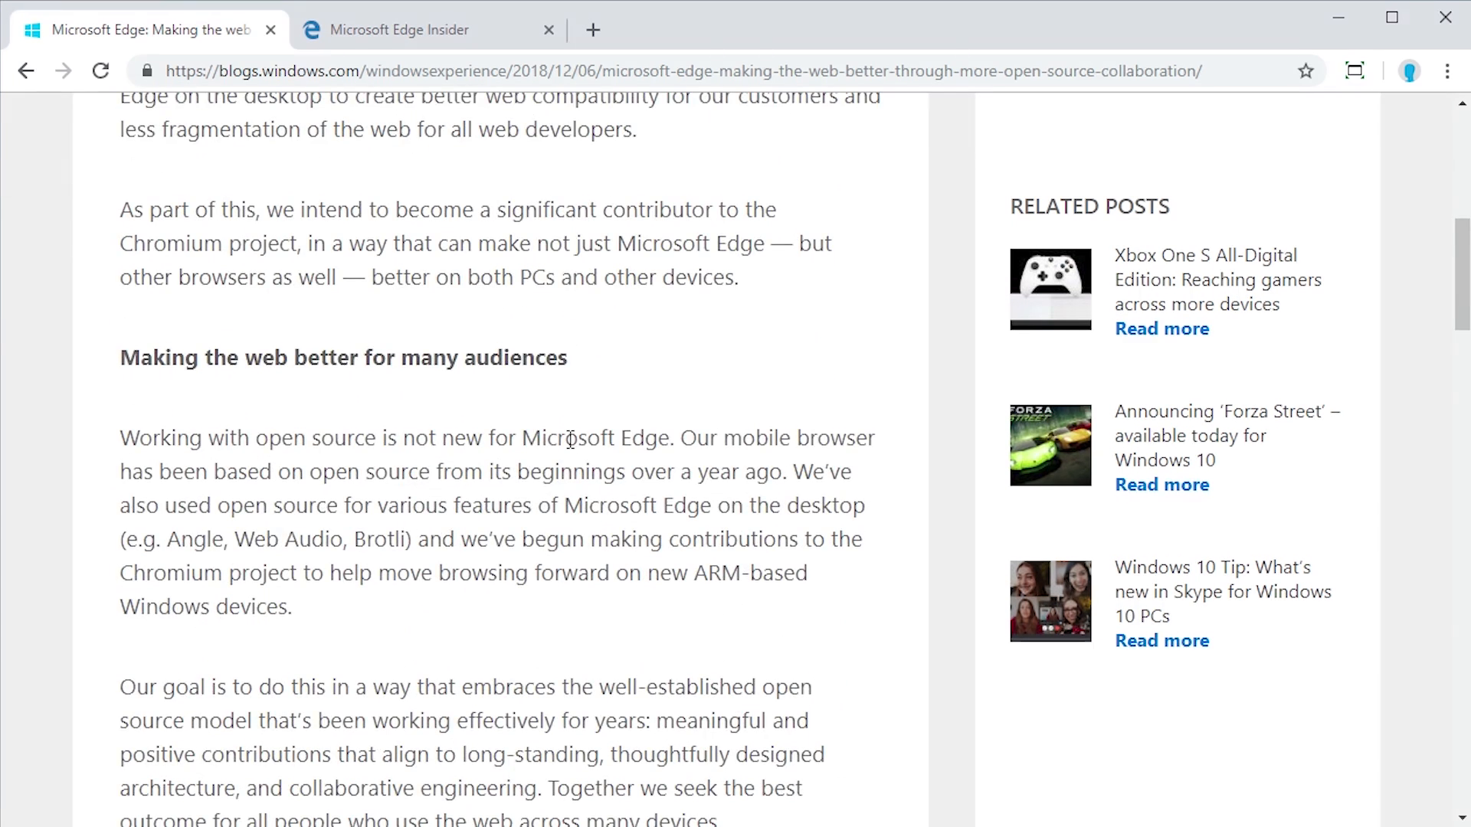
pyautogui.scroll(-3)
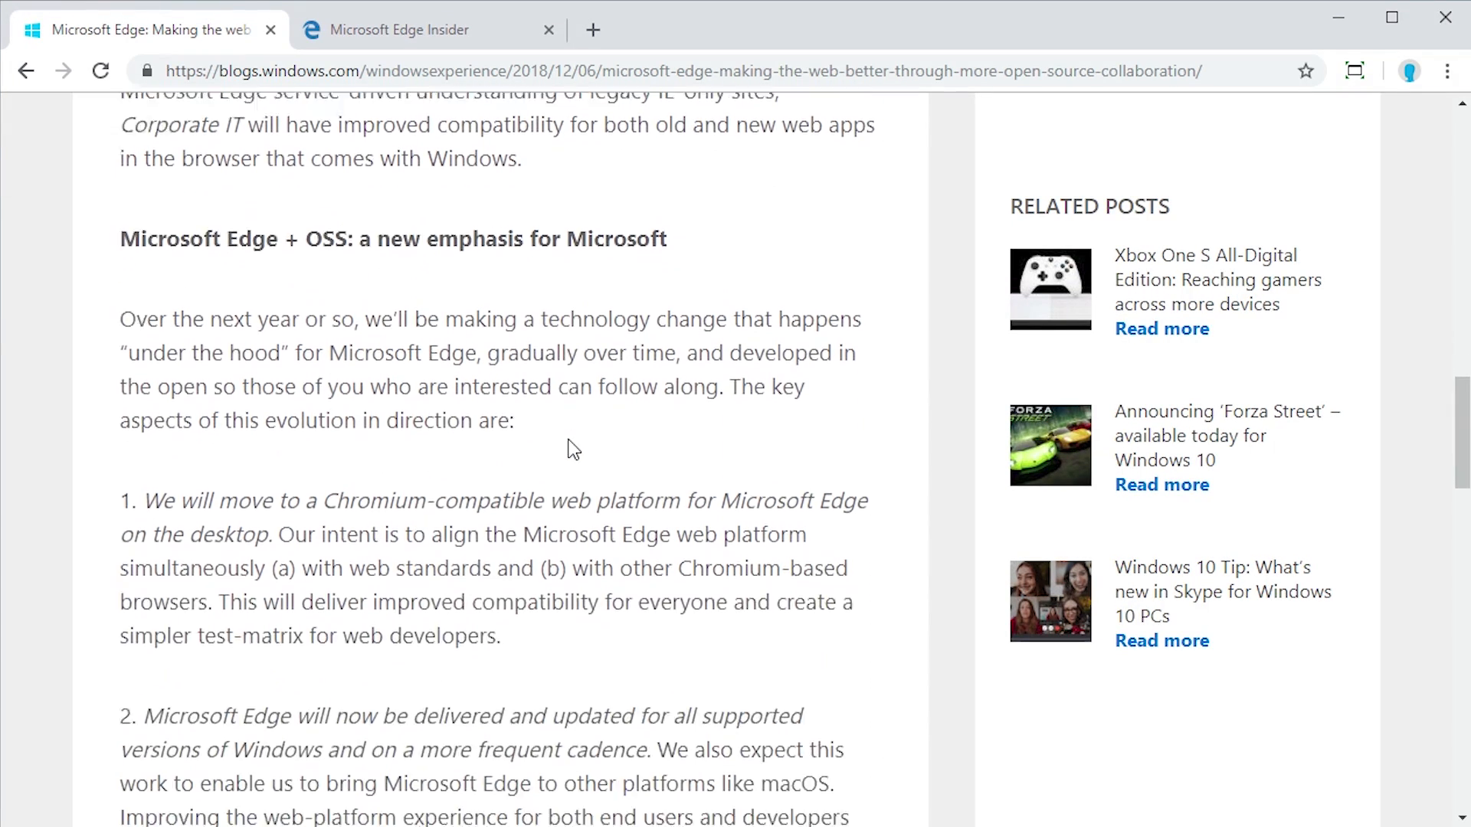
pyautogui.moveTo(455, 514)
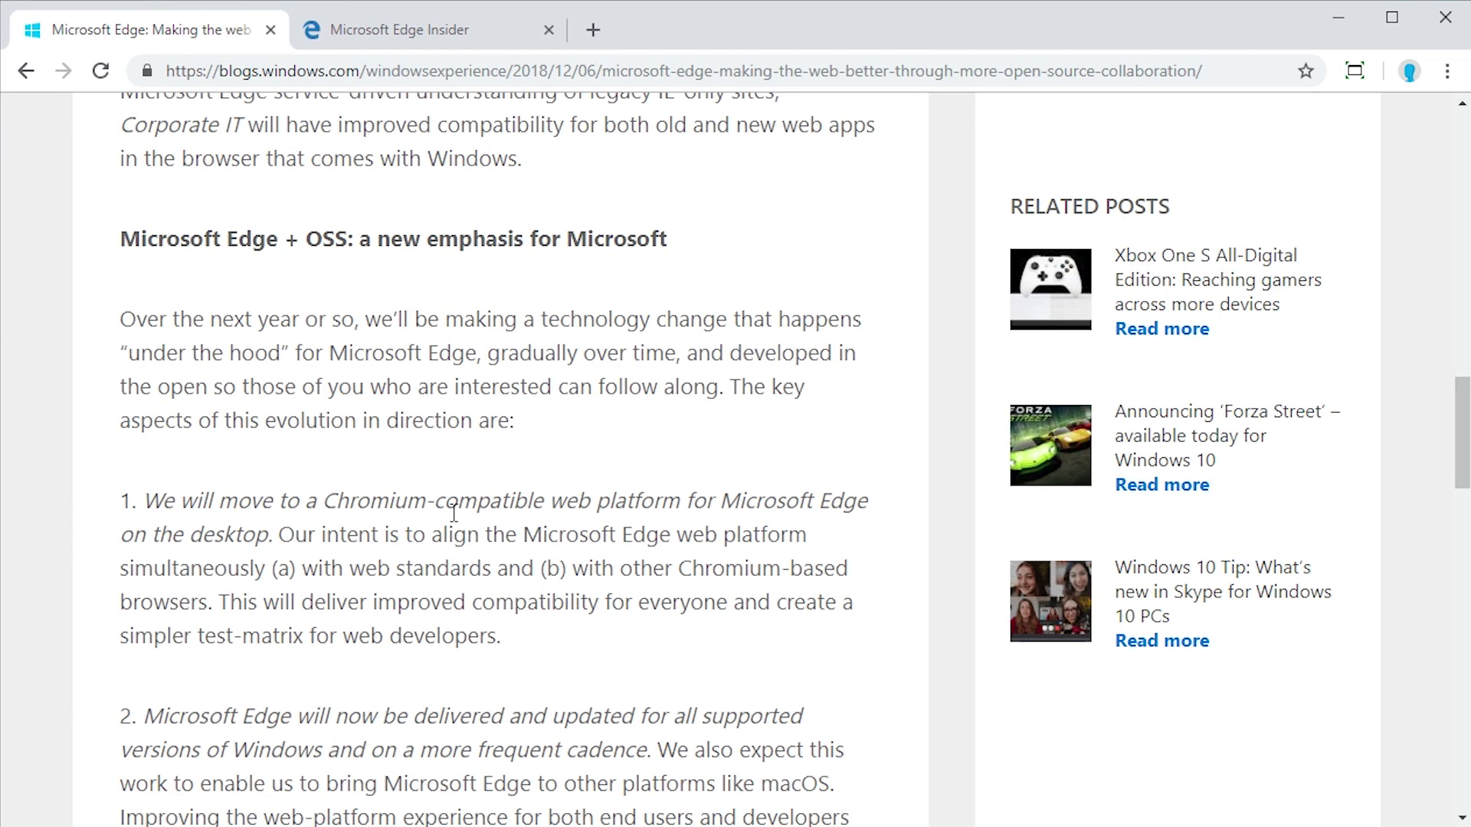
pyautogui.moveTo(495, 528)
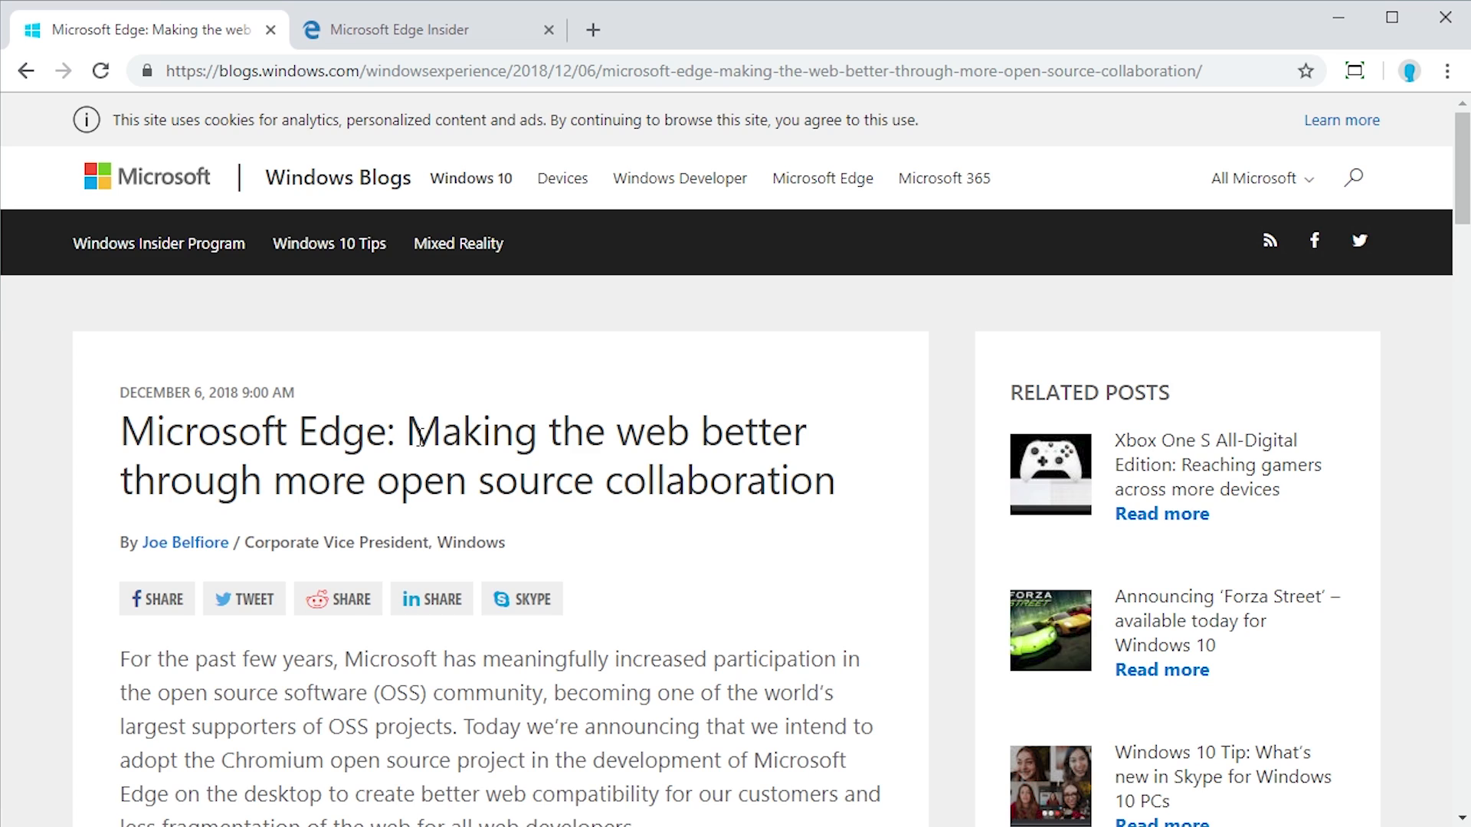
pyautogui.moveTo(464, 417)
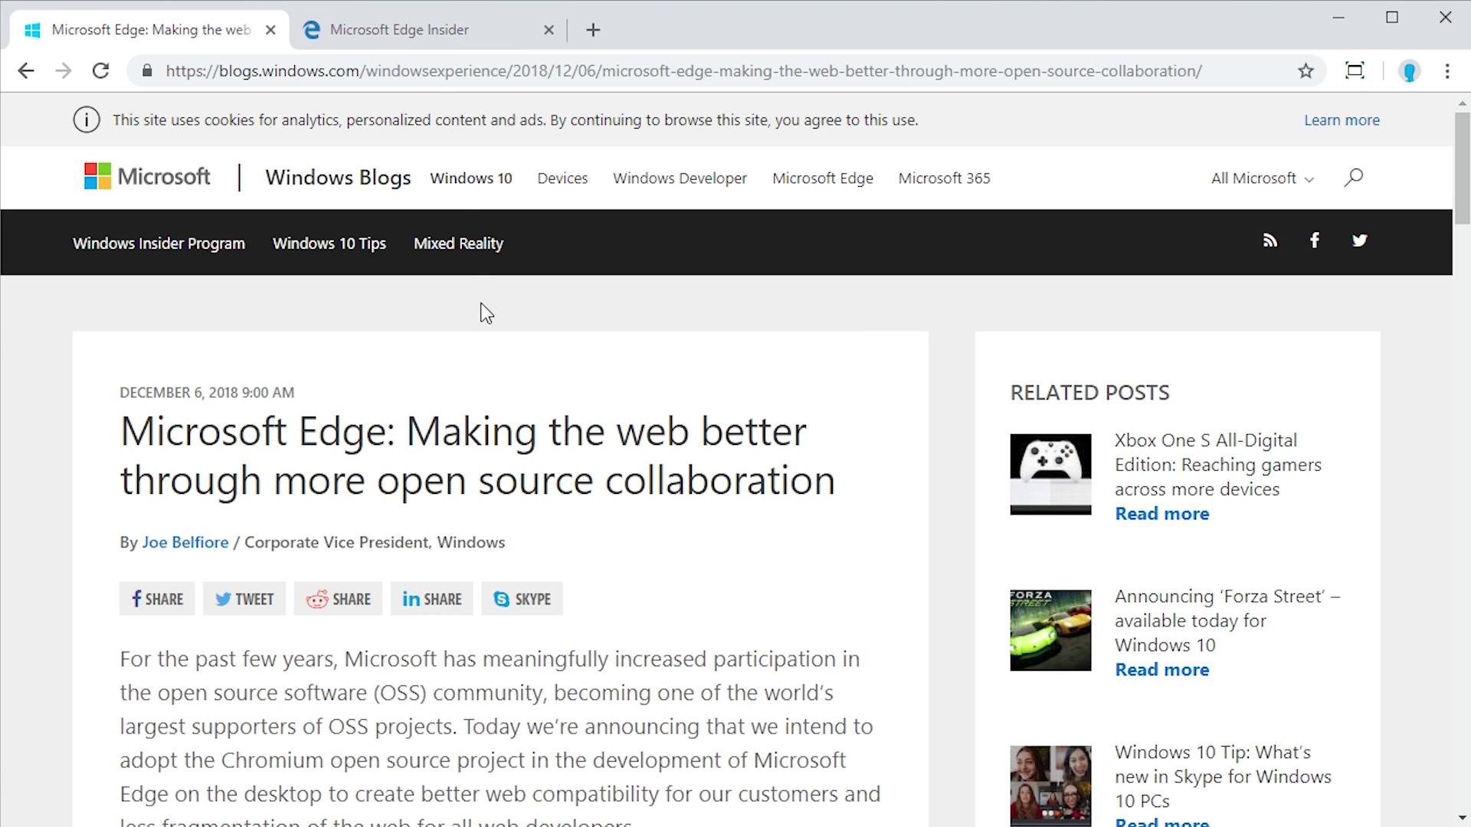
pyautogui.click(421, 29)
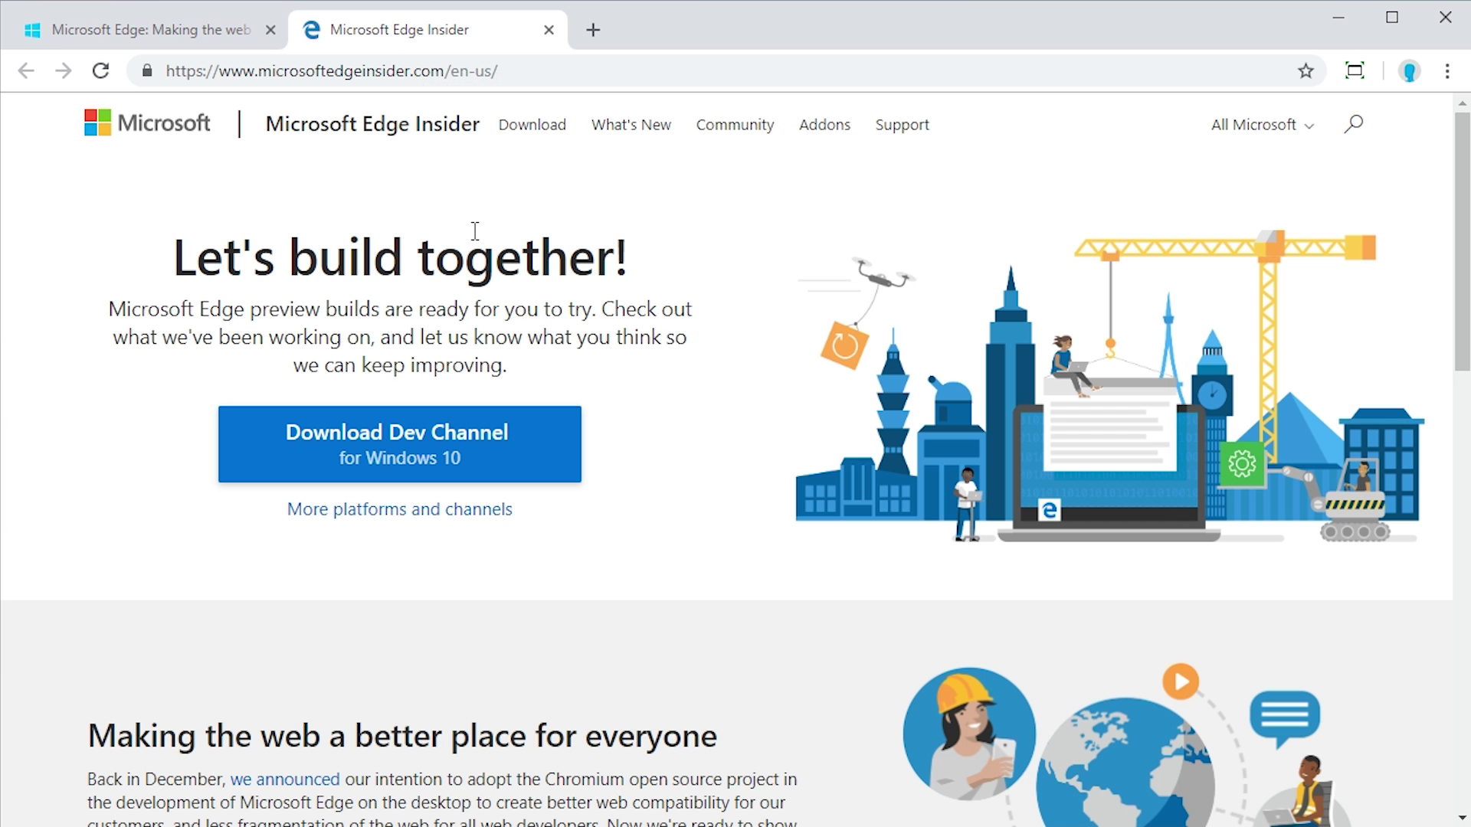
pyautogui.moveTo(475, 224)
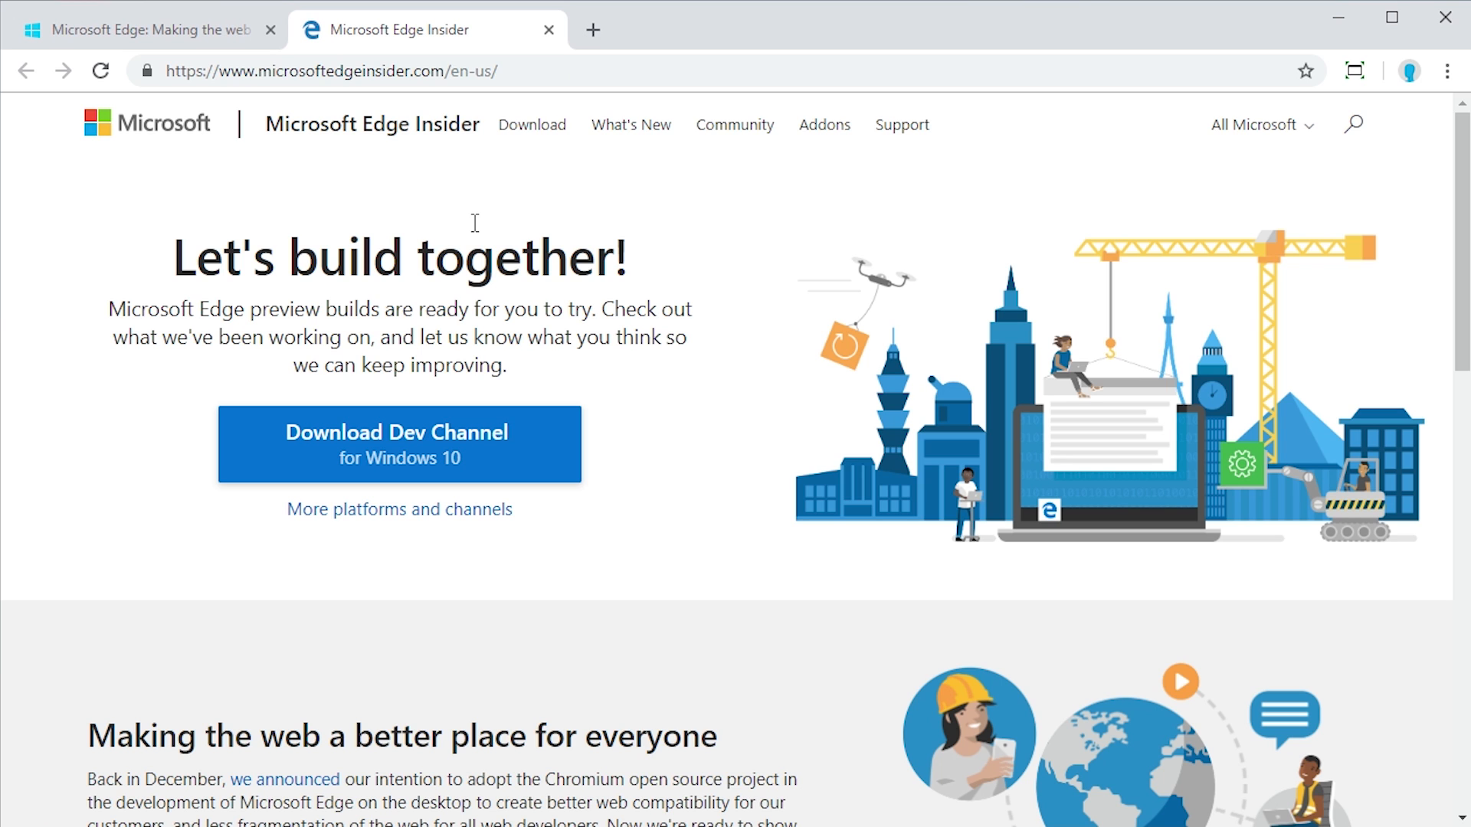
pyautogui.scroll(-3)
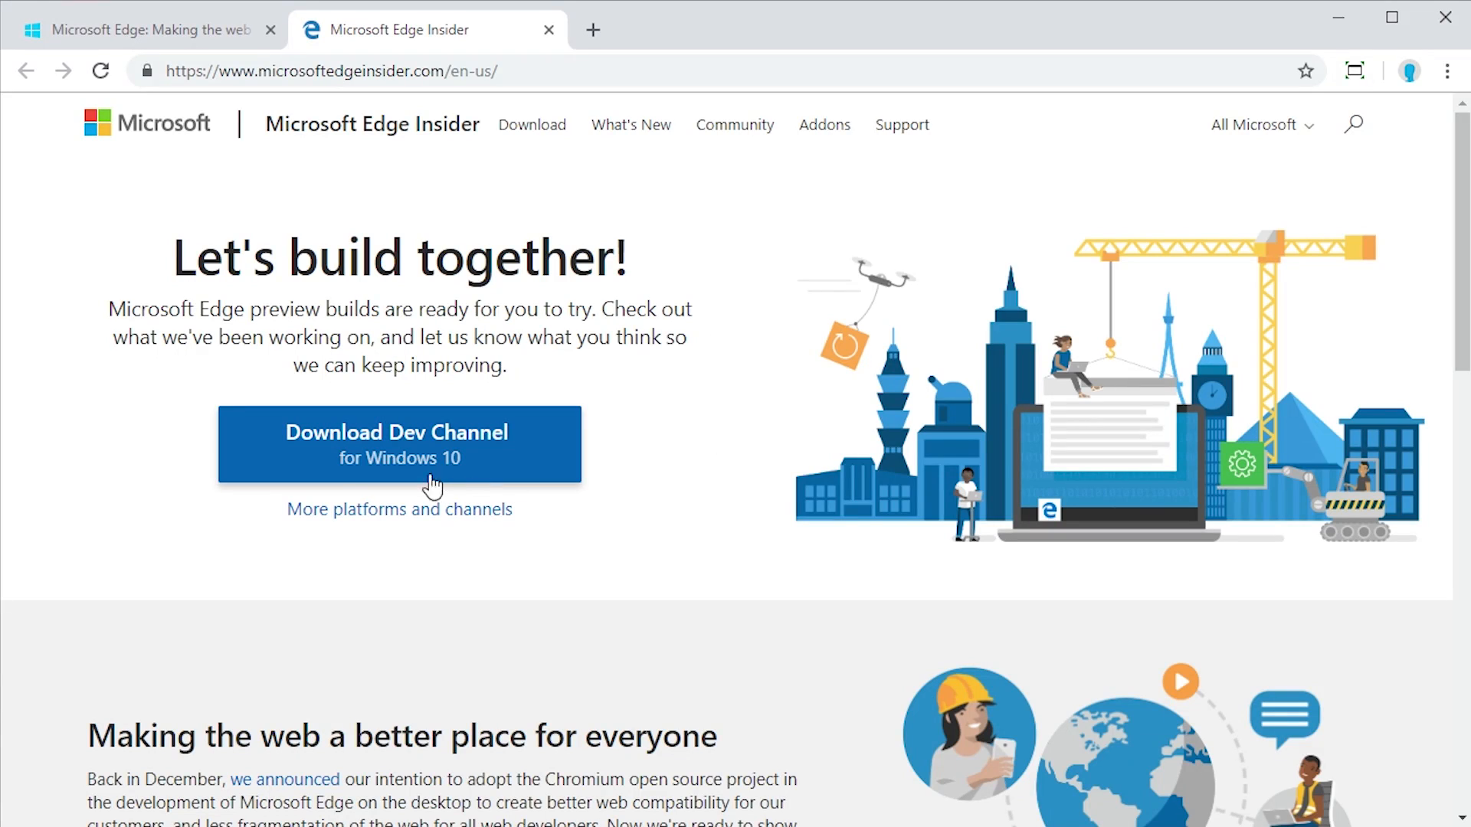
pyautogui.moveTo(390, 476)
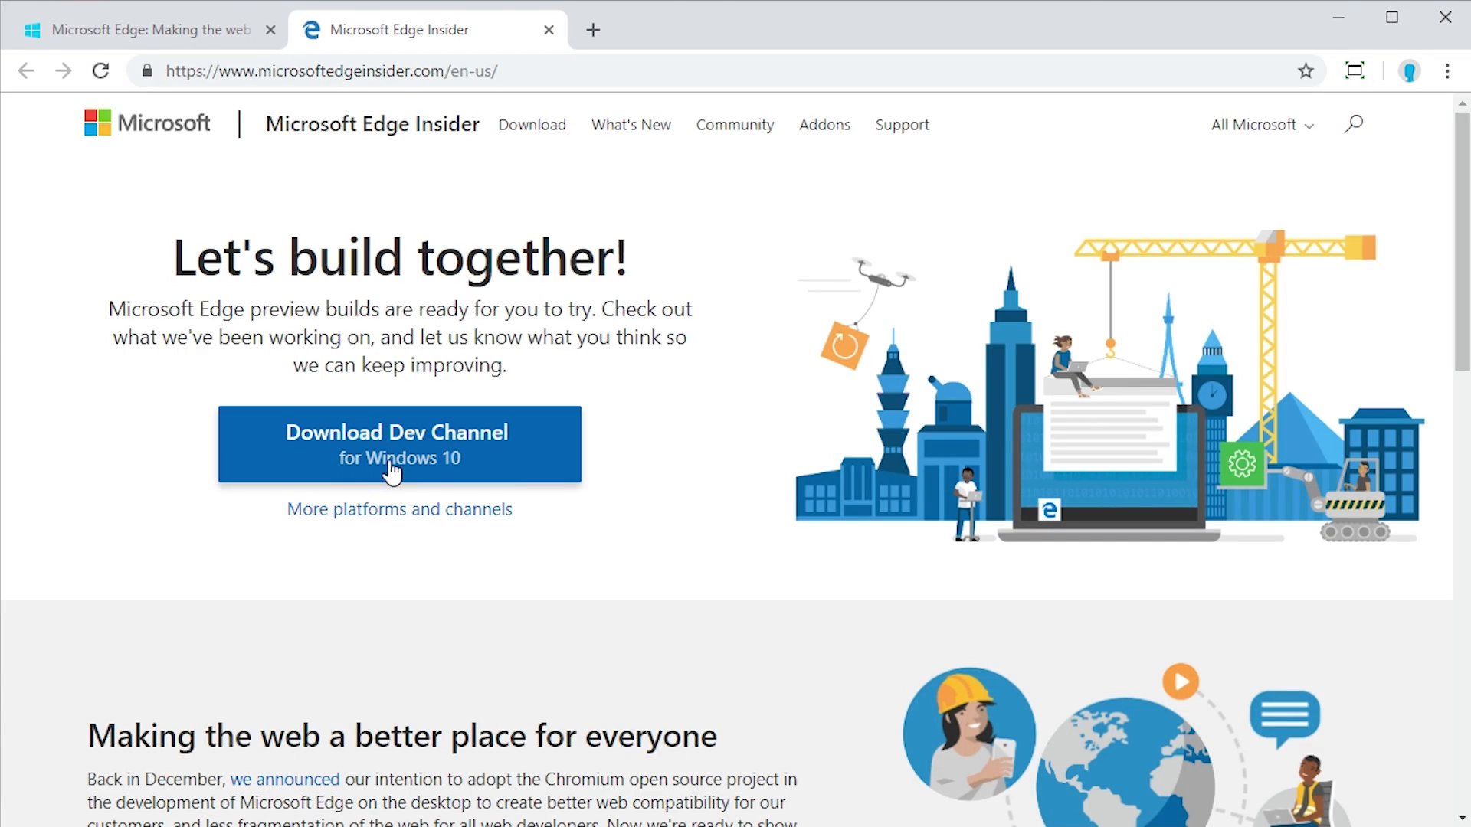
pyautogui.moveTo(367, 520)
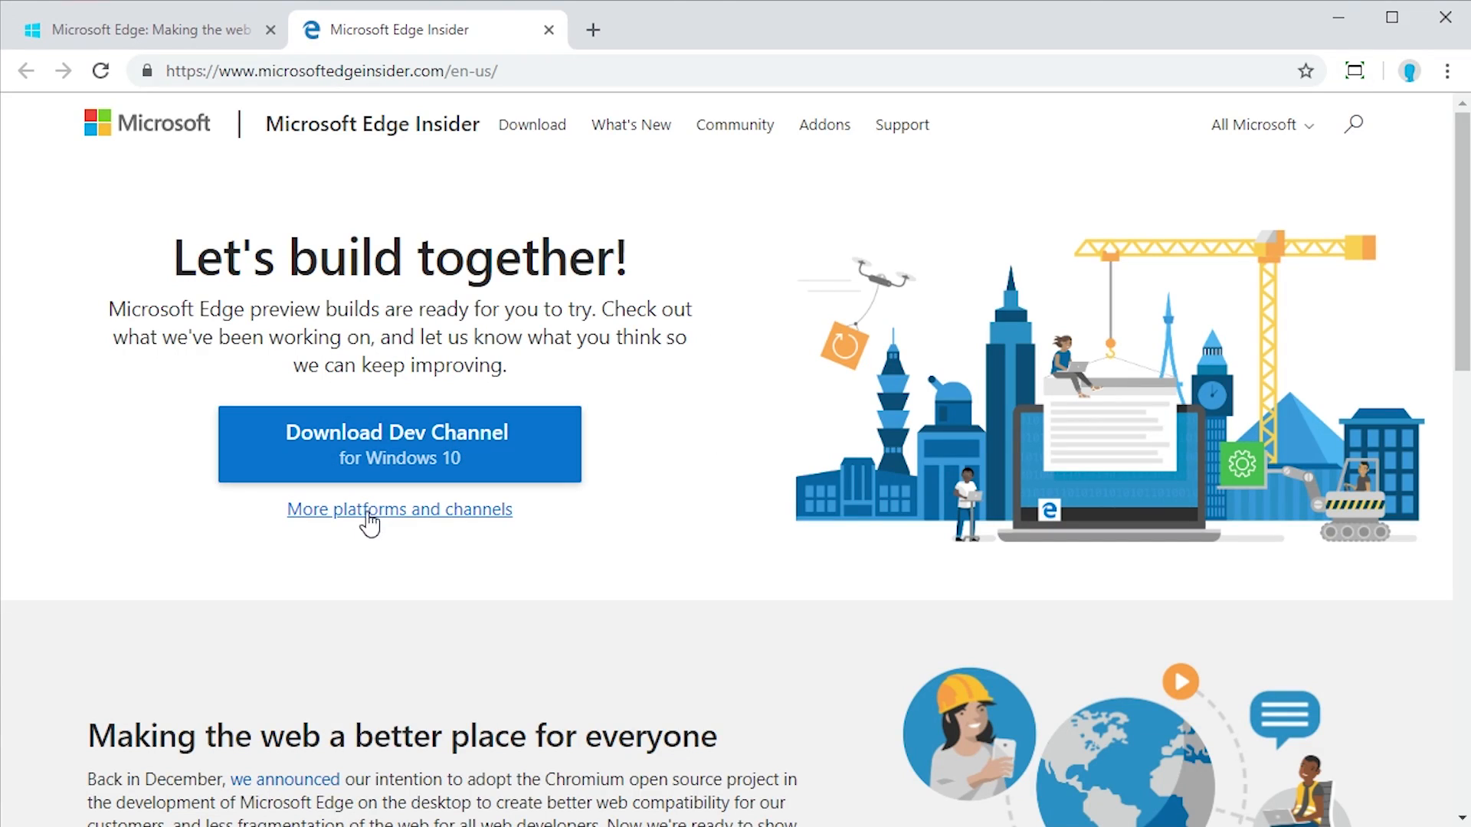
pyautogui.click(398, 509)
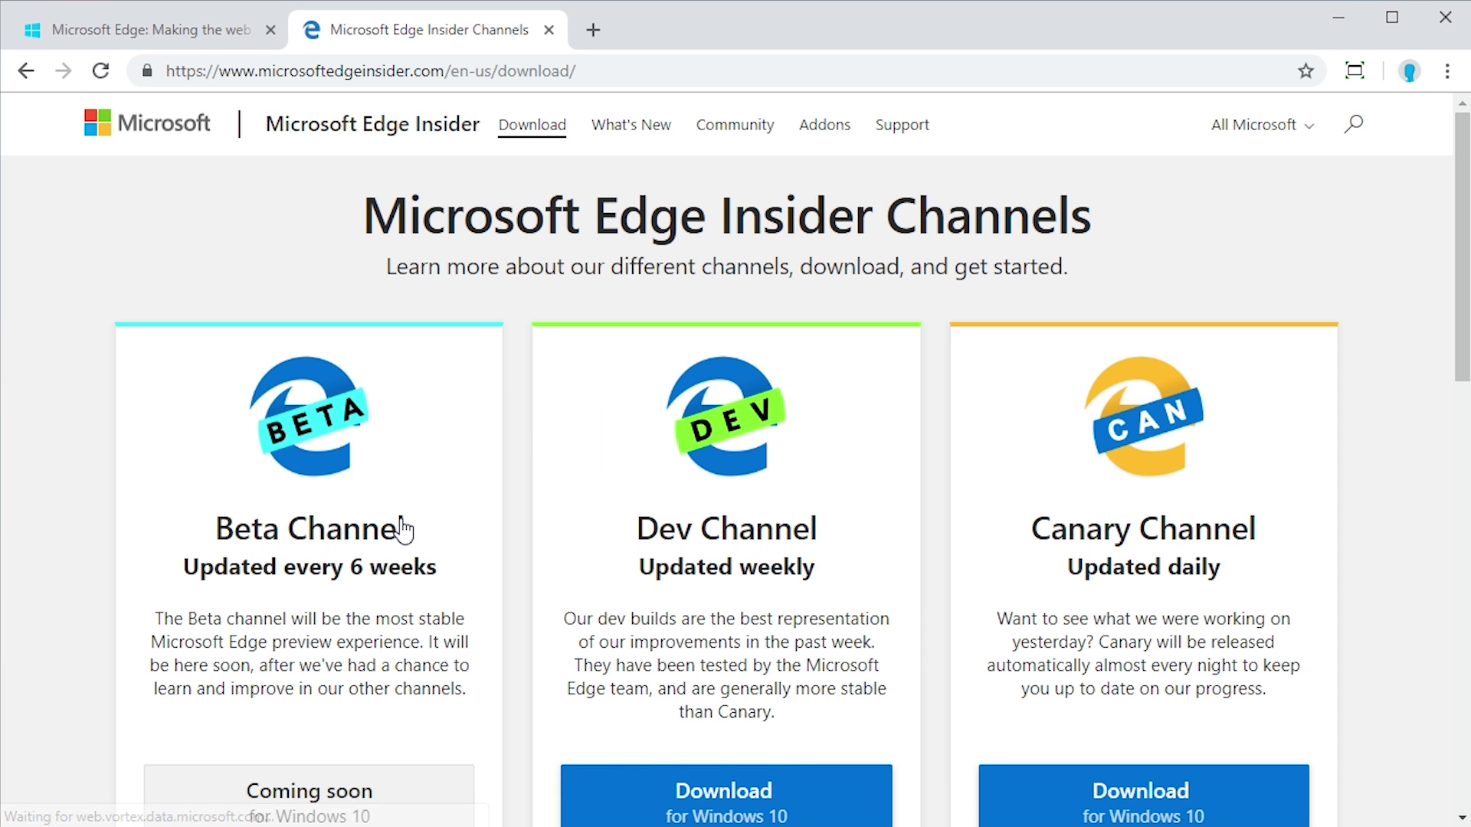
pyautogui.scroll(-3)
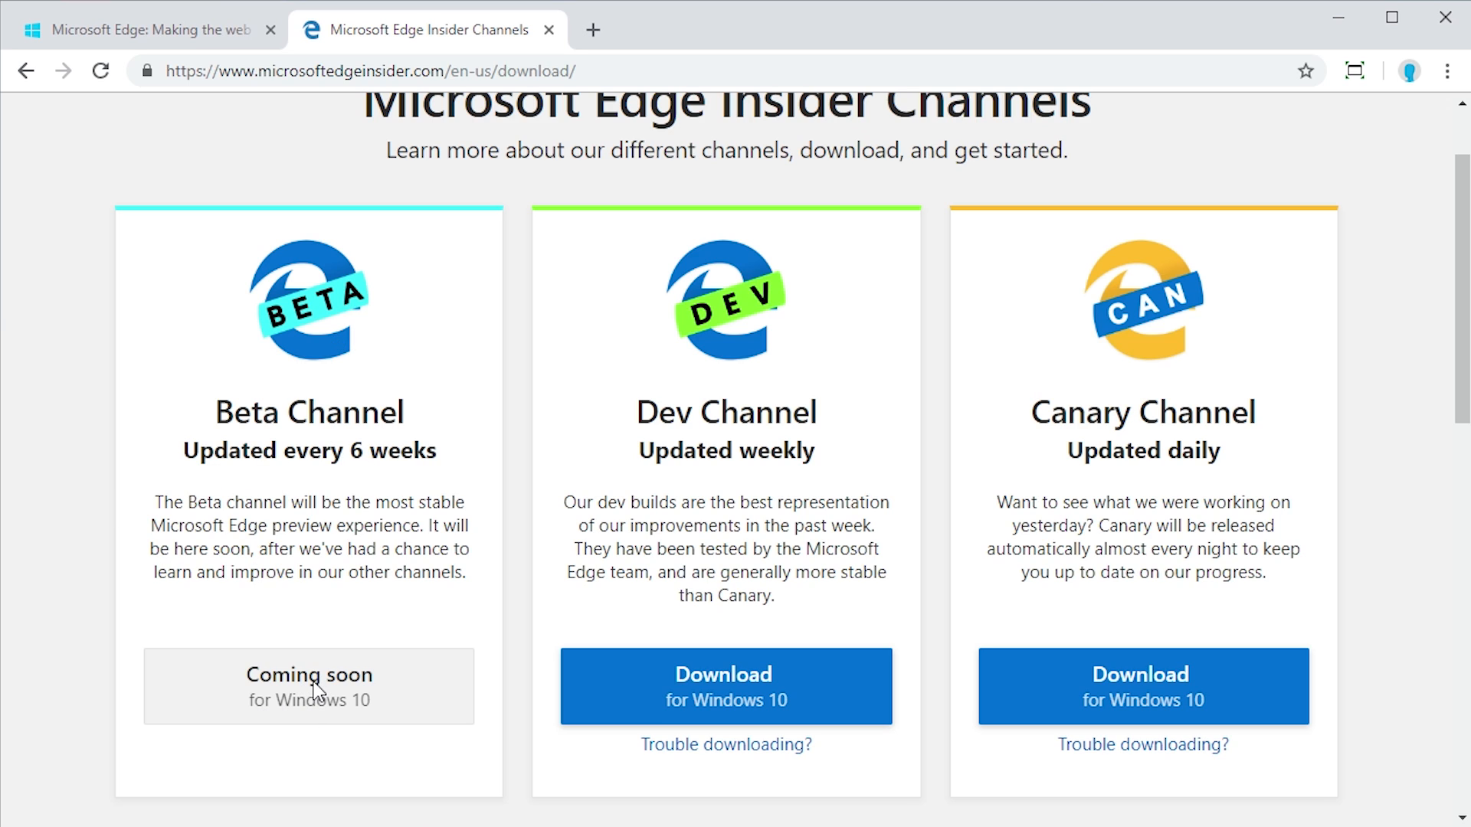
pyautogui.moveTo(647, 414)
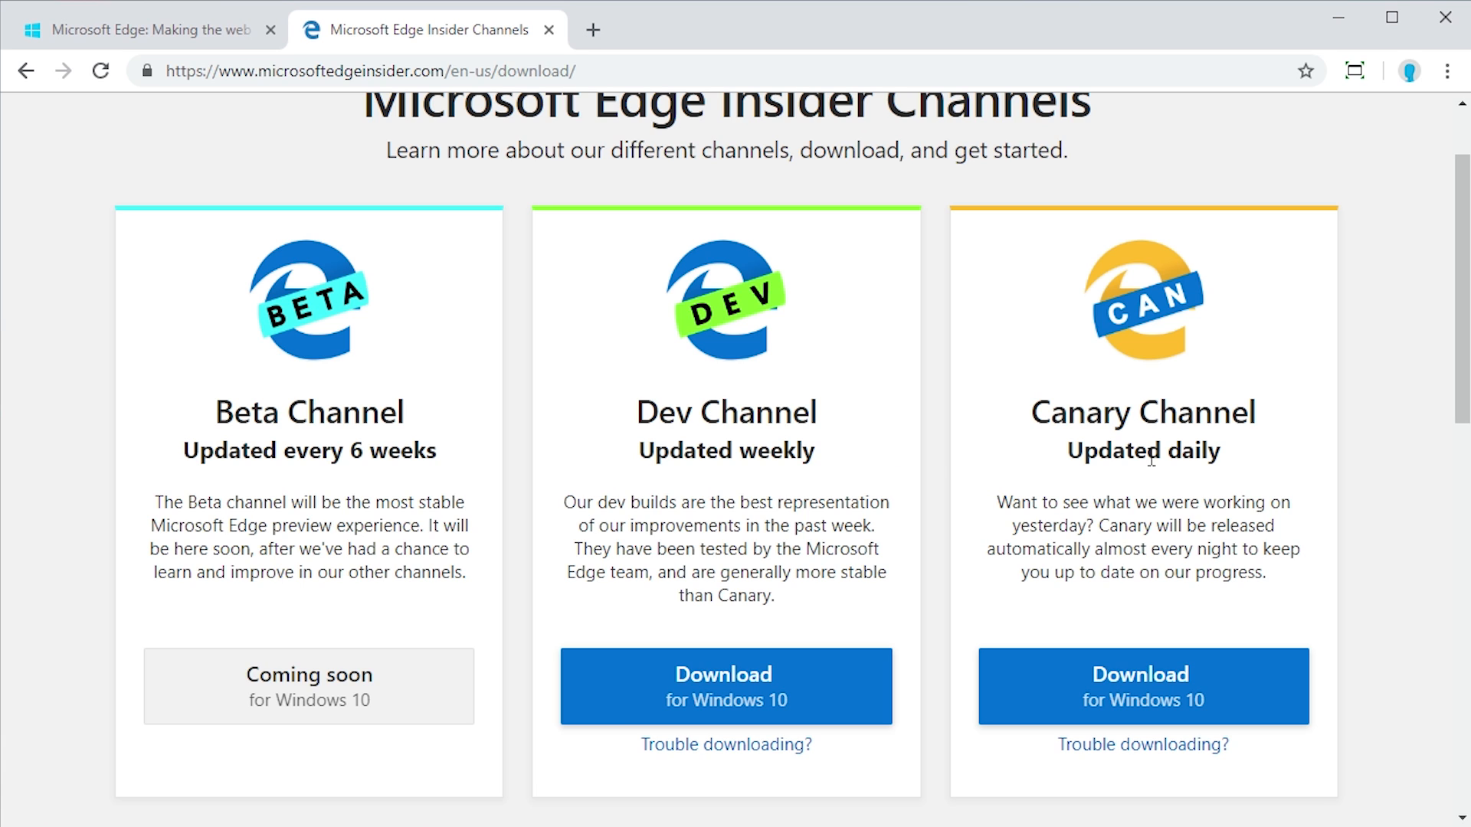
pyautogui.moveTo(1176, 516)
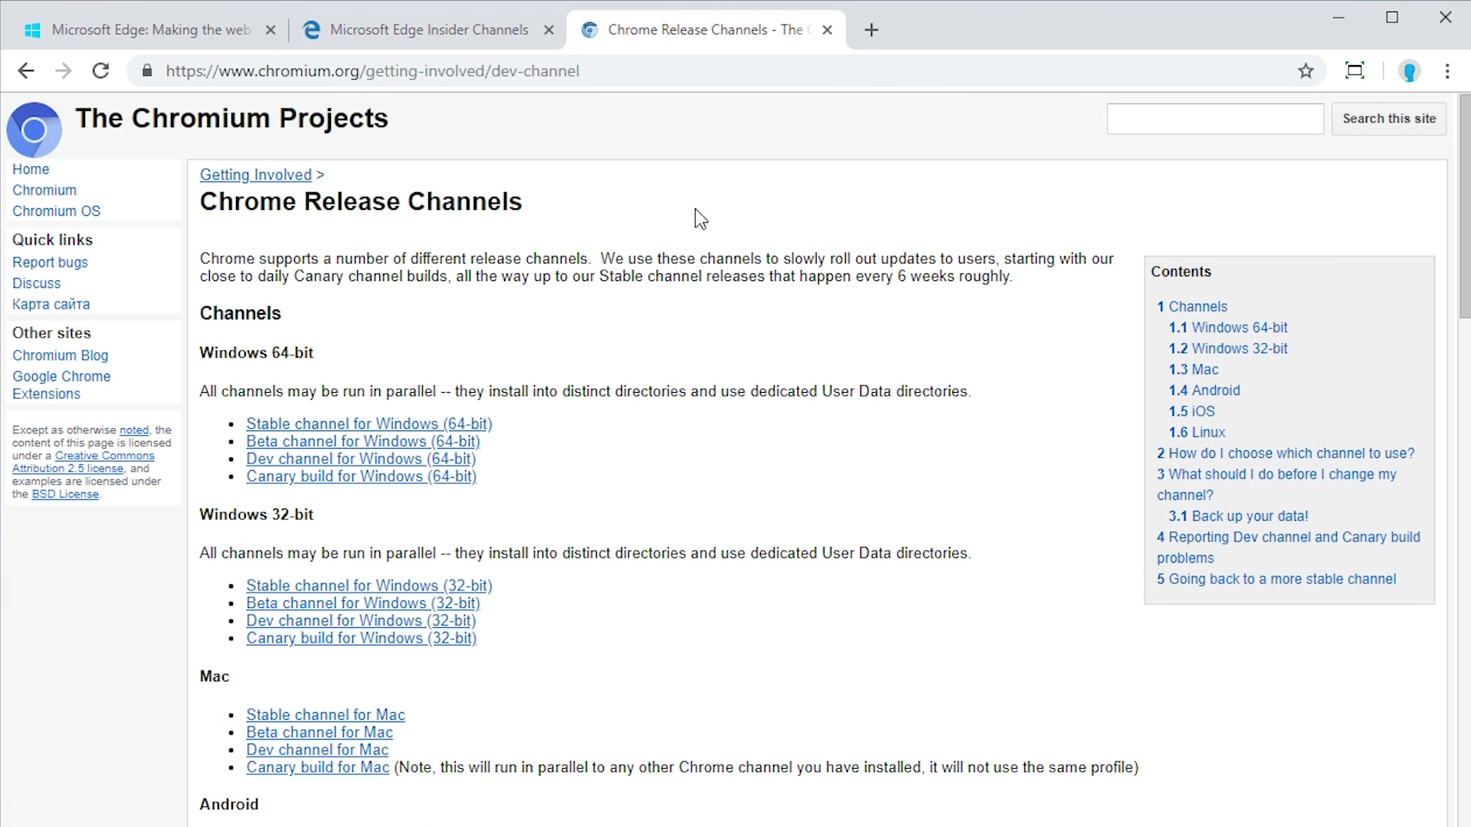
# Flip between the Edge Insider Channels and Chrome Release Channels tabs, ending on Edge's.
pyautogui.scroll(-3)
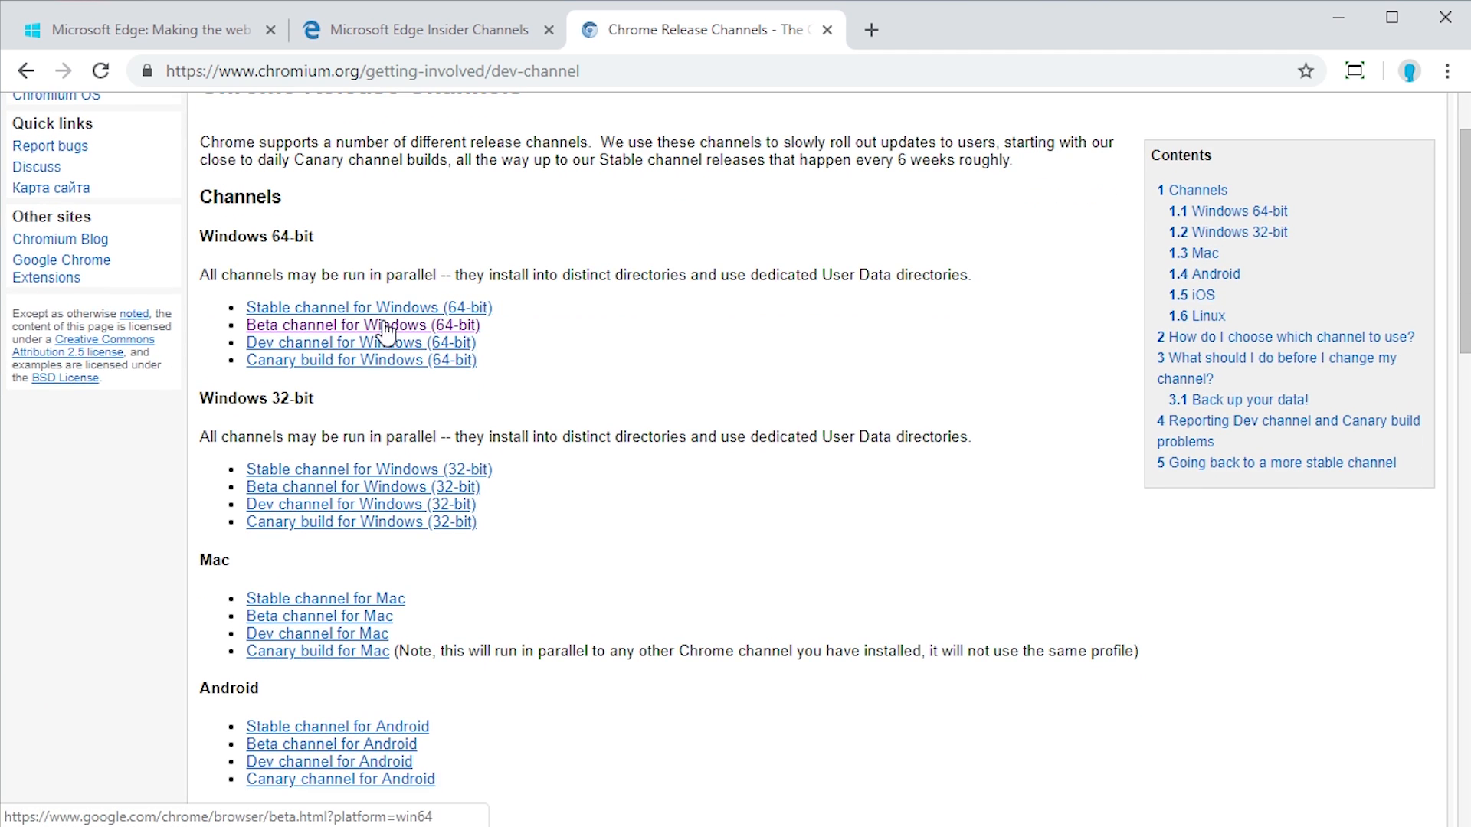
pyautogui.click(425, 29)
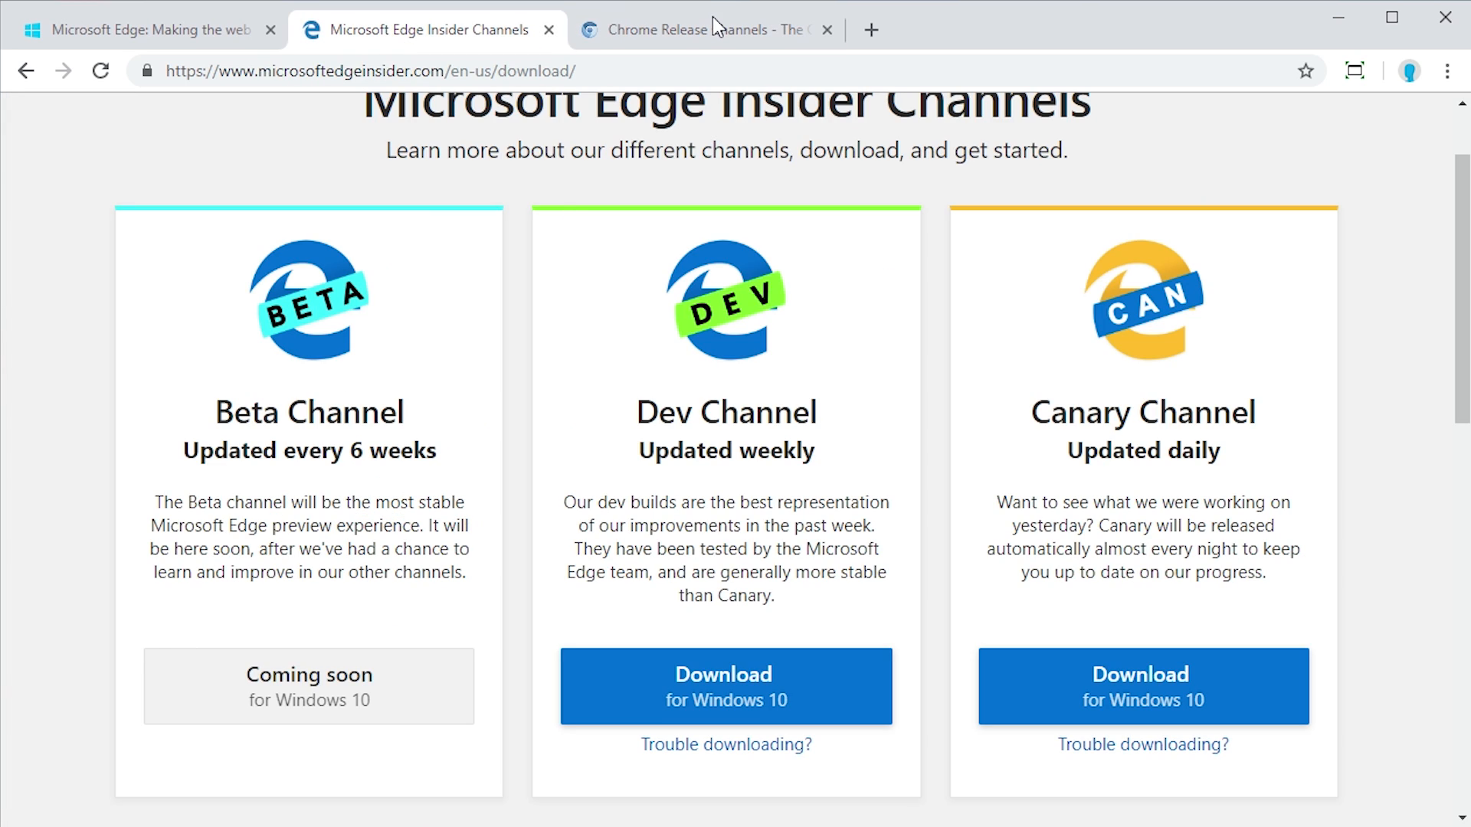
pyautogui.click(698, 29)
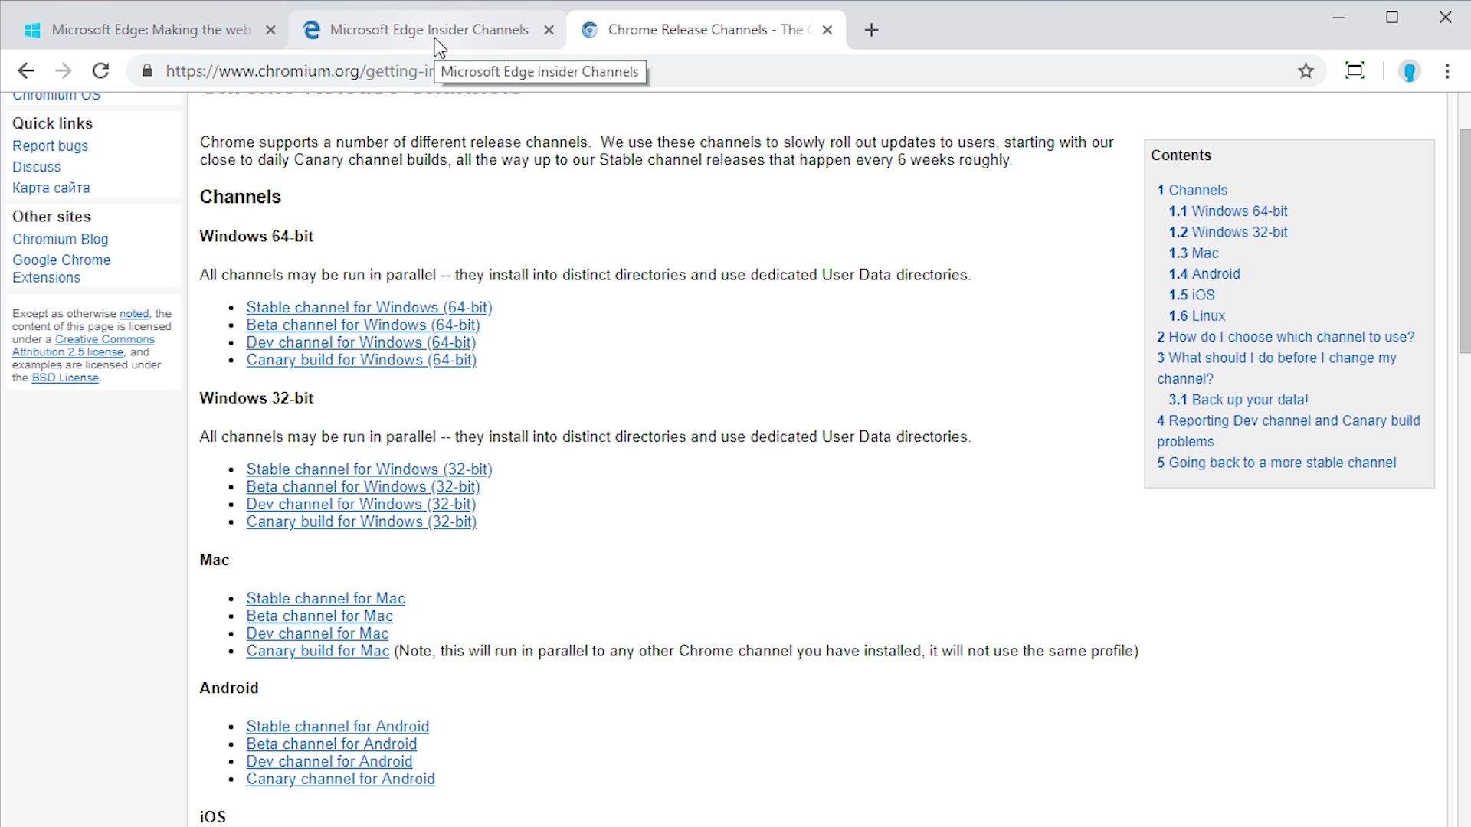
pyautogui.click(435, 30)
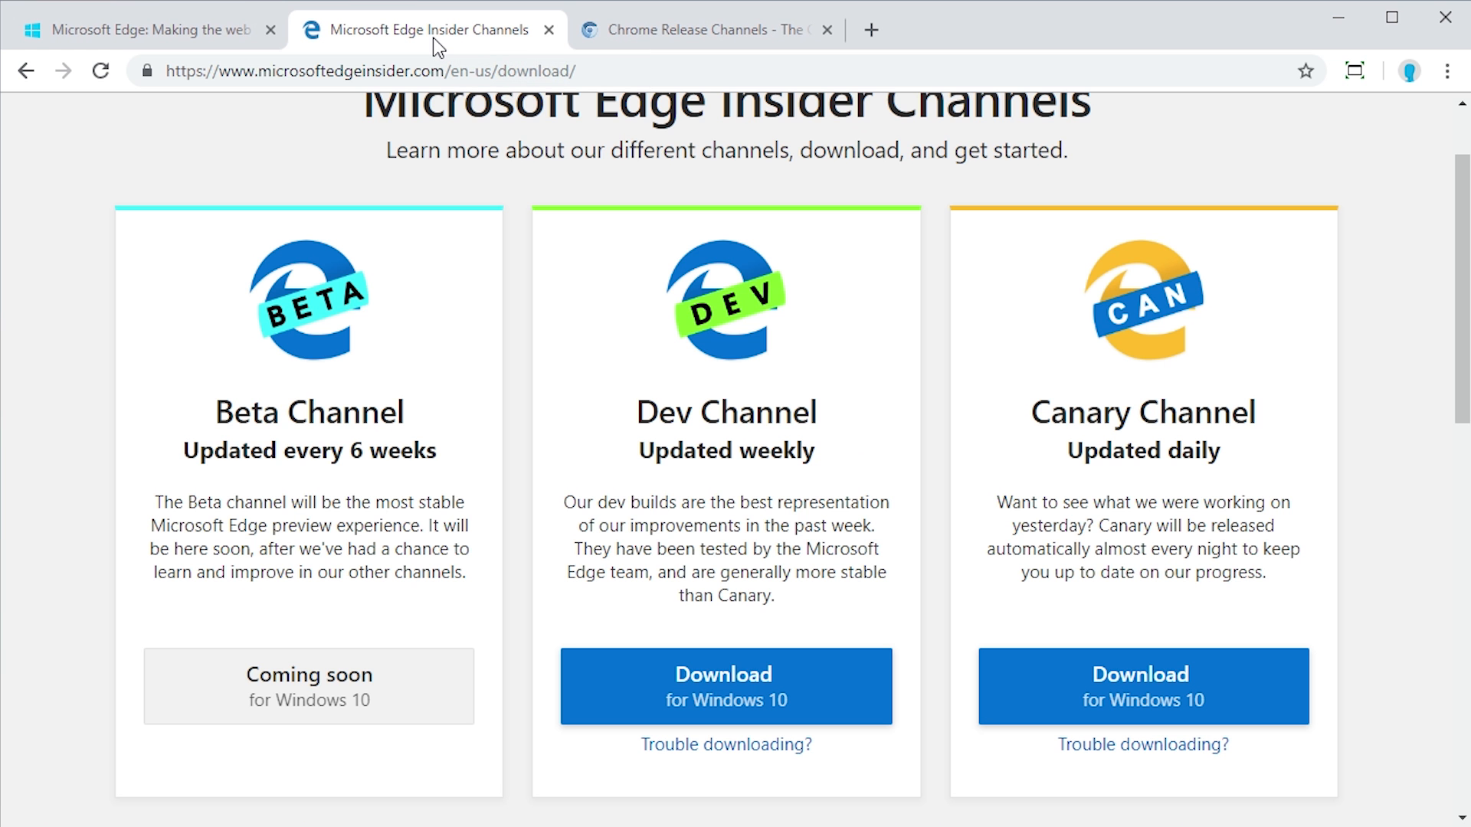
pyautogui.scroll(-3)
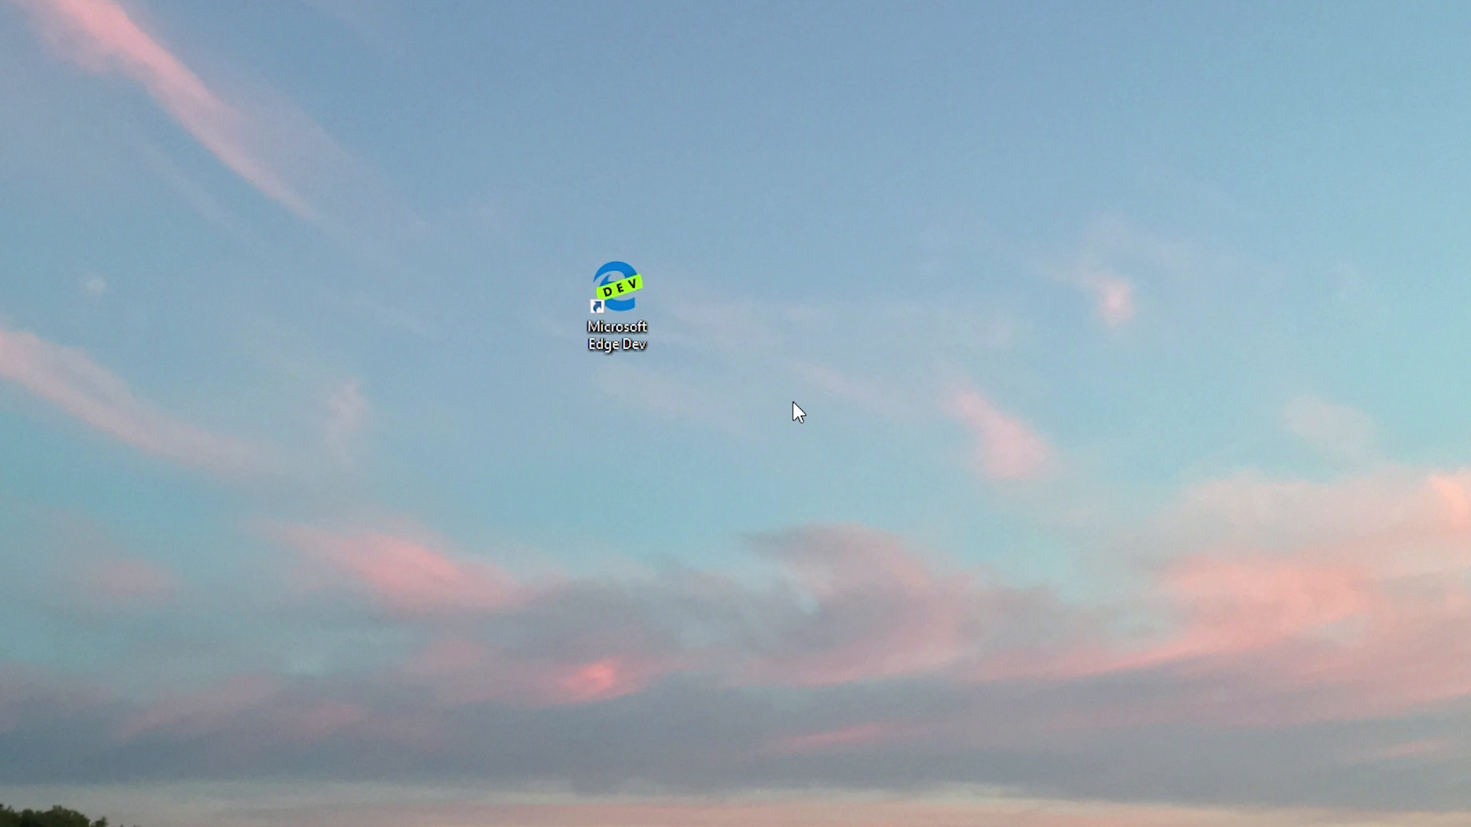
pyautogui.moveTo(659, 307)
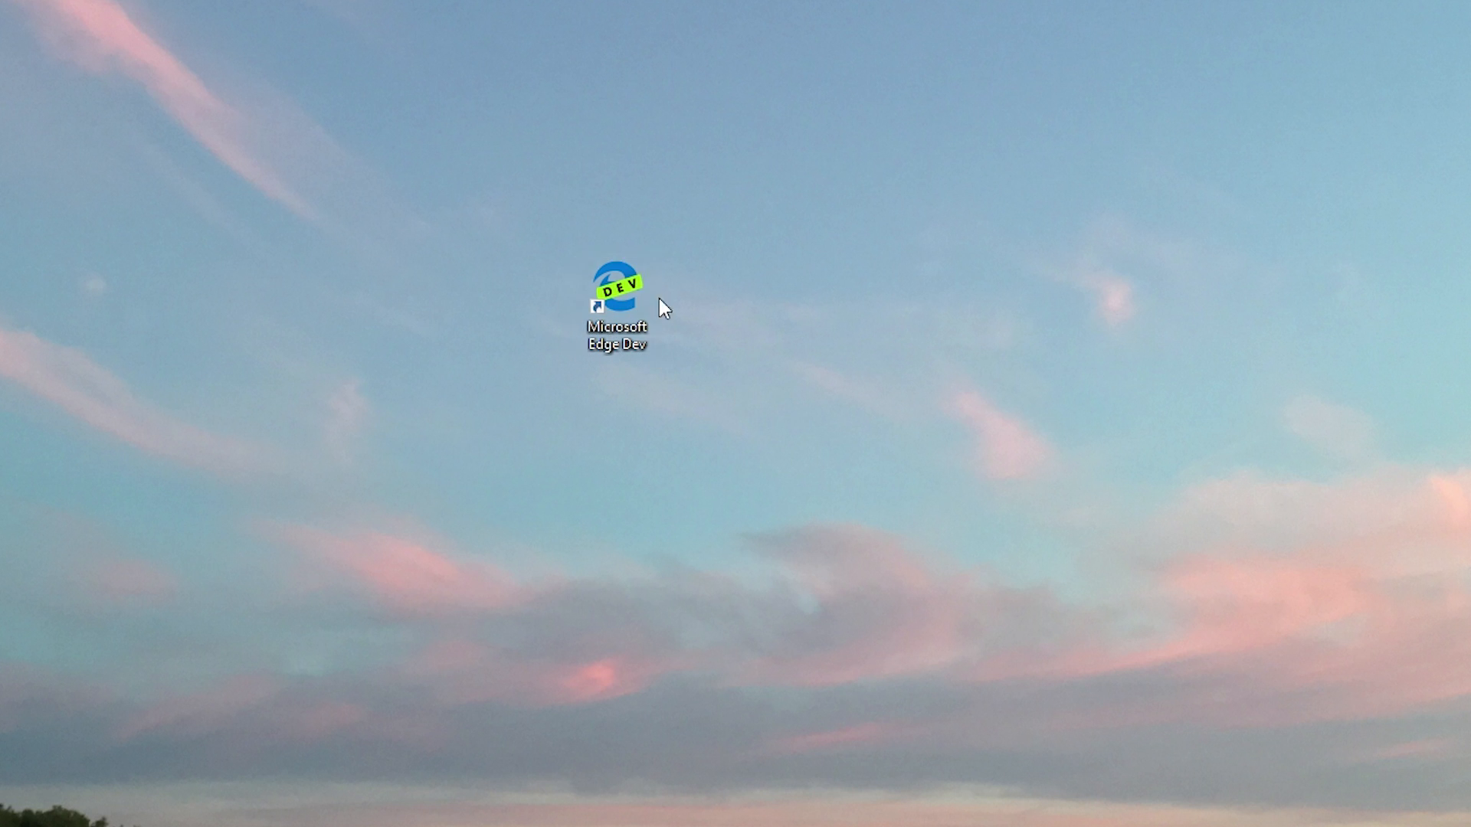
pyautogui.moveTo(605, 264)
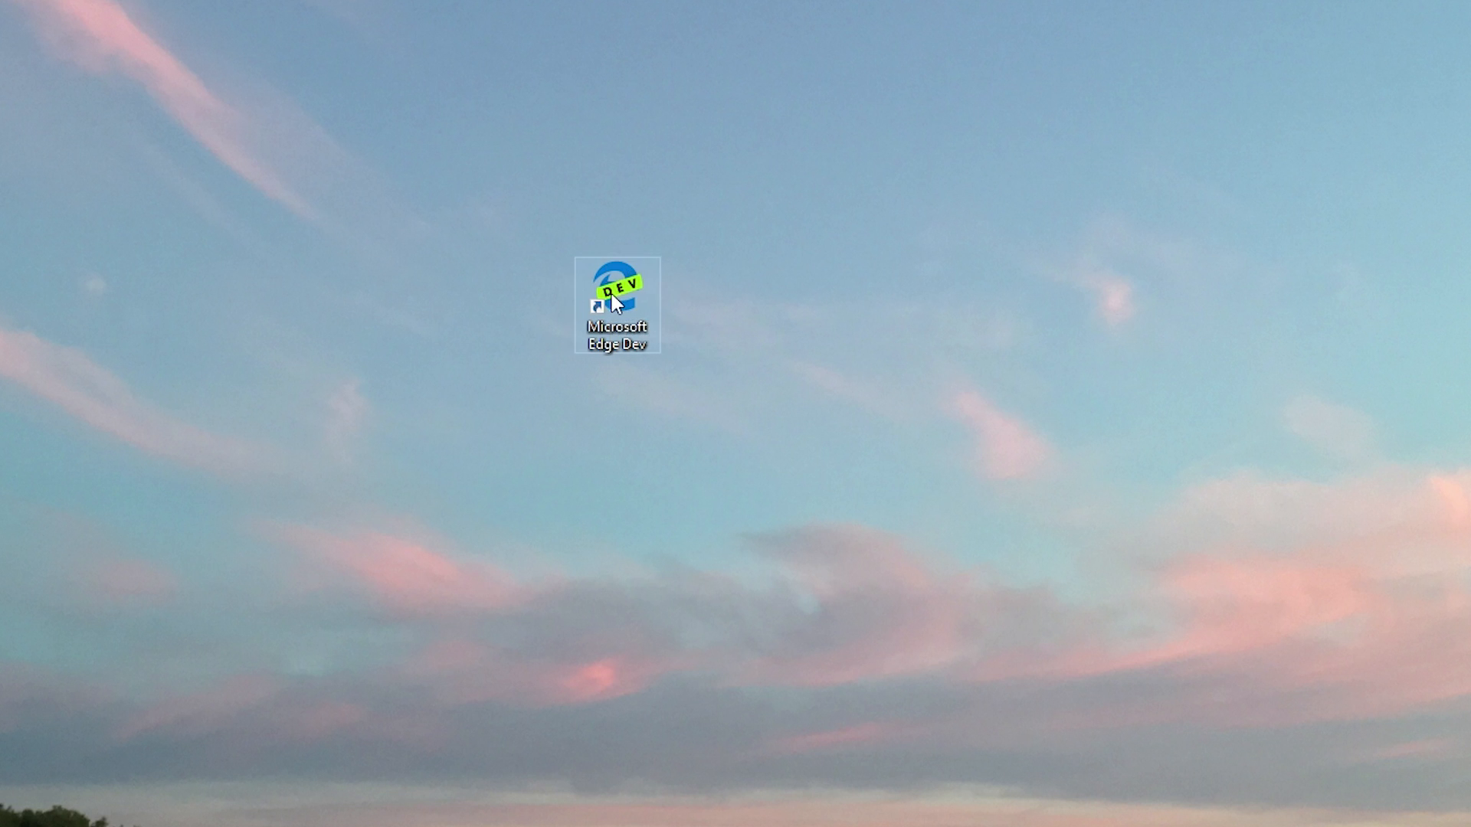
pyautogui.moveTo(606, 304)
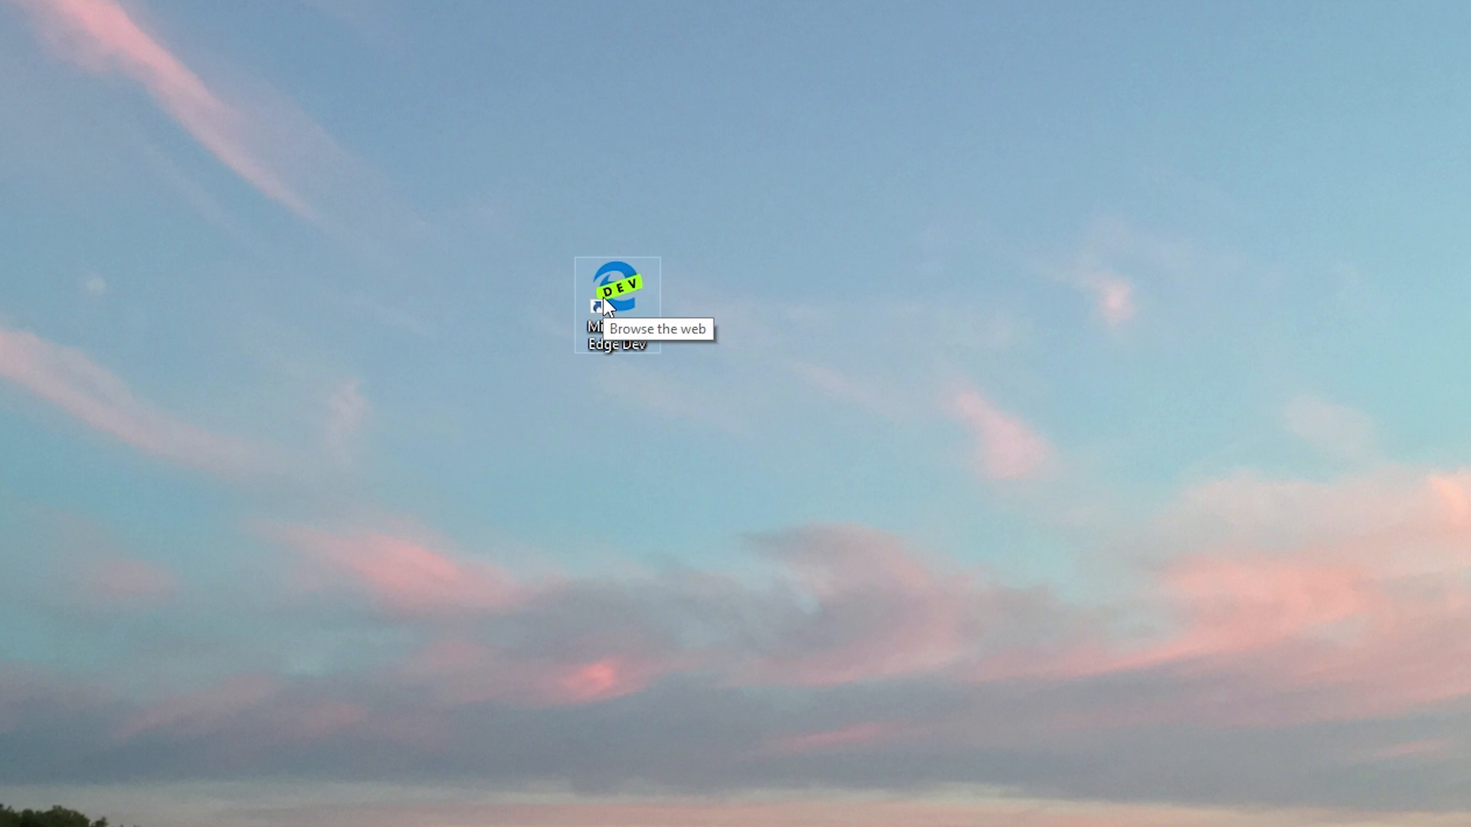
# Launch Microsoft Edge Dev from its desktop shortcut.
pyautogui.doubleClick(616, 289)
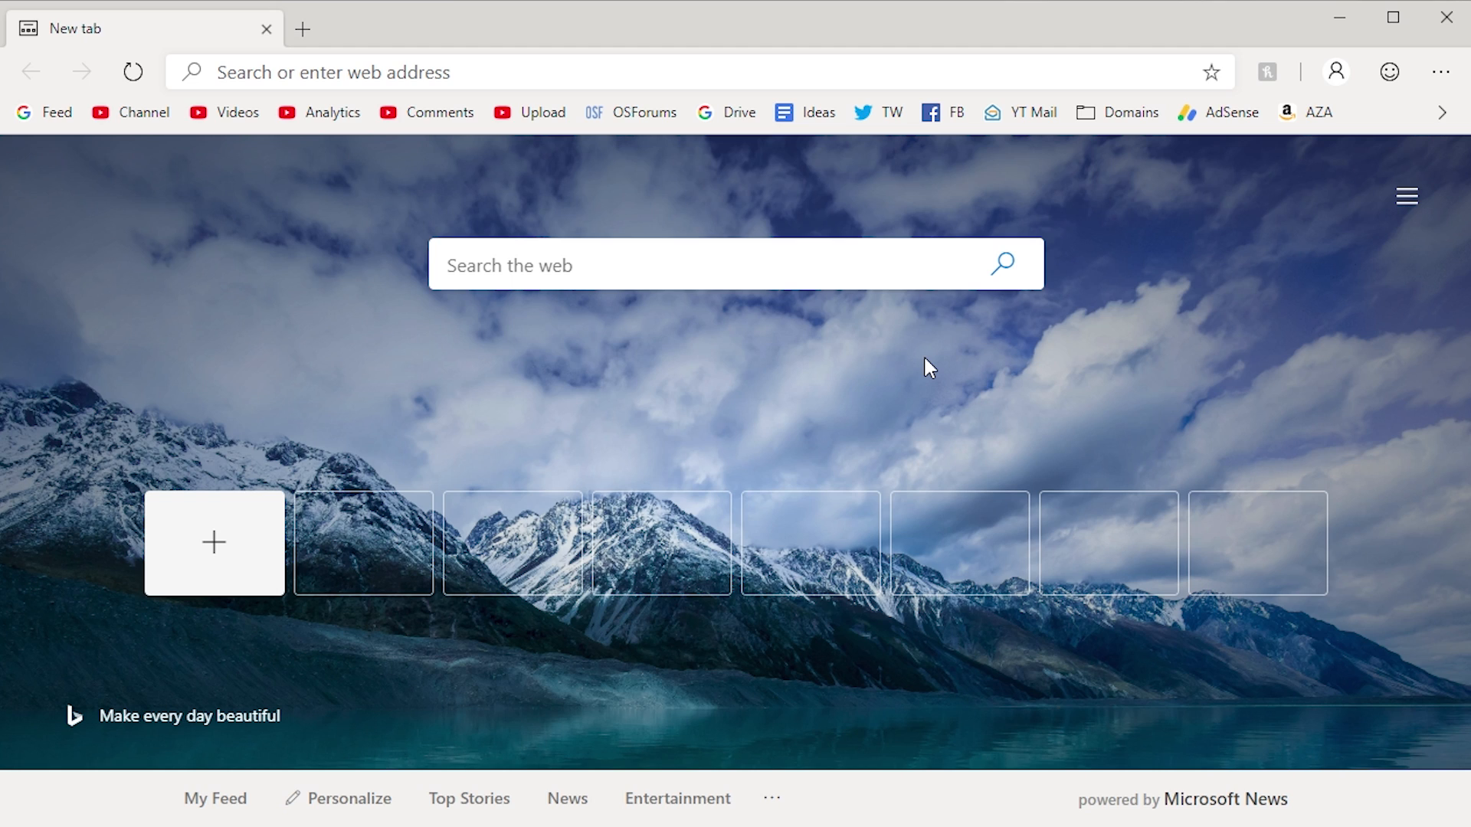
pyautogui.moveTo(267, 242)
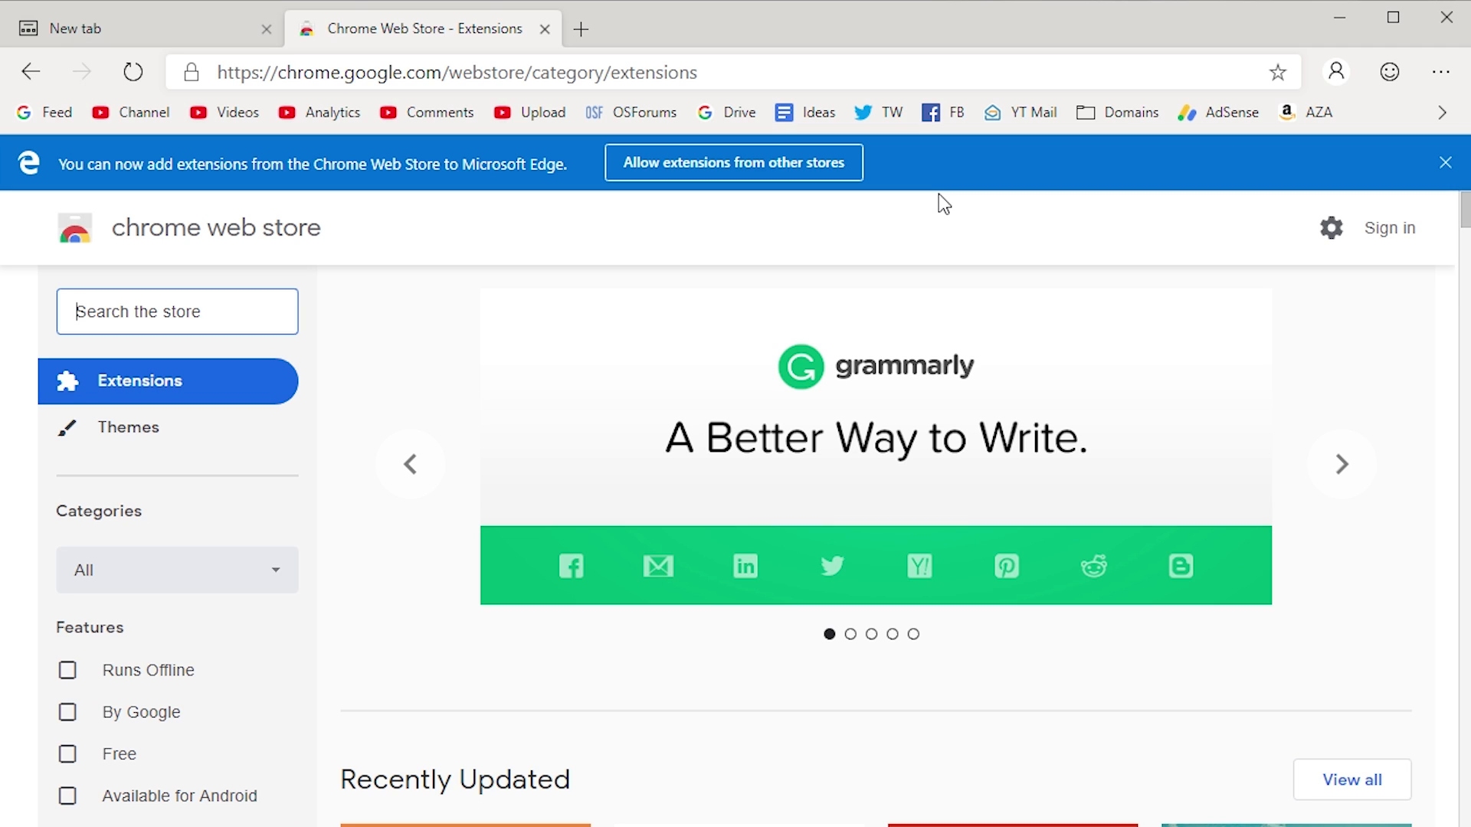
pyautogui.moveTo(668, 225)
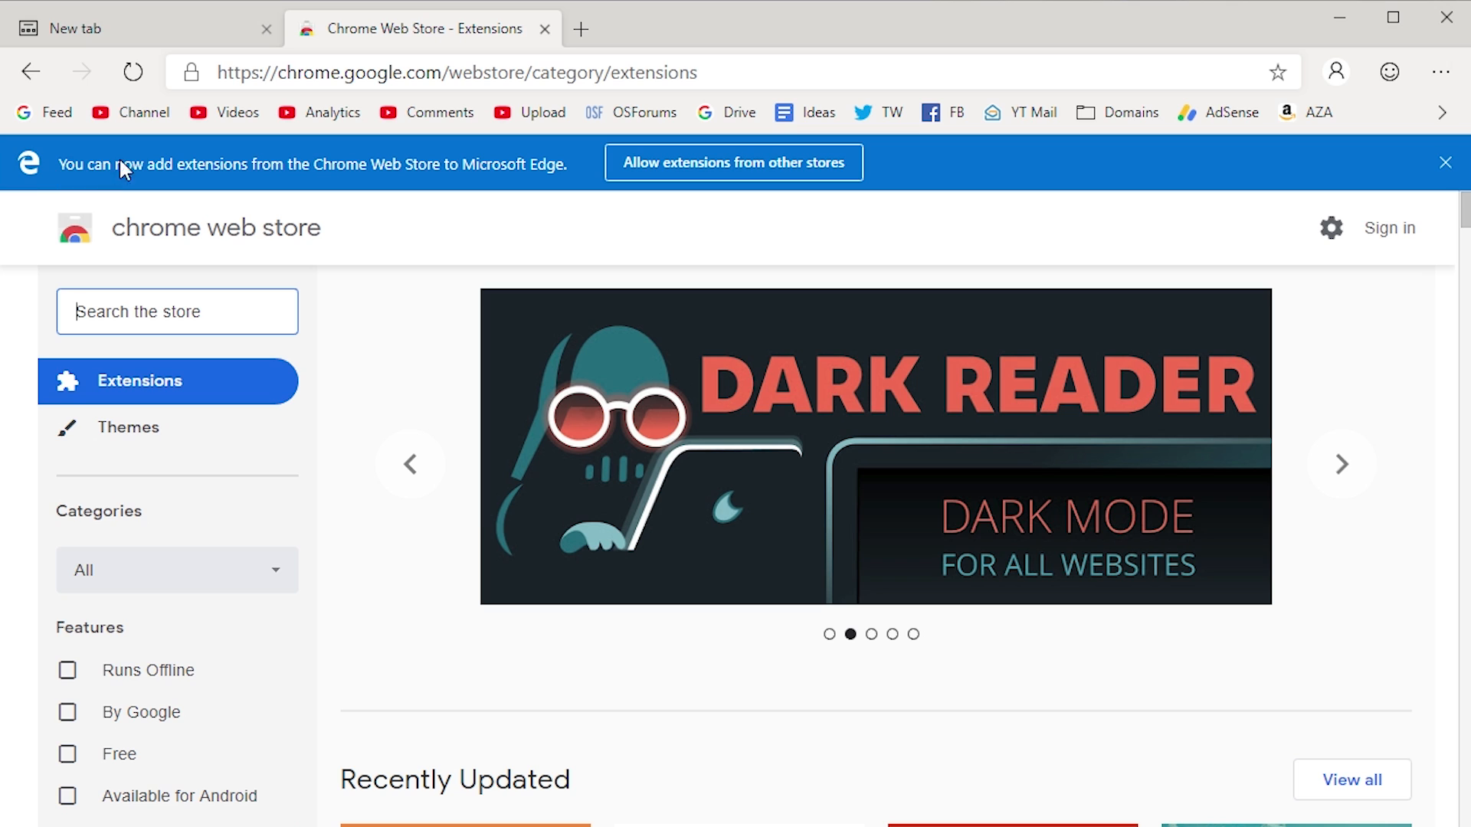
pyautogui.moveTo(287, 179)
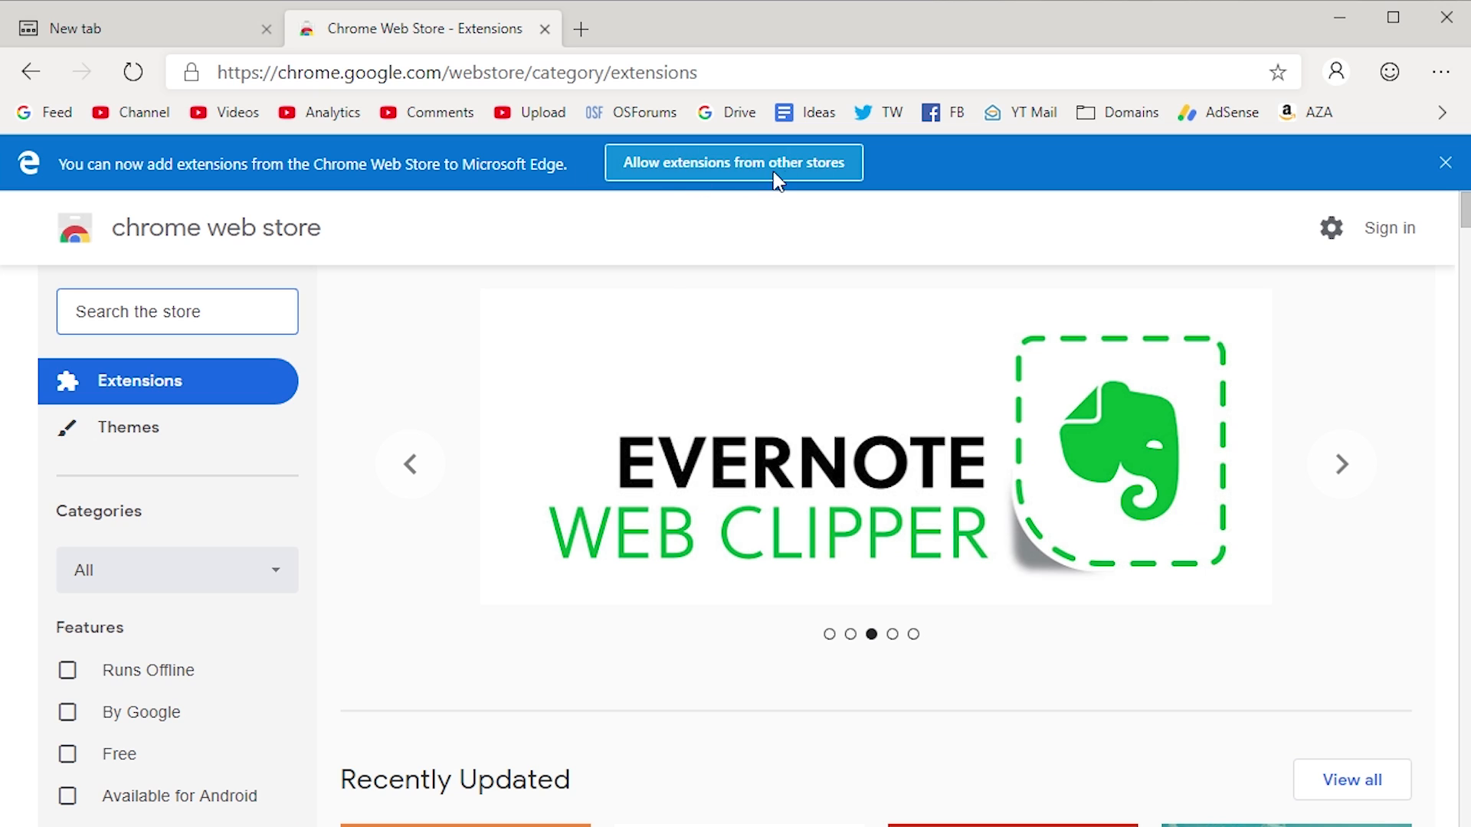
# Allow extensions from other stores in Edge Dev and scroll the Chrome Web Store listings.
pyautogui.click(733, 162)
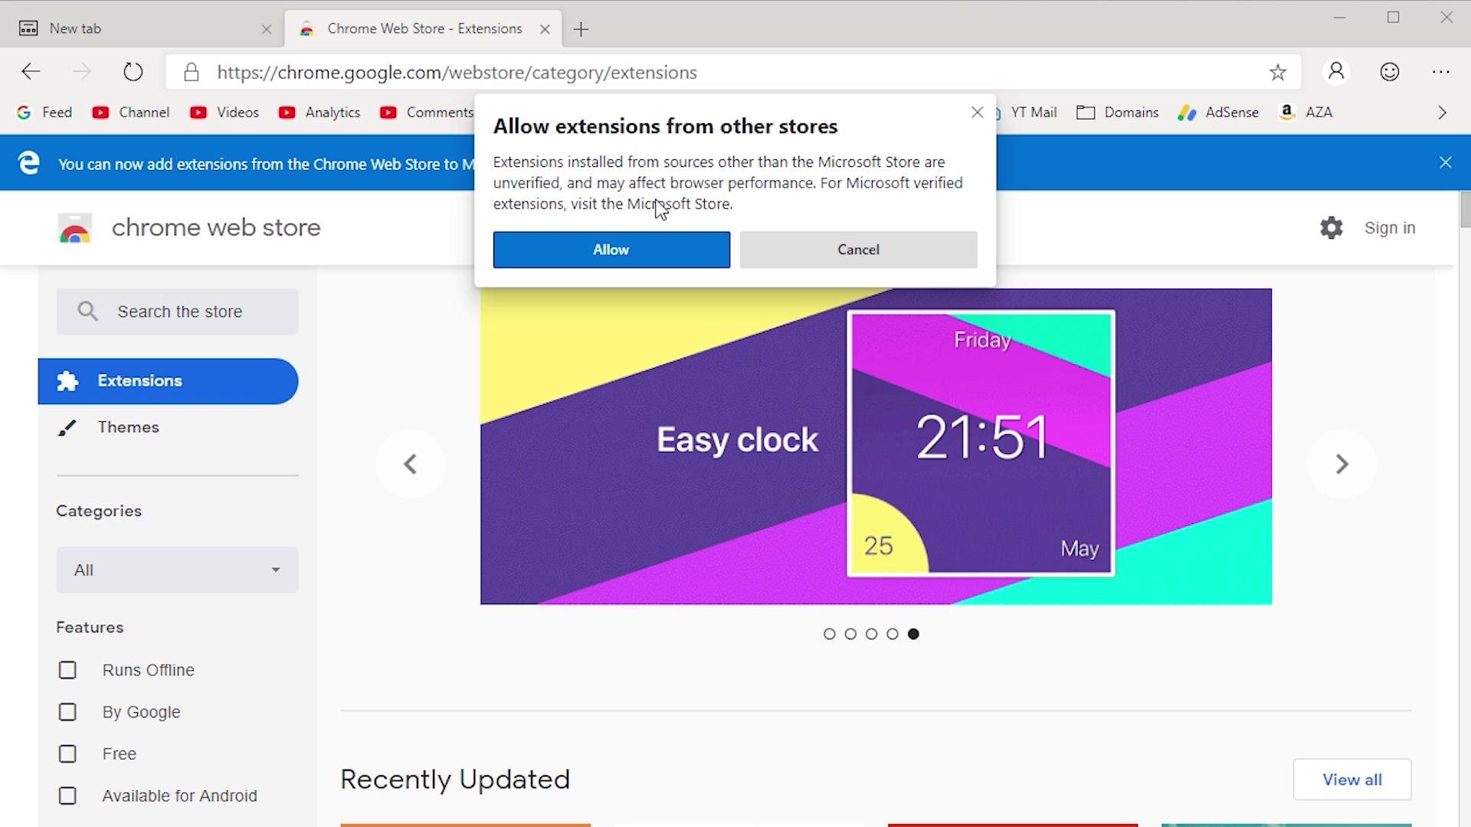
pyautogui.click(610, 250)
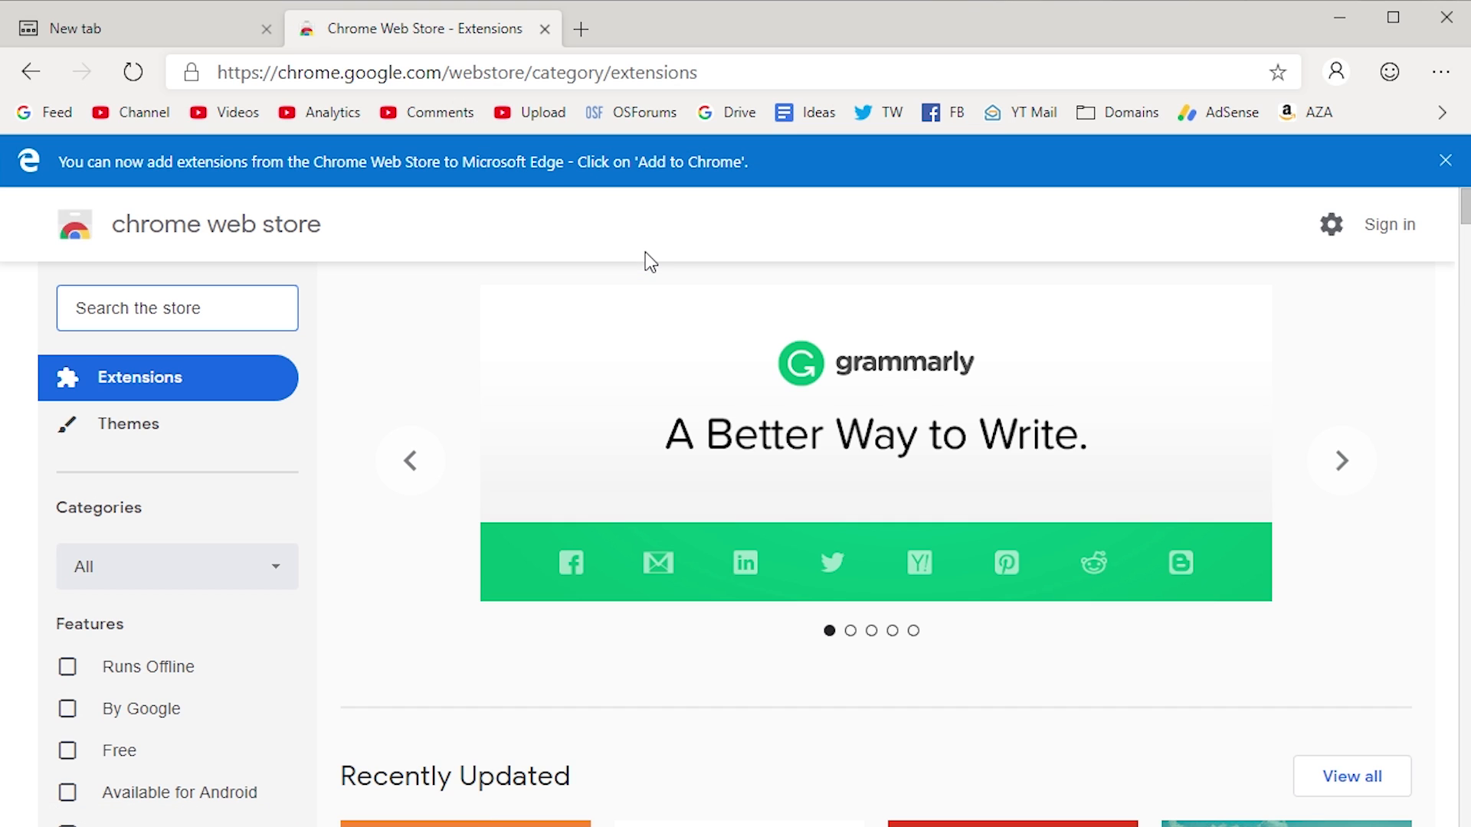
pyautogui.scroll(-3)
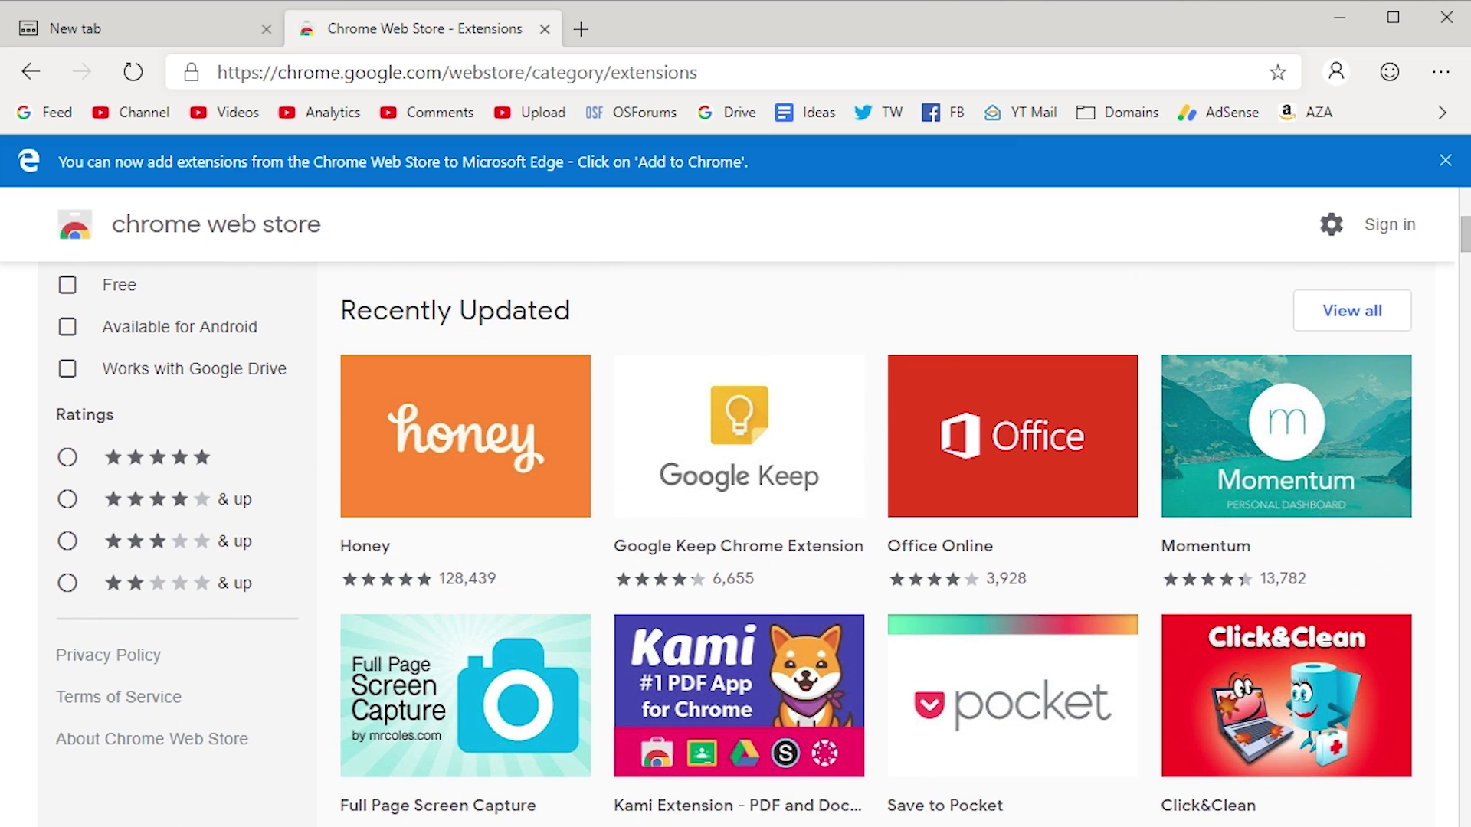
# Add the Honey extension, open its toolbar popup, then return to Honey's store page.
pyautogui.click(465, 435)
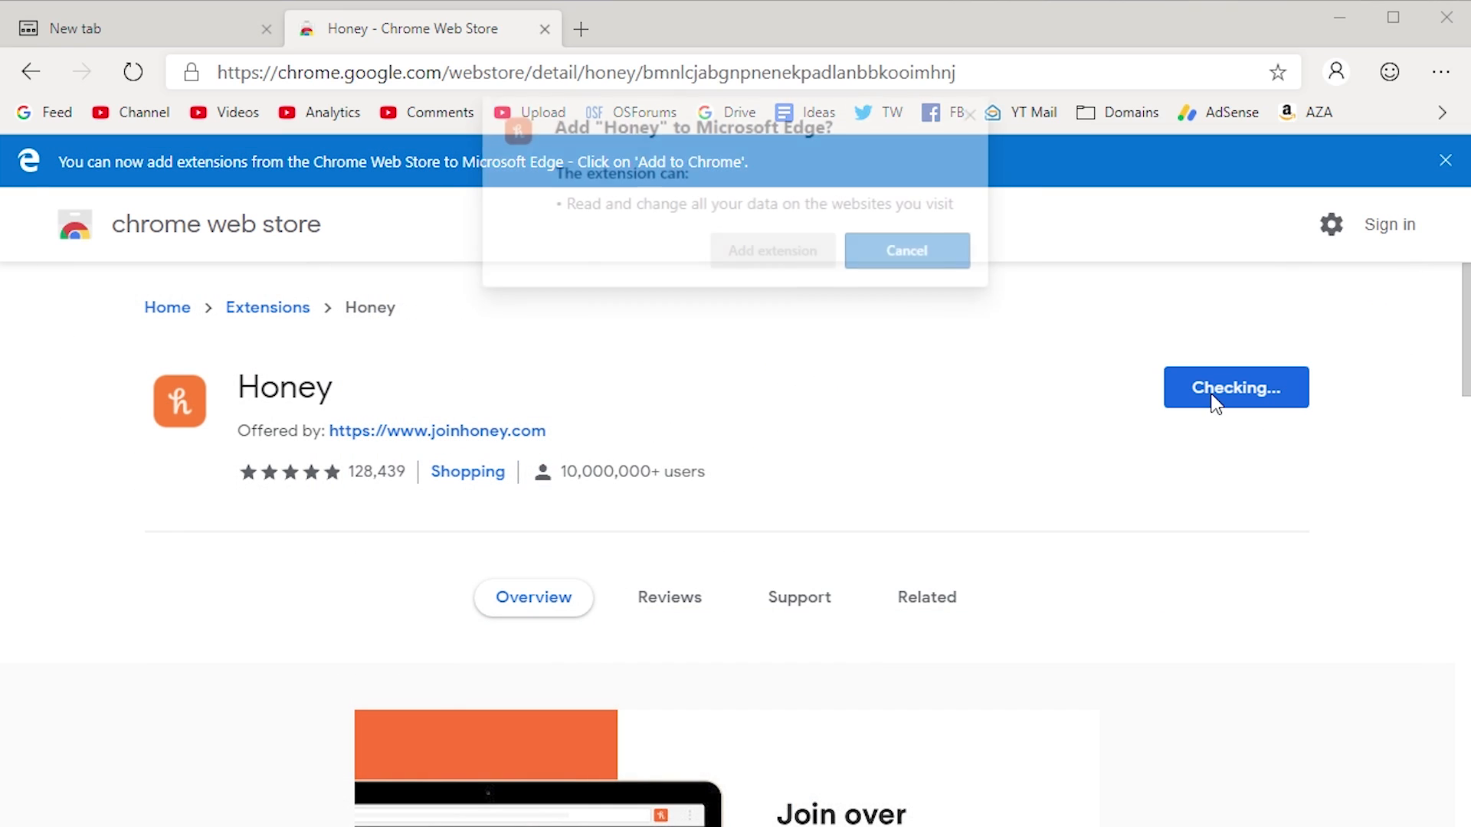
pyautogui.click(906, 250)
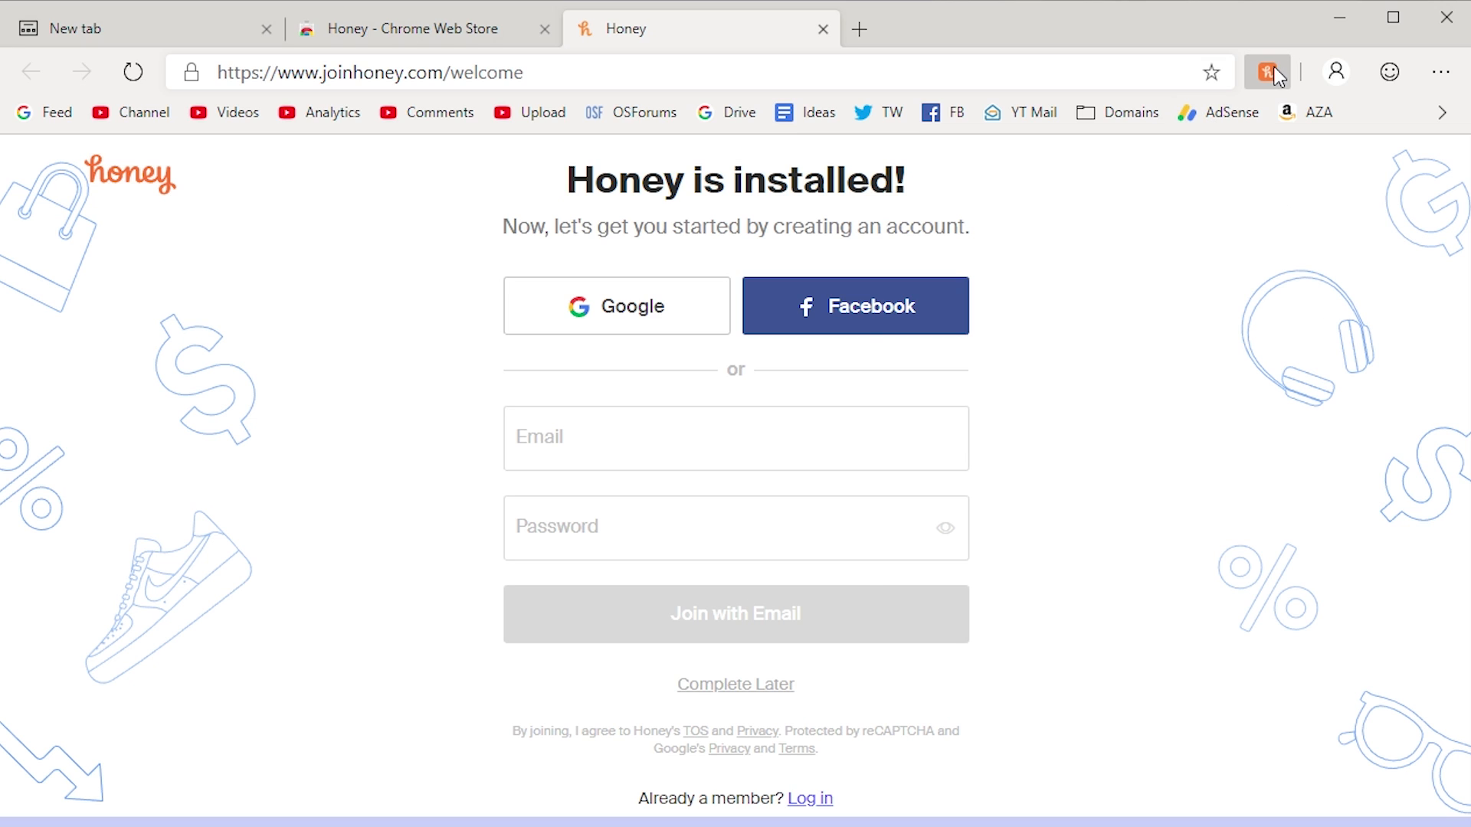
pyautogui.click(1268, 70)
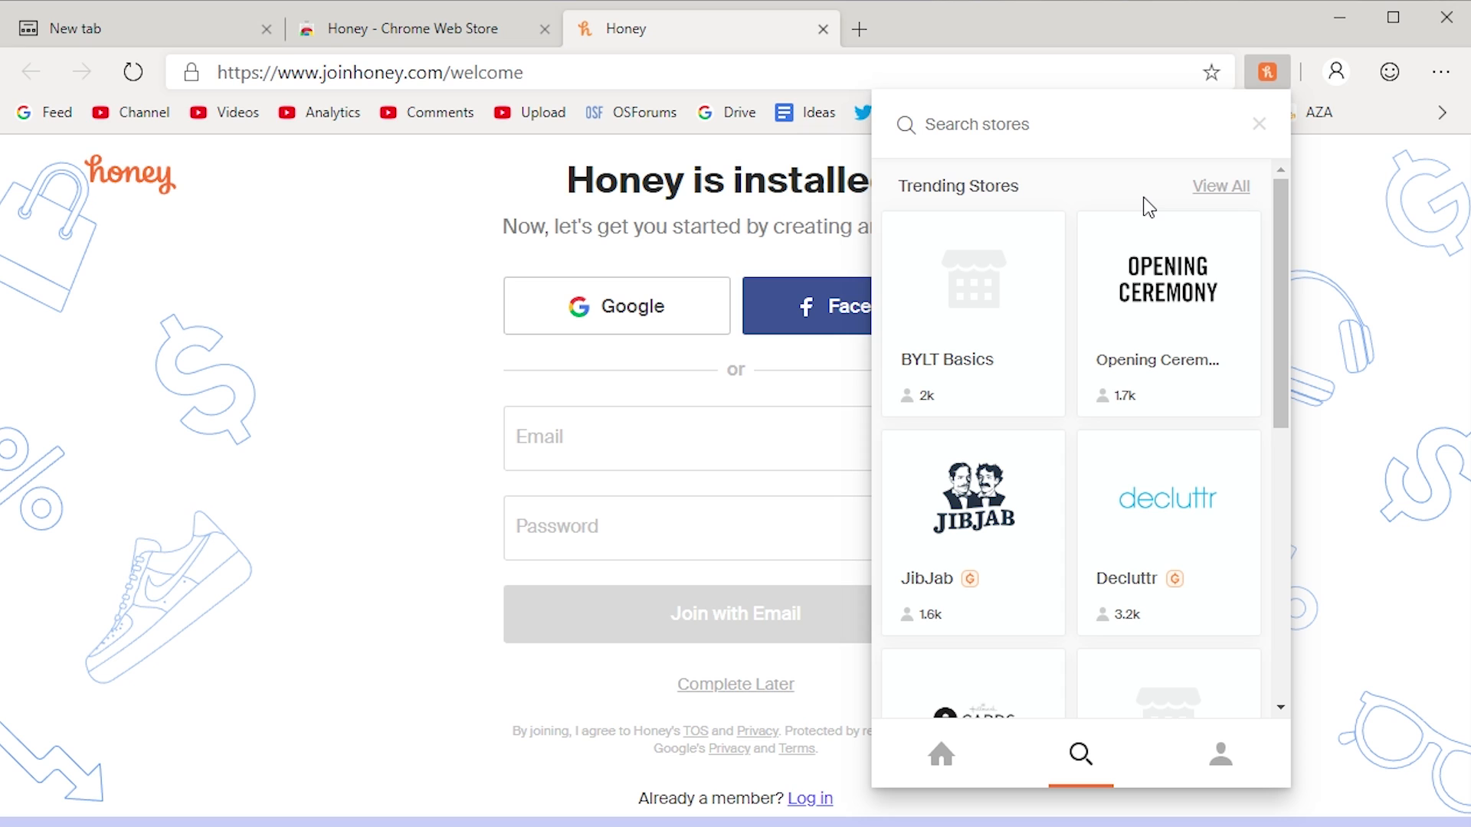
pyautogui.click(422, 29)
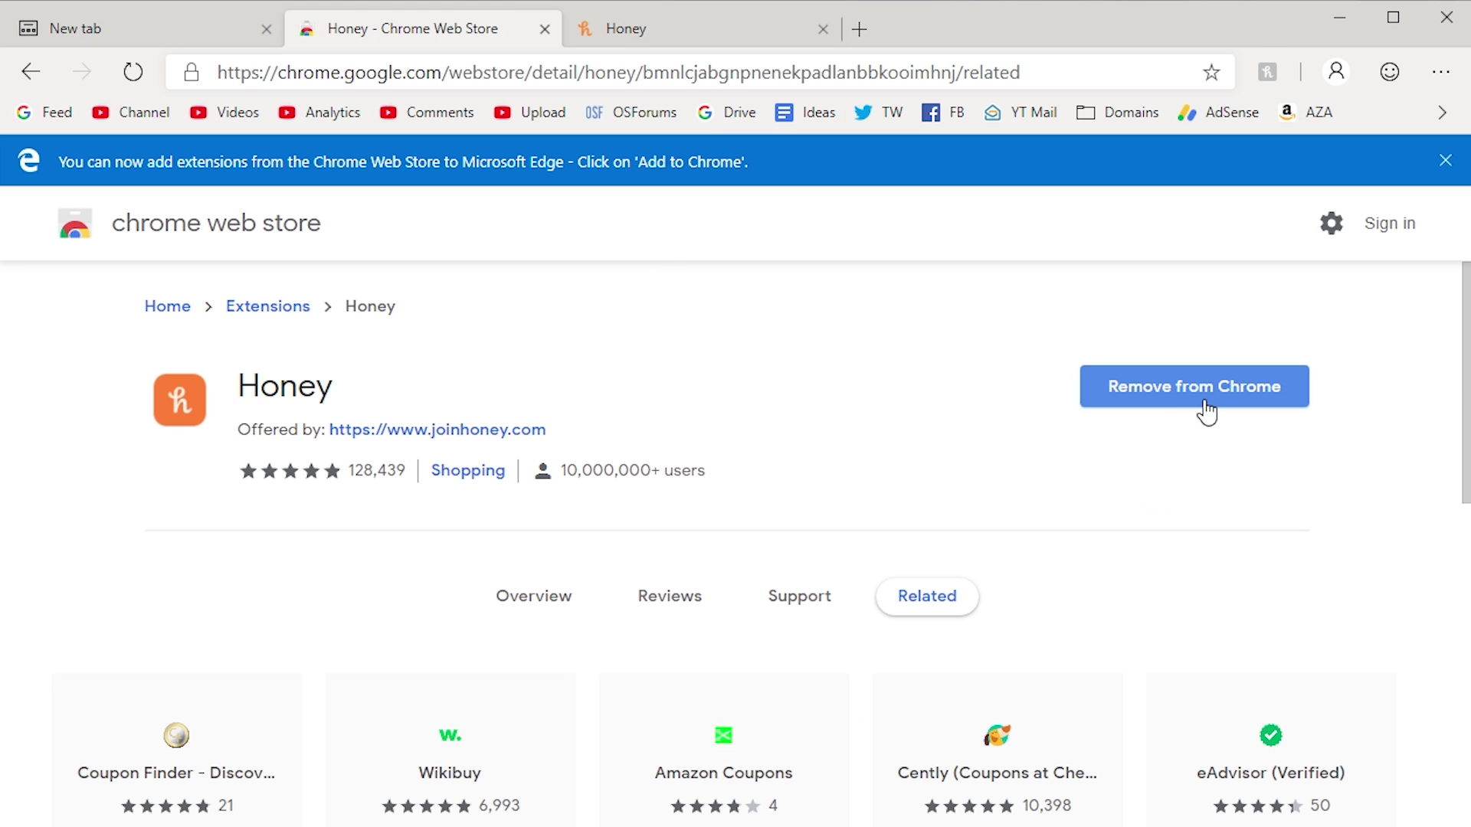
pyautogui.moveTo(1268, 410)
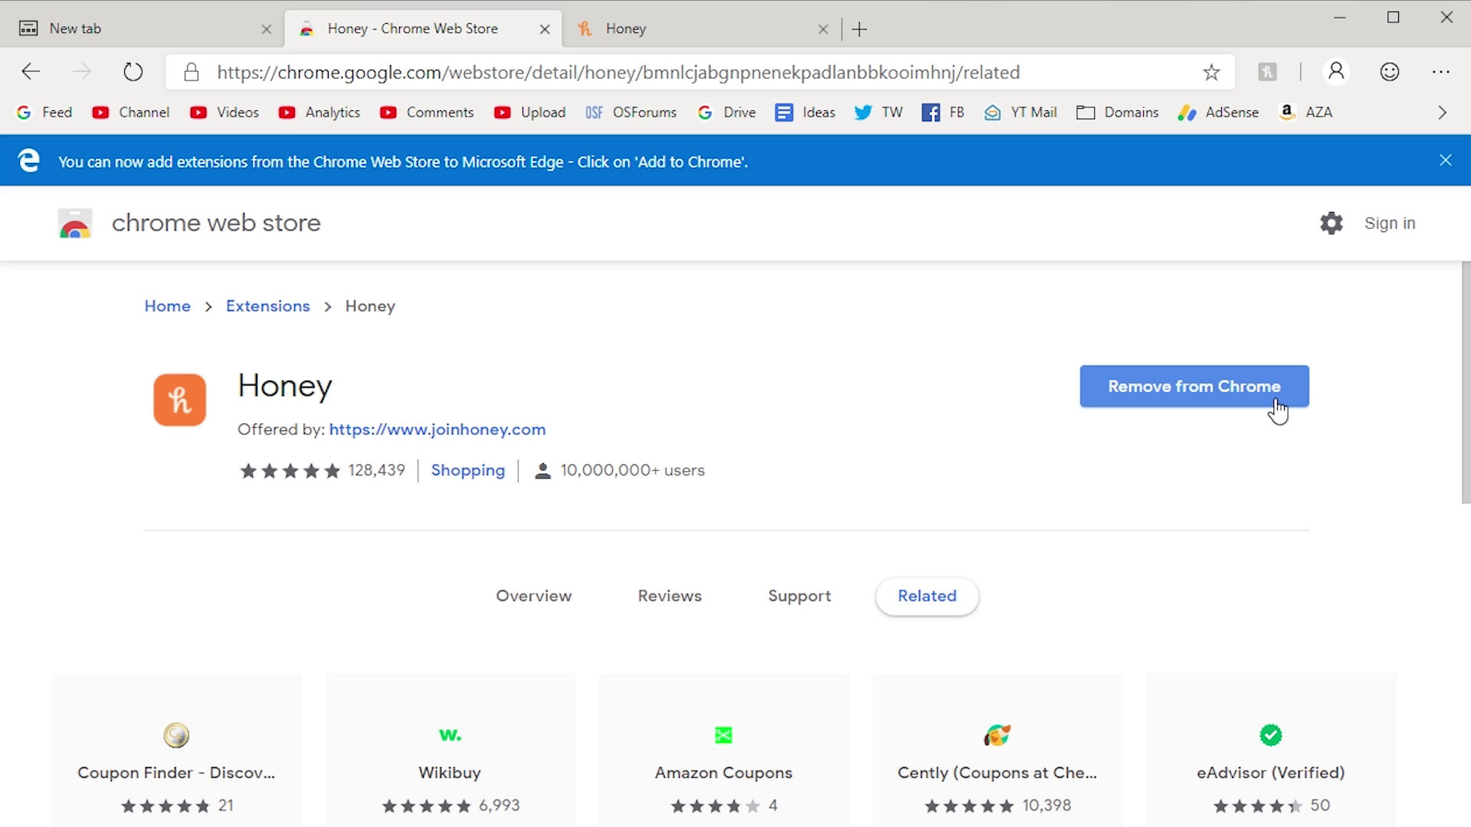
pyautogui.moveTo(1029, 324)
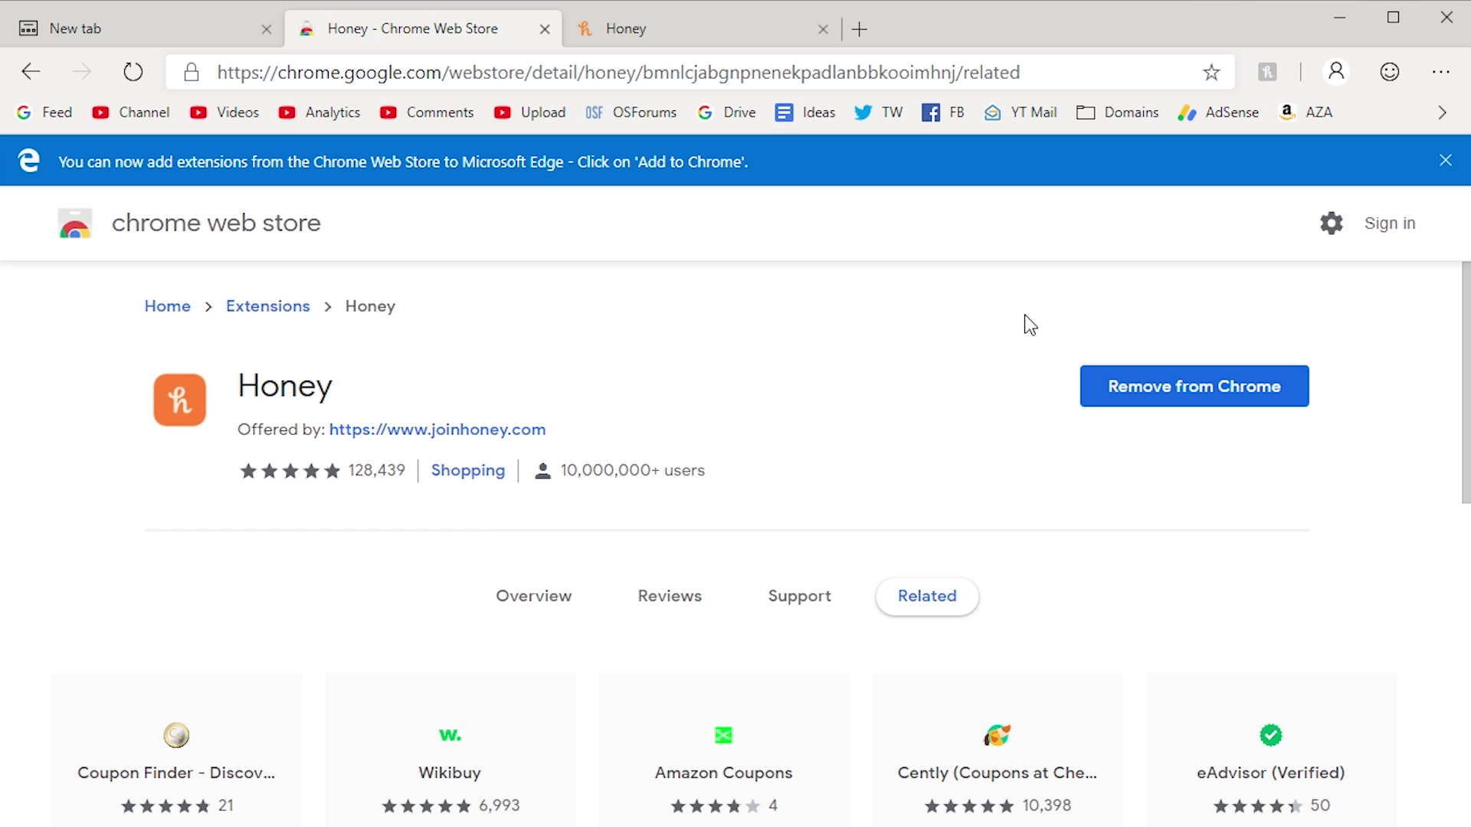
pyautogui.moveTo(541, 30)
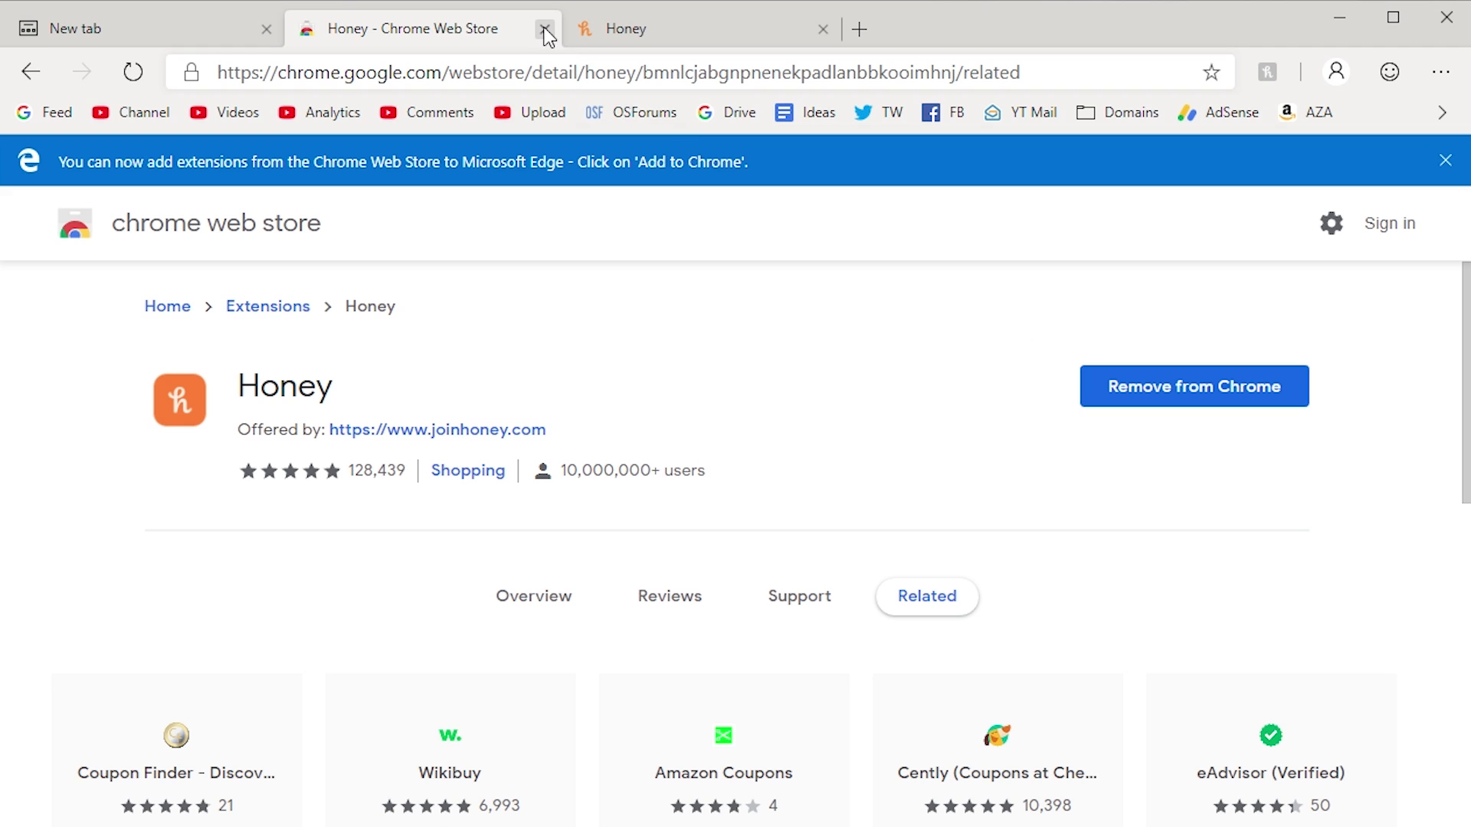
# Close the Web Store tab, start Microsoft account sign-in from the profile menu, then dismiss it.
pyautogui.click(540, 29)
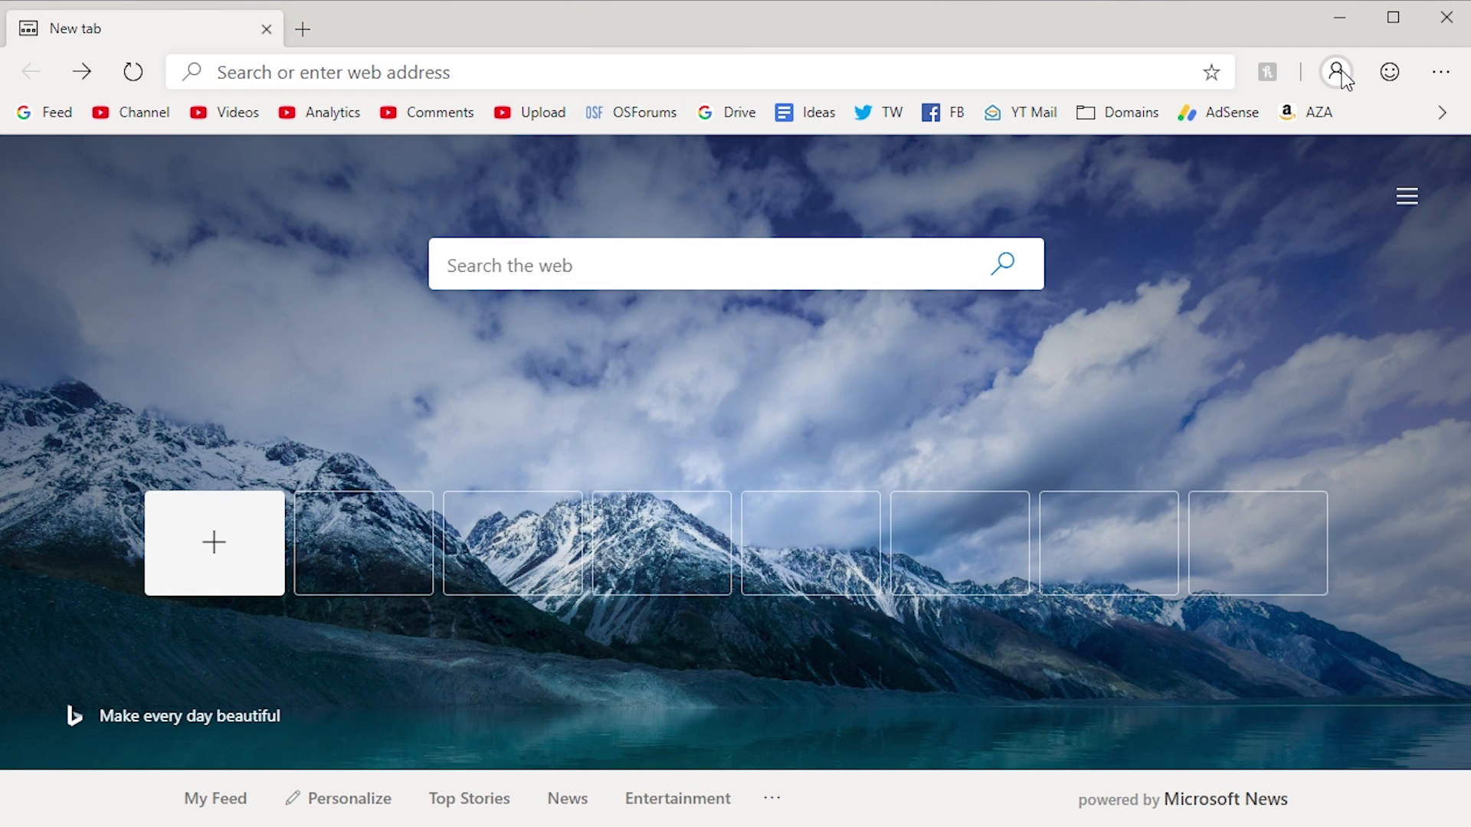
pyautogui.click(1336, 72)
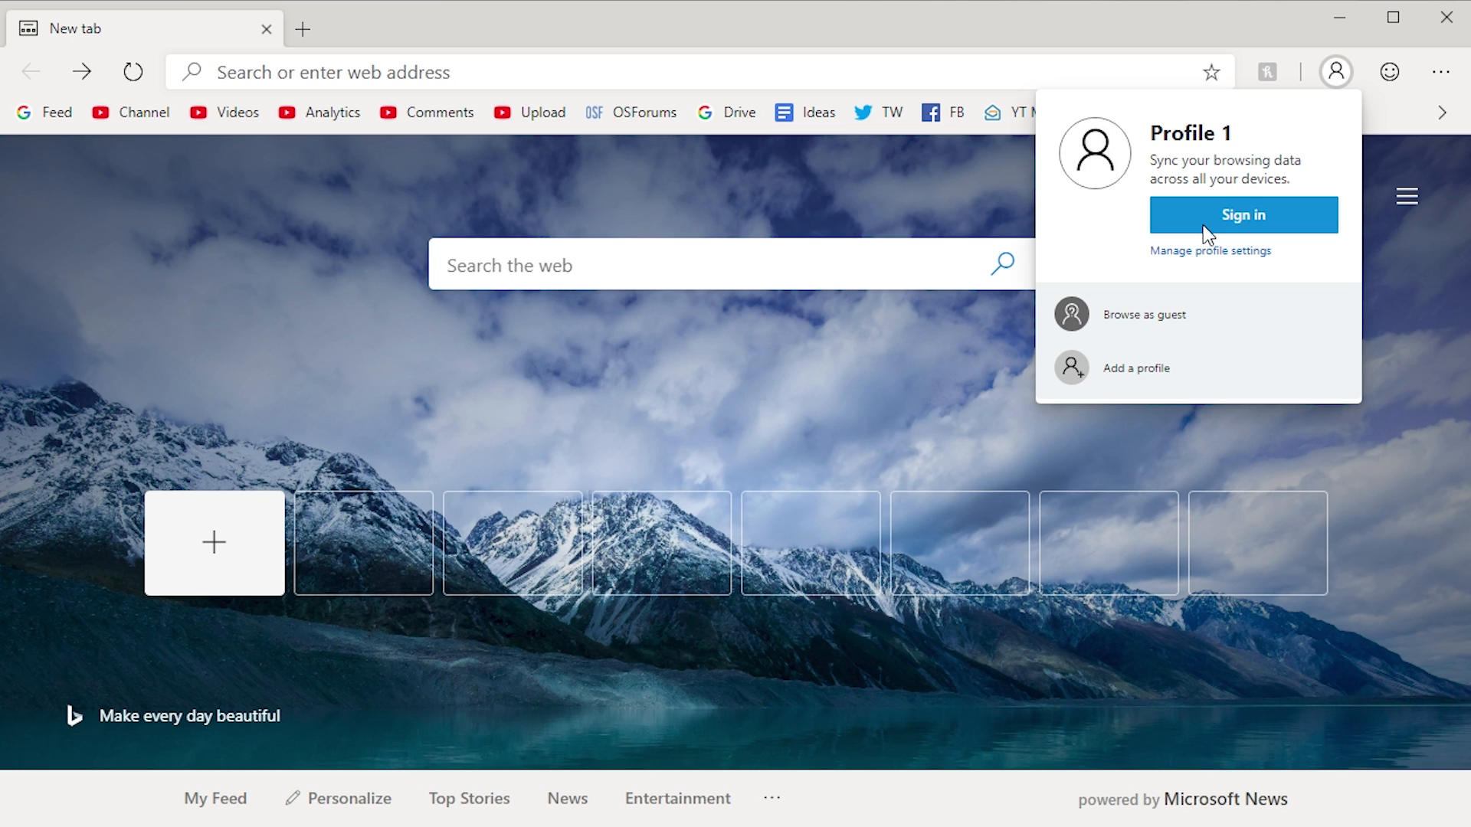
pyautogui.click(1243, 214)
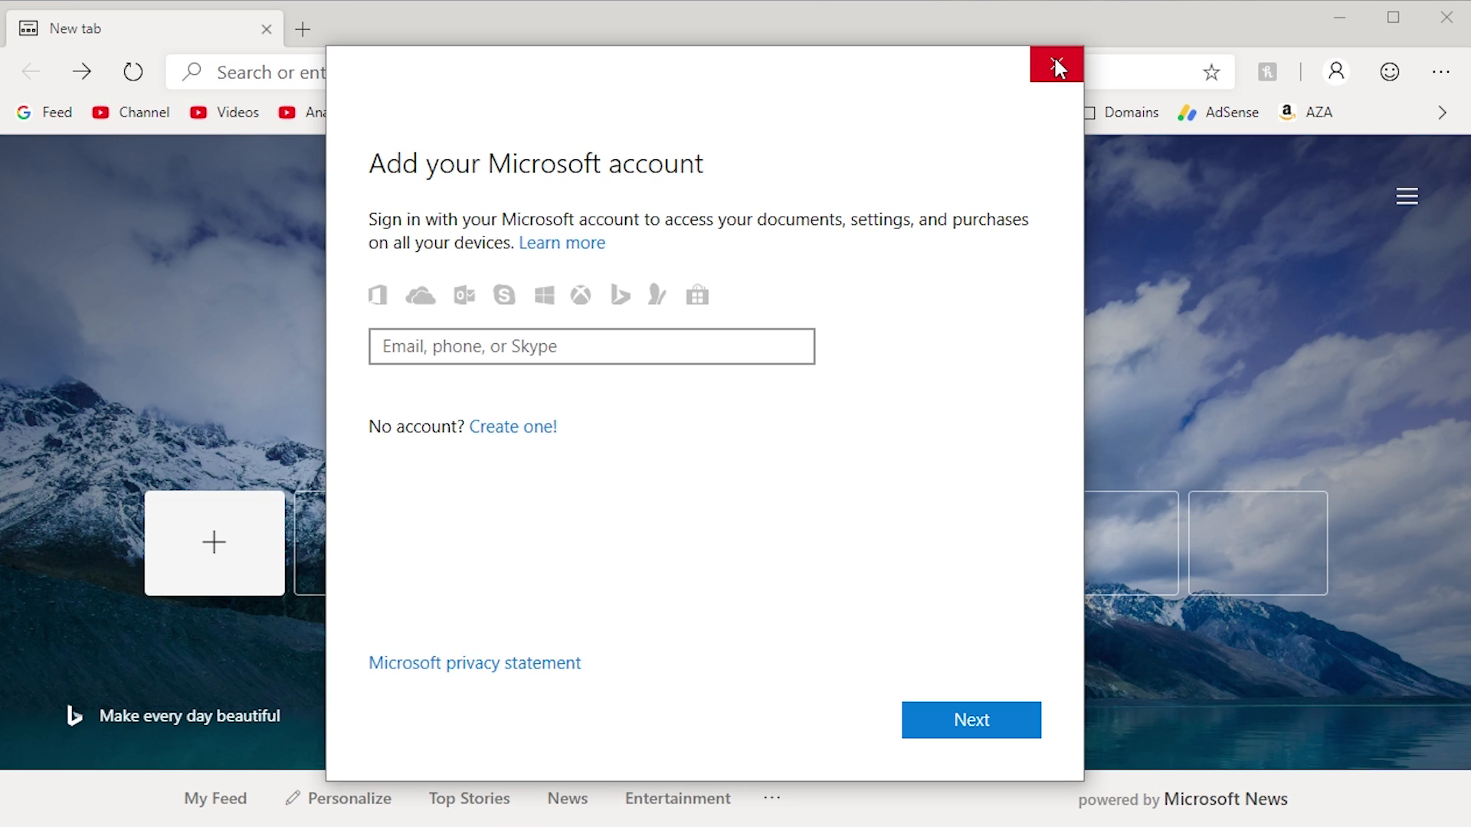
pyautogui.click(1056, 68)
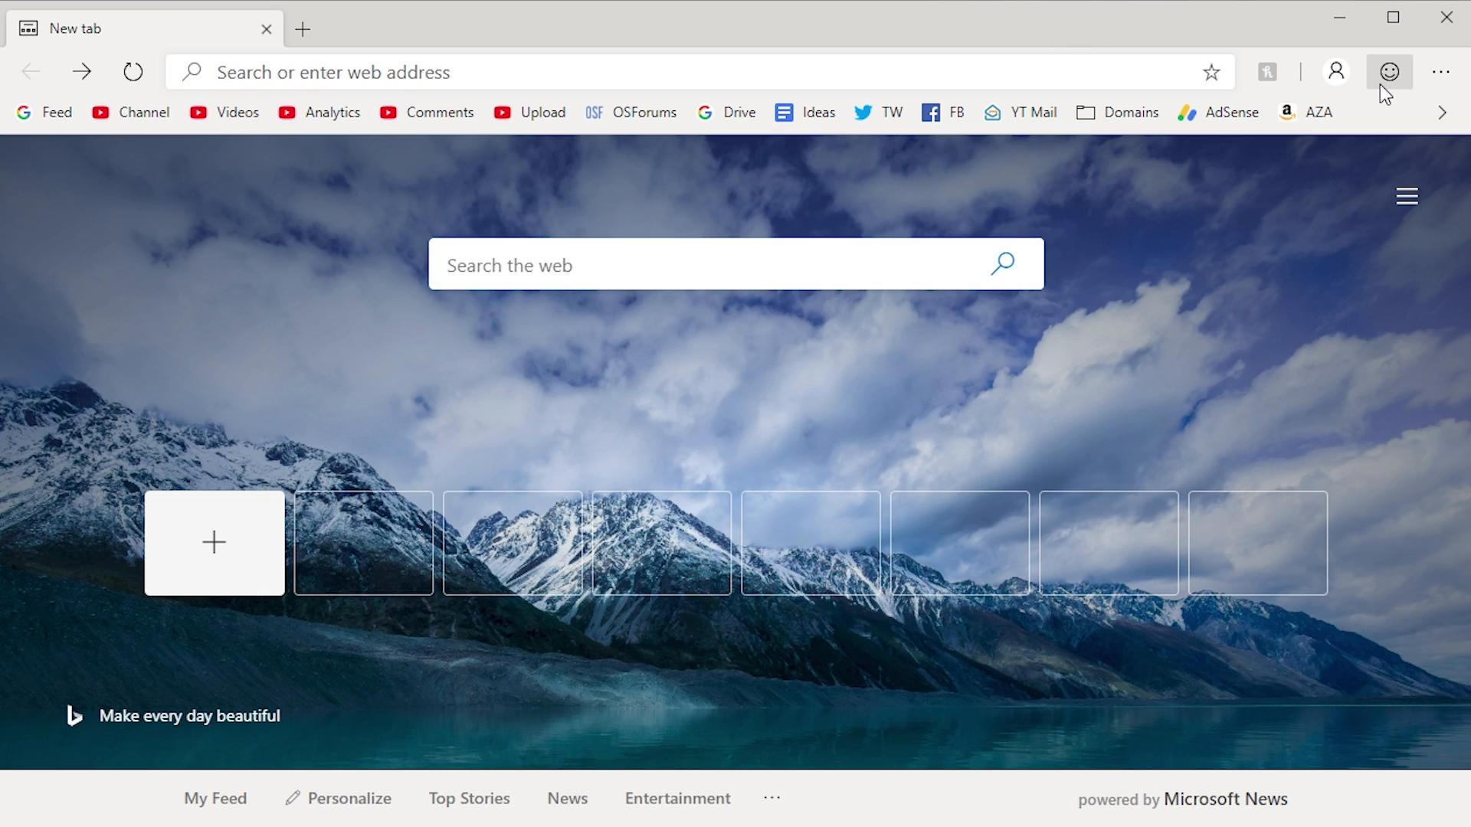
pyautogui.moveTo(1391, 71)
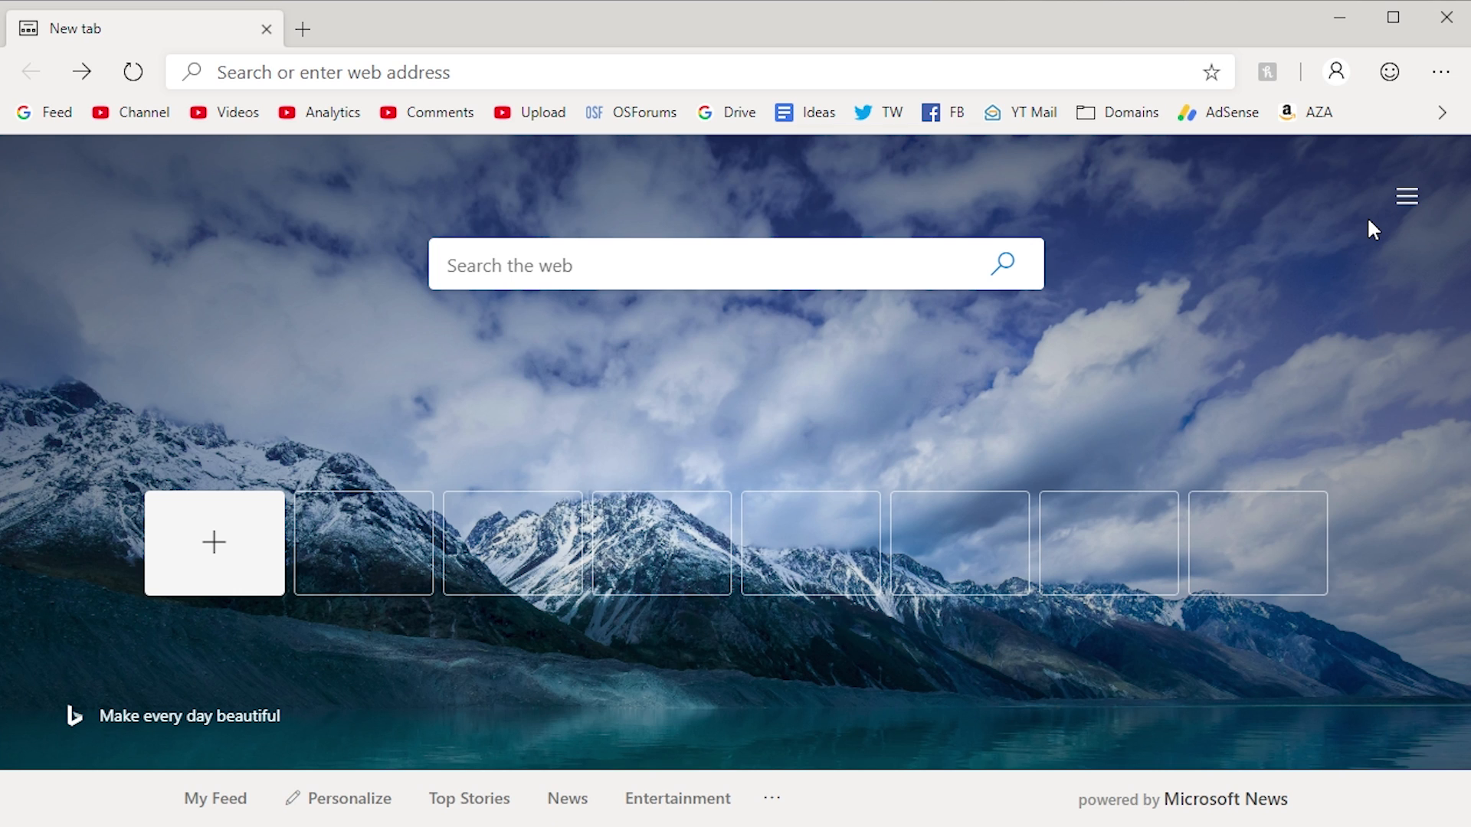
pyautogui.moveTo(1400, 94)
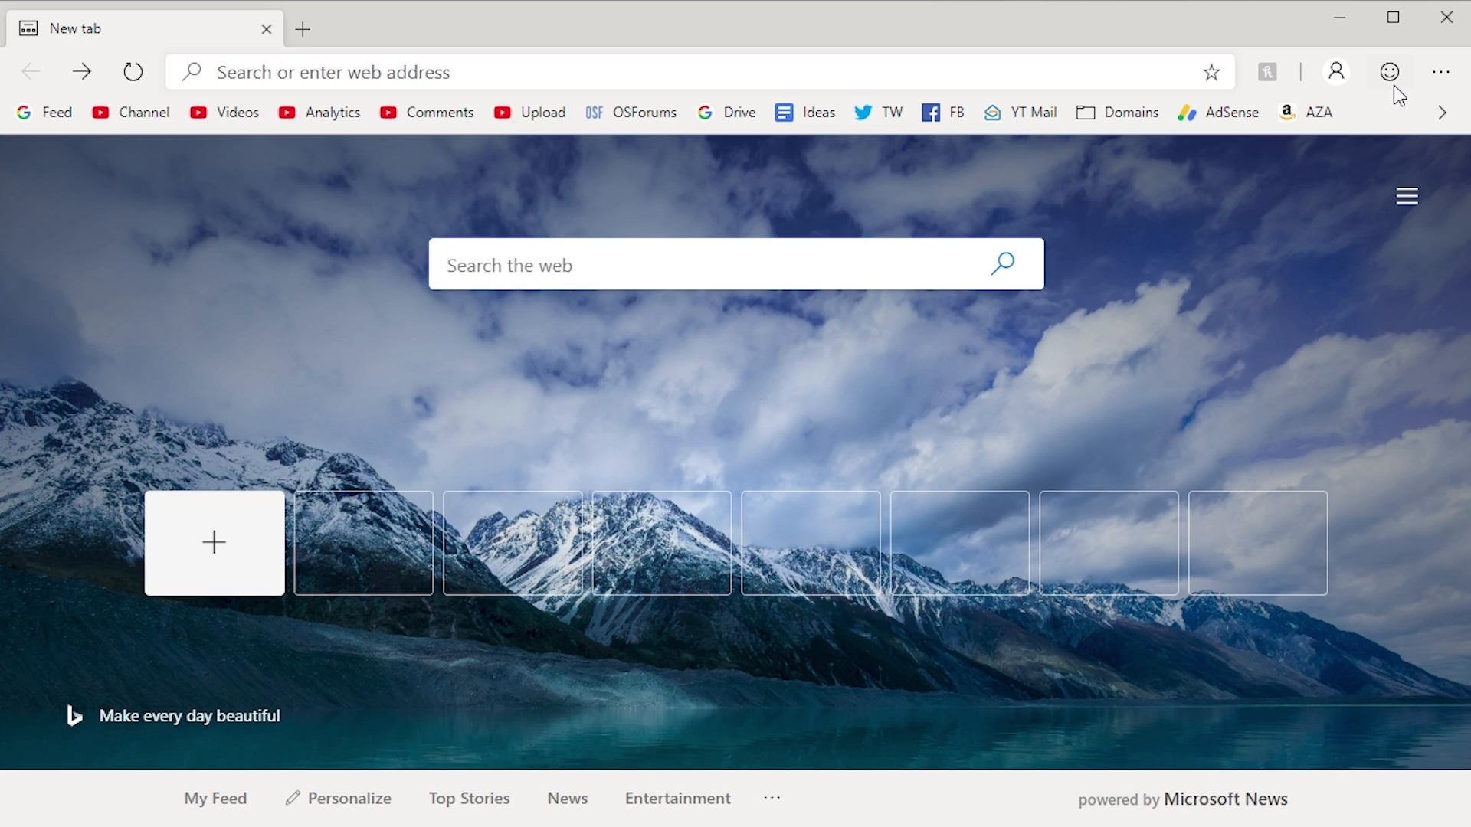
pyautogui.click(1390, 72)
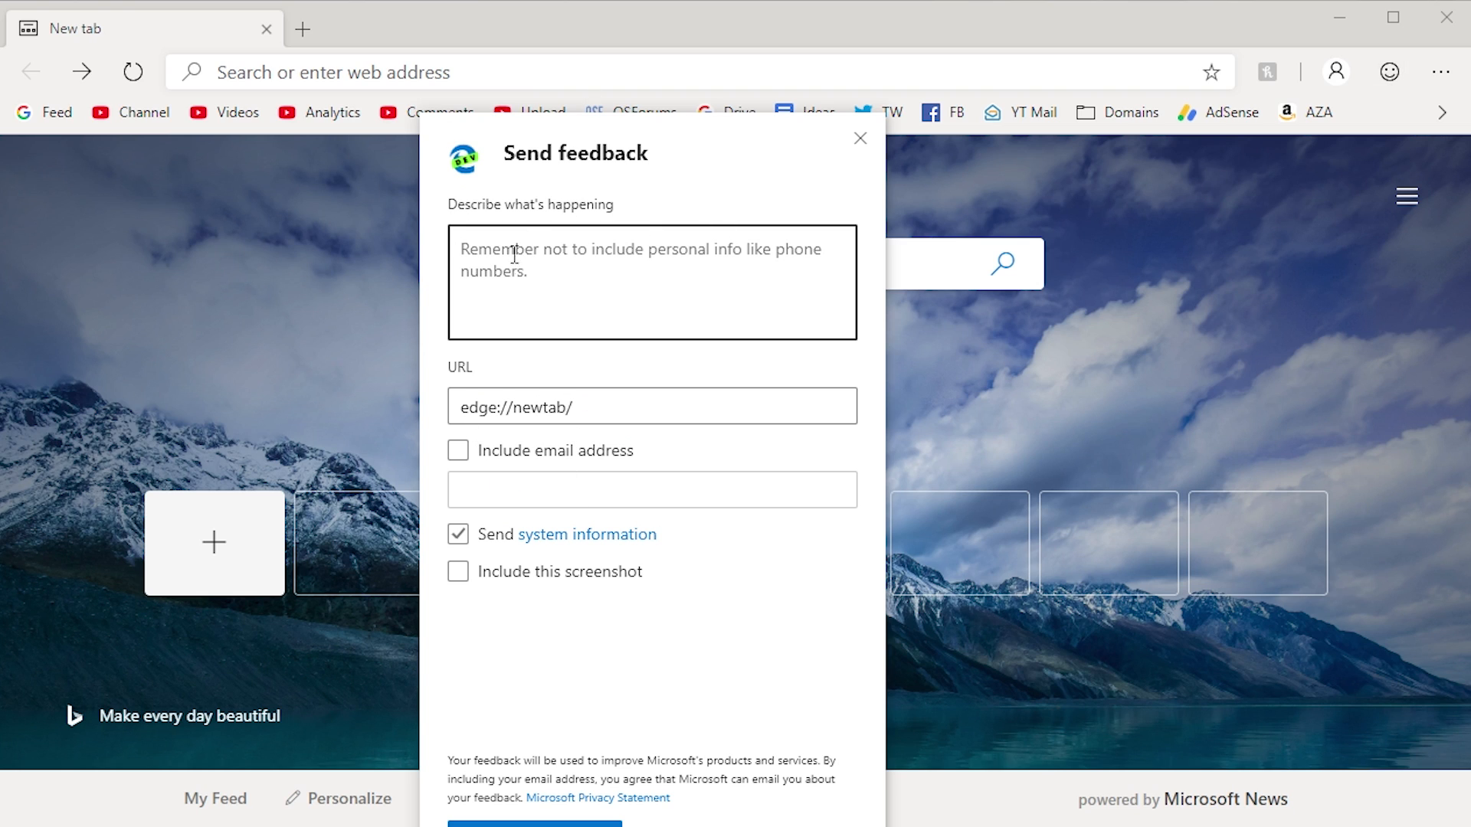
pyautogui.moveTo(533, 227)
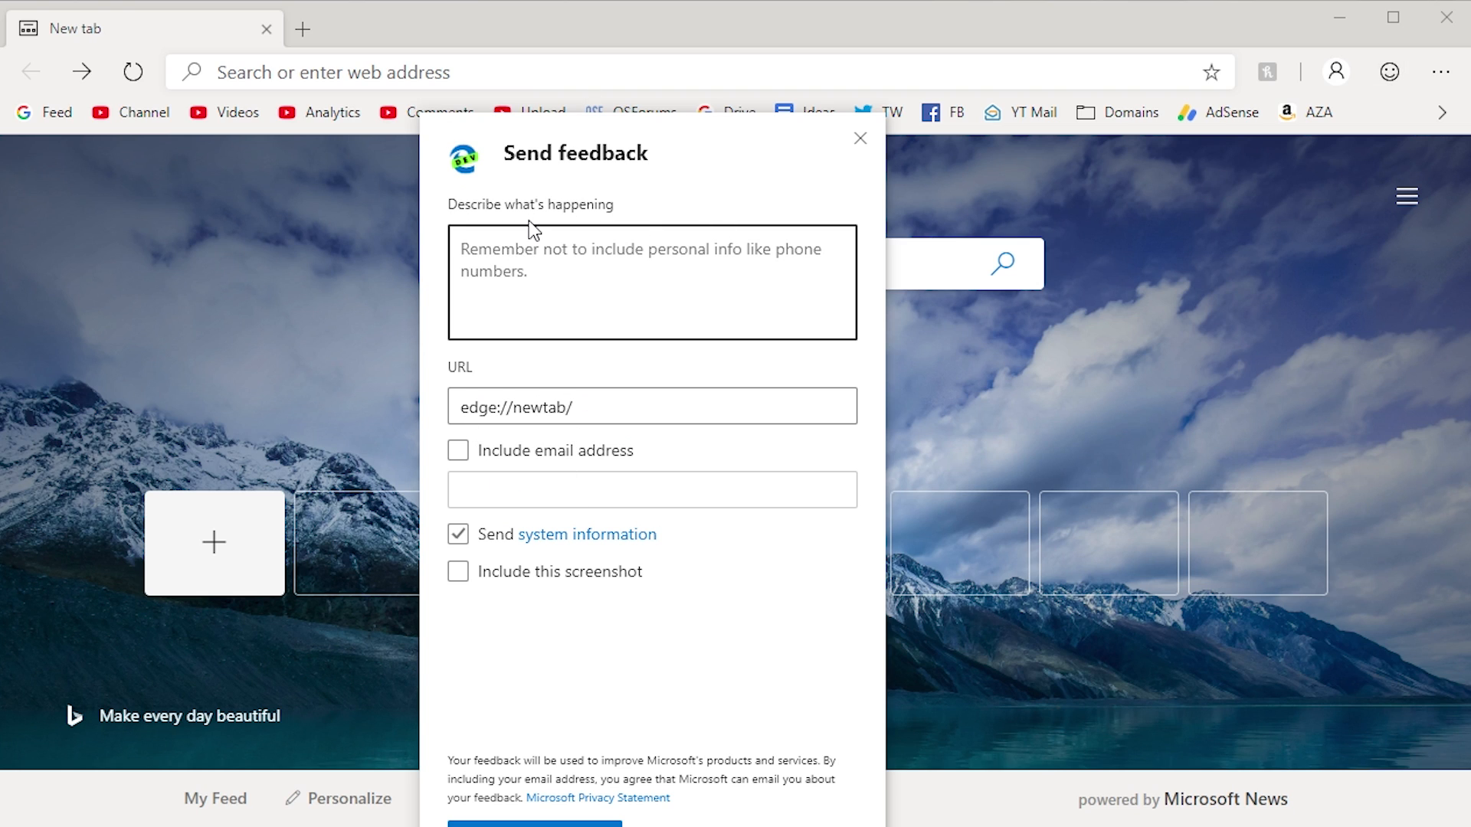
pyautogui.moveTo(691, 373)
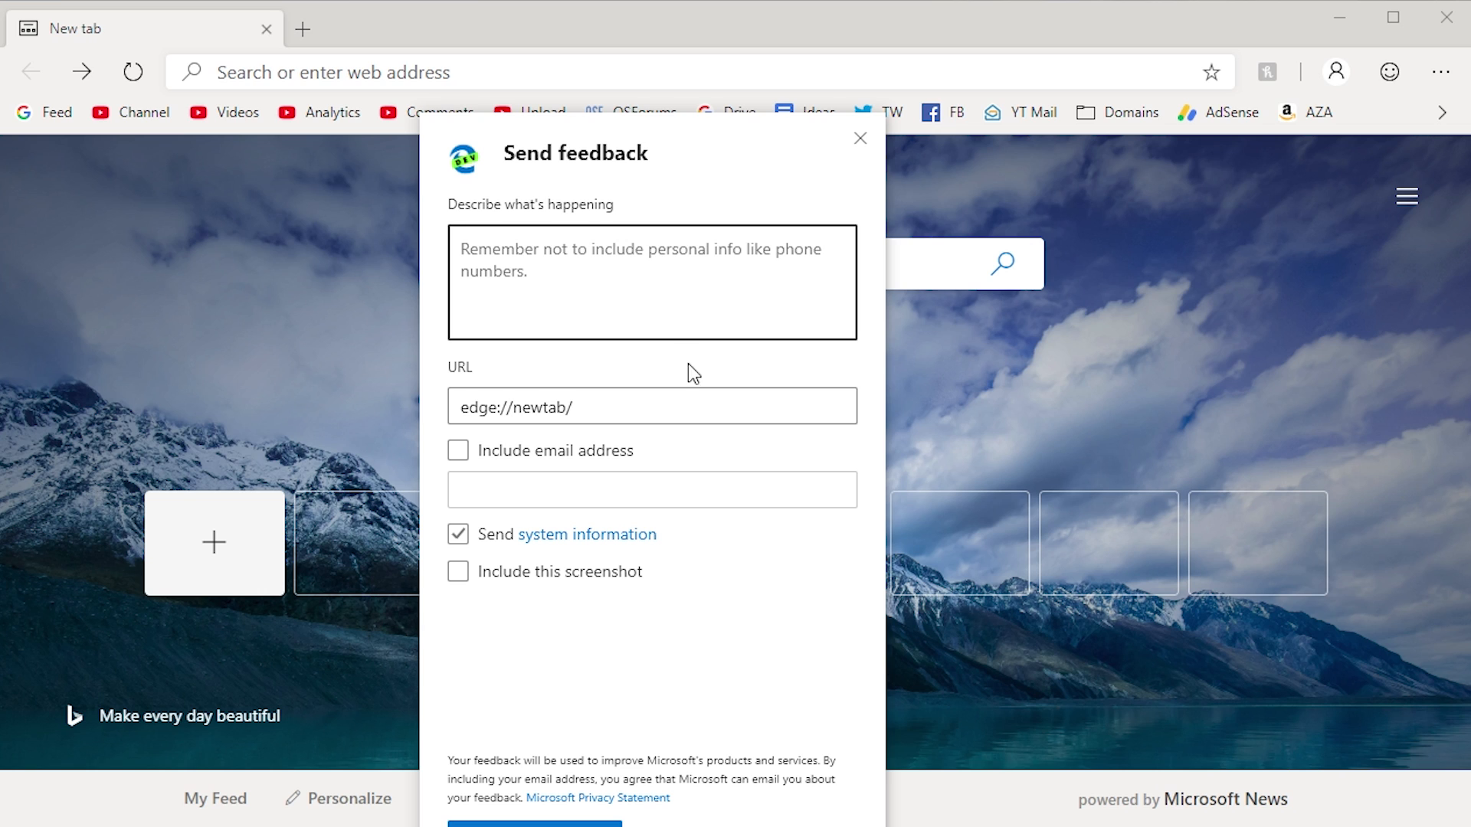
pyautogui.click(859, 139)
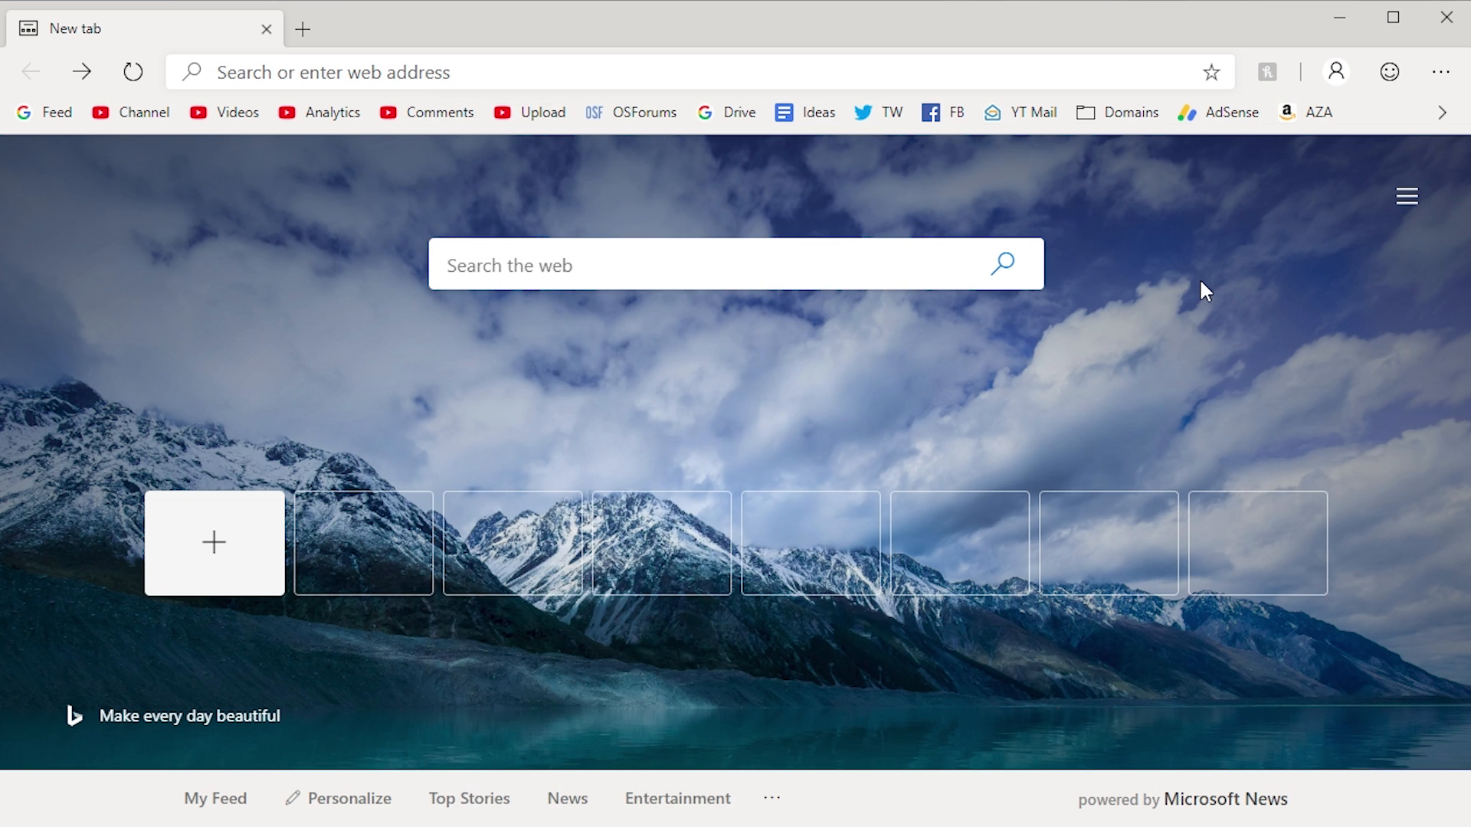
pyautogui.moveTo(1439, 73)
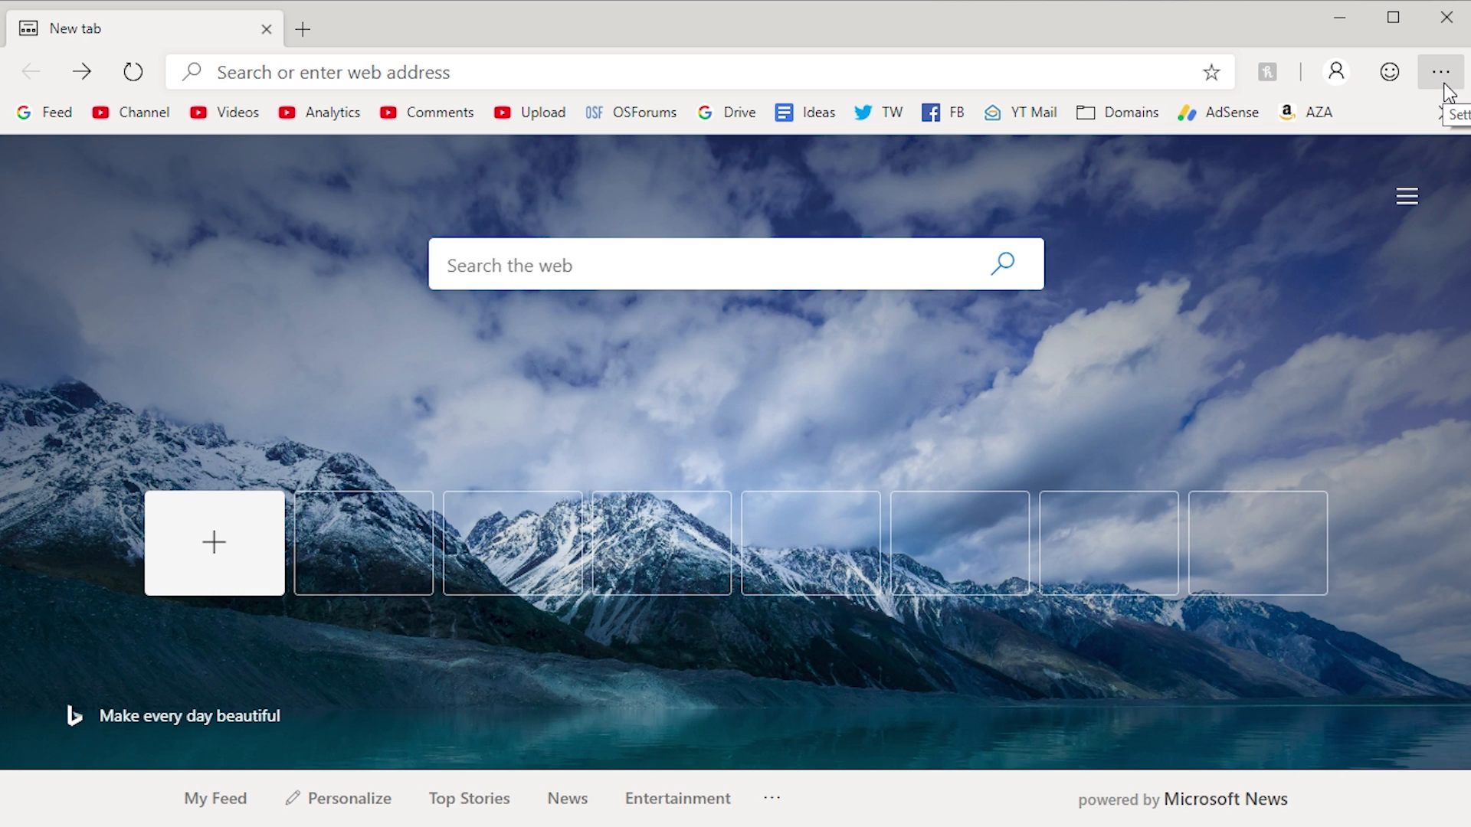
# Open Edge Dev's Settings and more menu and browse its entries.
pyautogui.click(1441, 70)
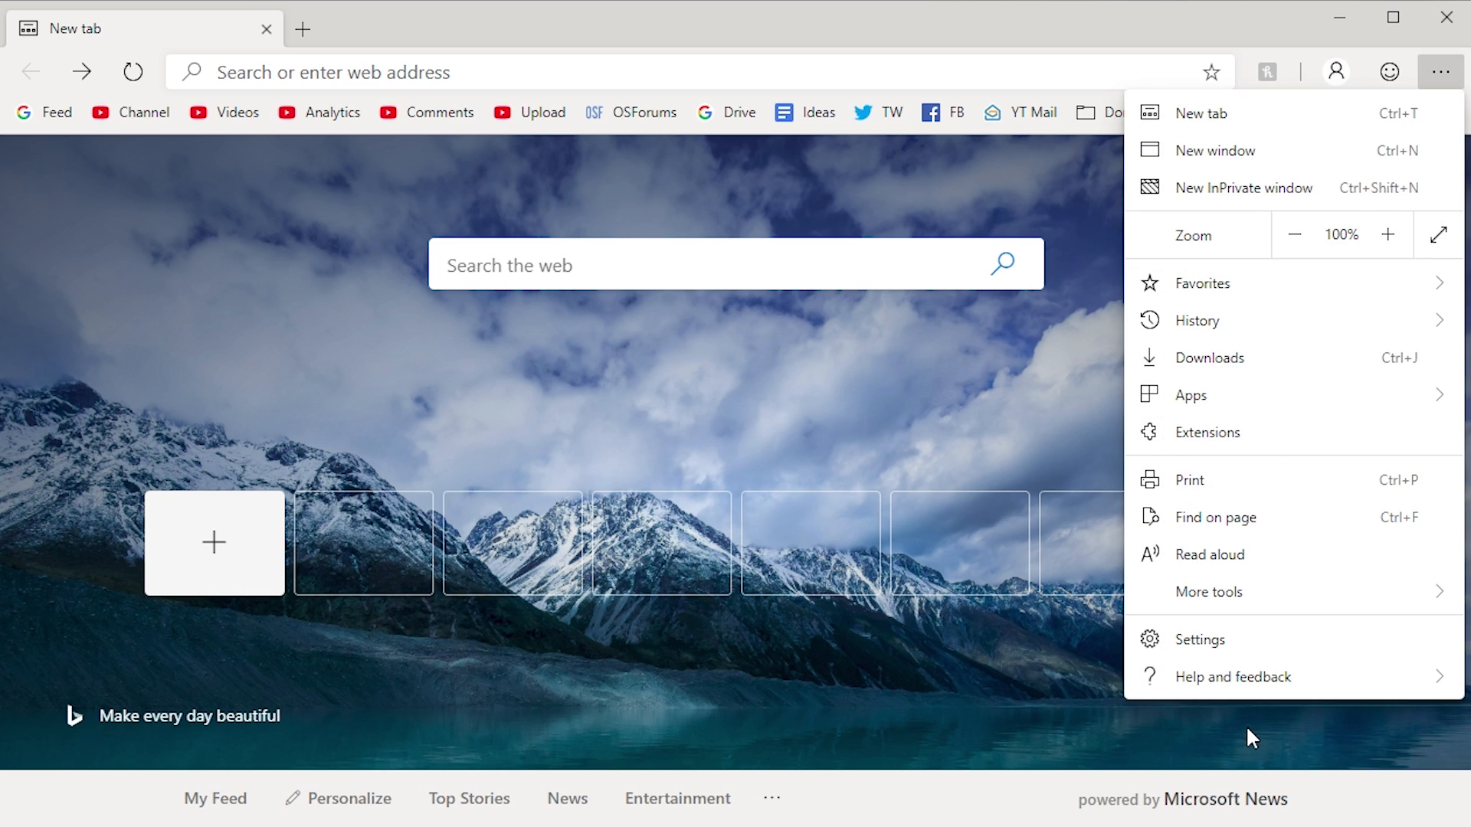
pyautogui.moveTo(1198, 491)
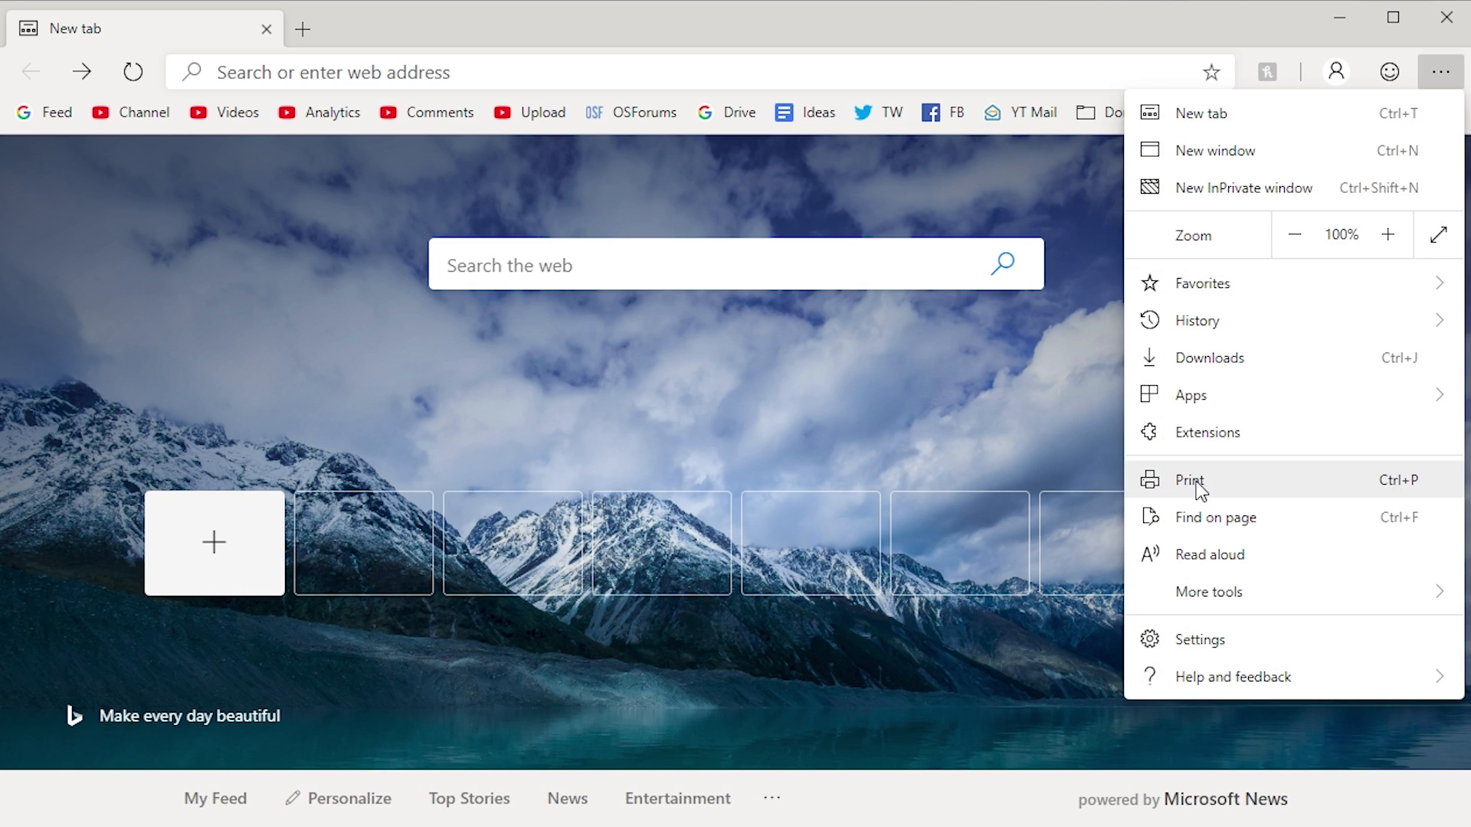
pyautogui.moveTo(1211, 313)
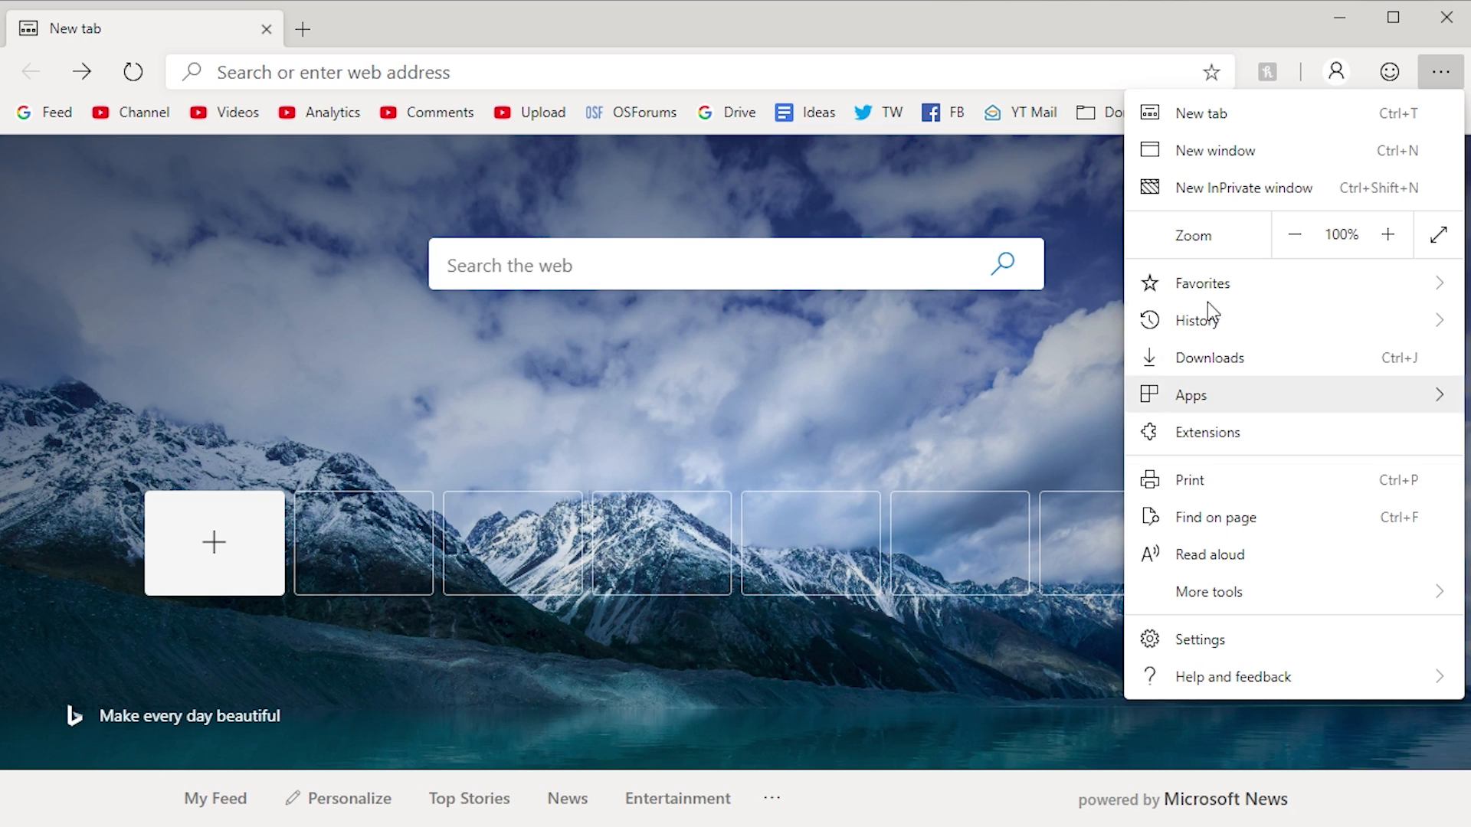
pyautogui.moveTo(1273, 495)
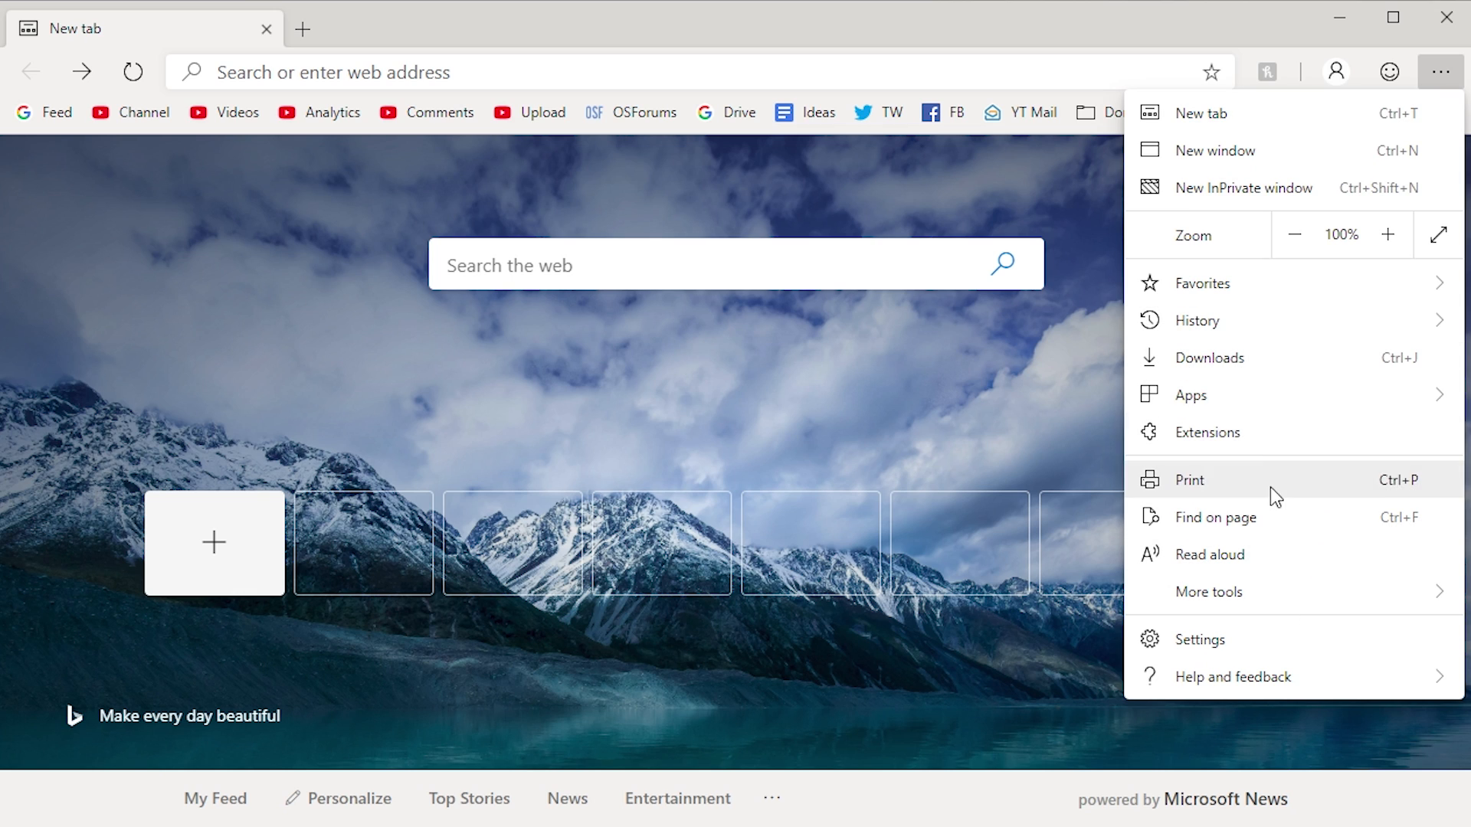
pyautogui.click(1197, 321)
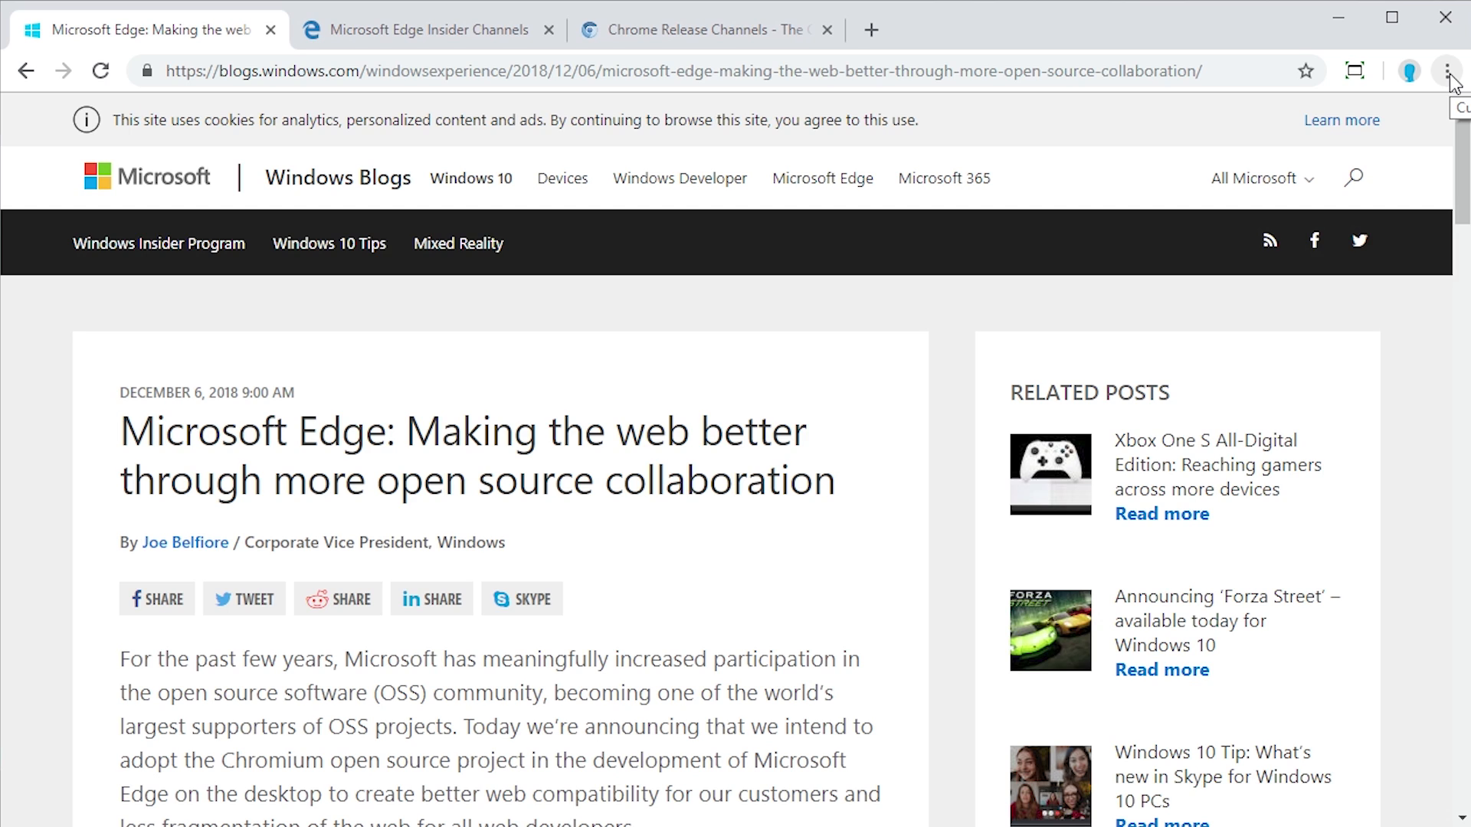
# Open Chrome's three-dot Customize and control menu to compare with Edge's.
pyautogui.click(1447, 70)
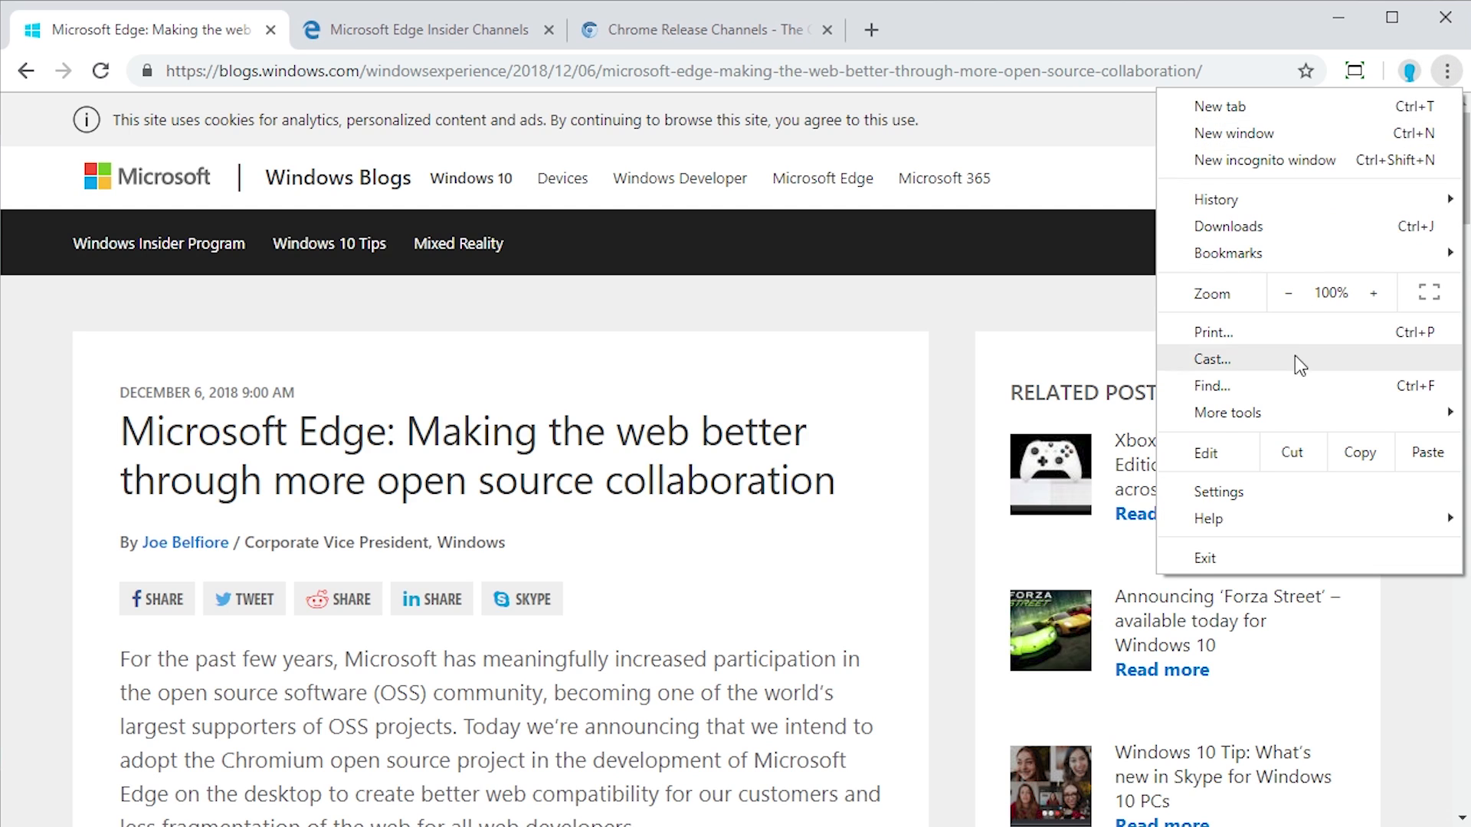
pyautogui.moveTo(1310, 473)
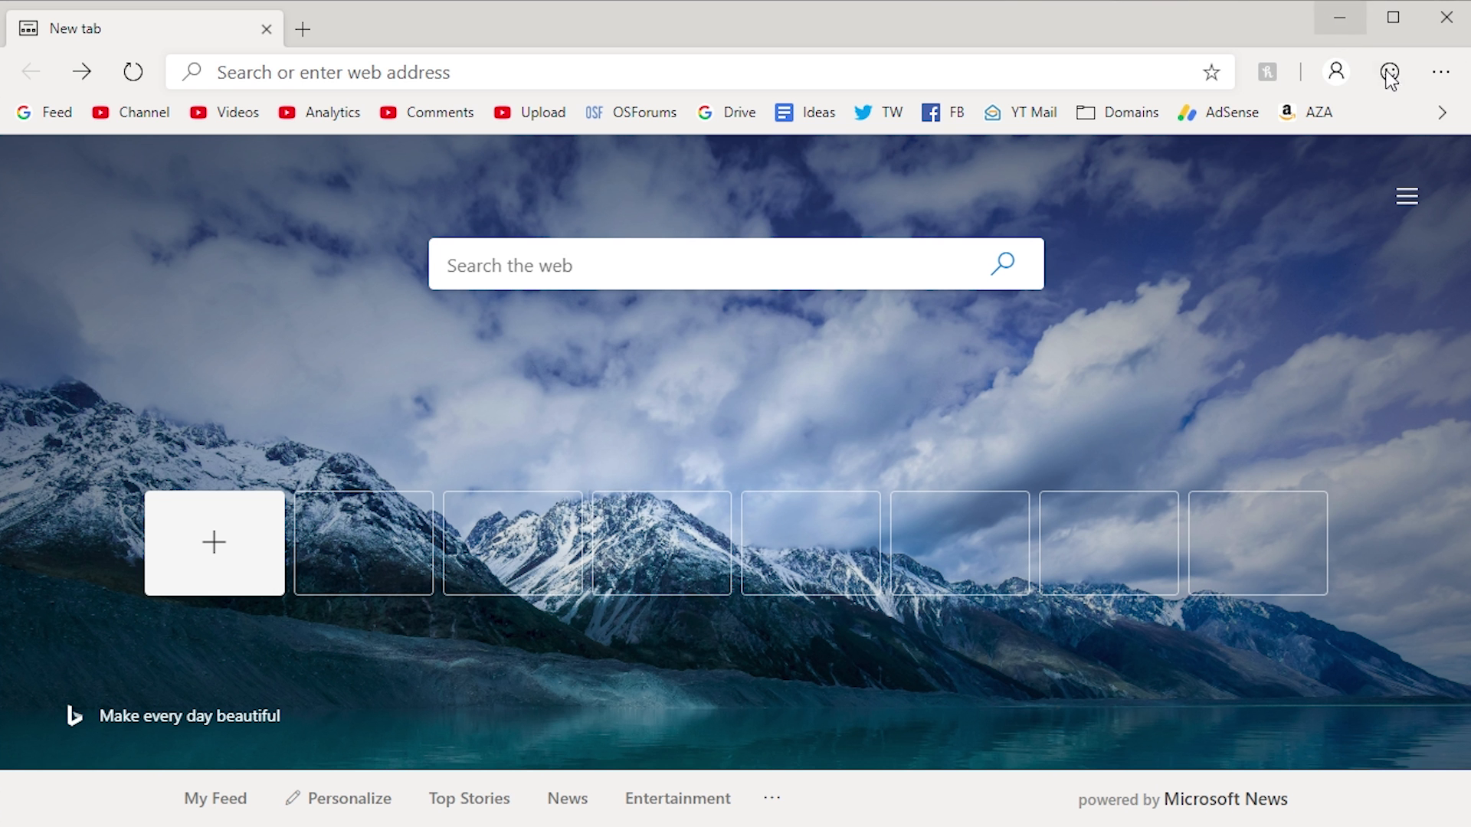
# Reopen Edge Dev's Settings and more menu and review its new tab, favorites, history, downloads and settings entries.
pyautogui.click(1437, 70)
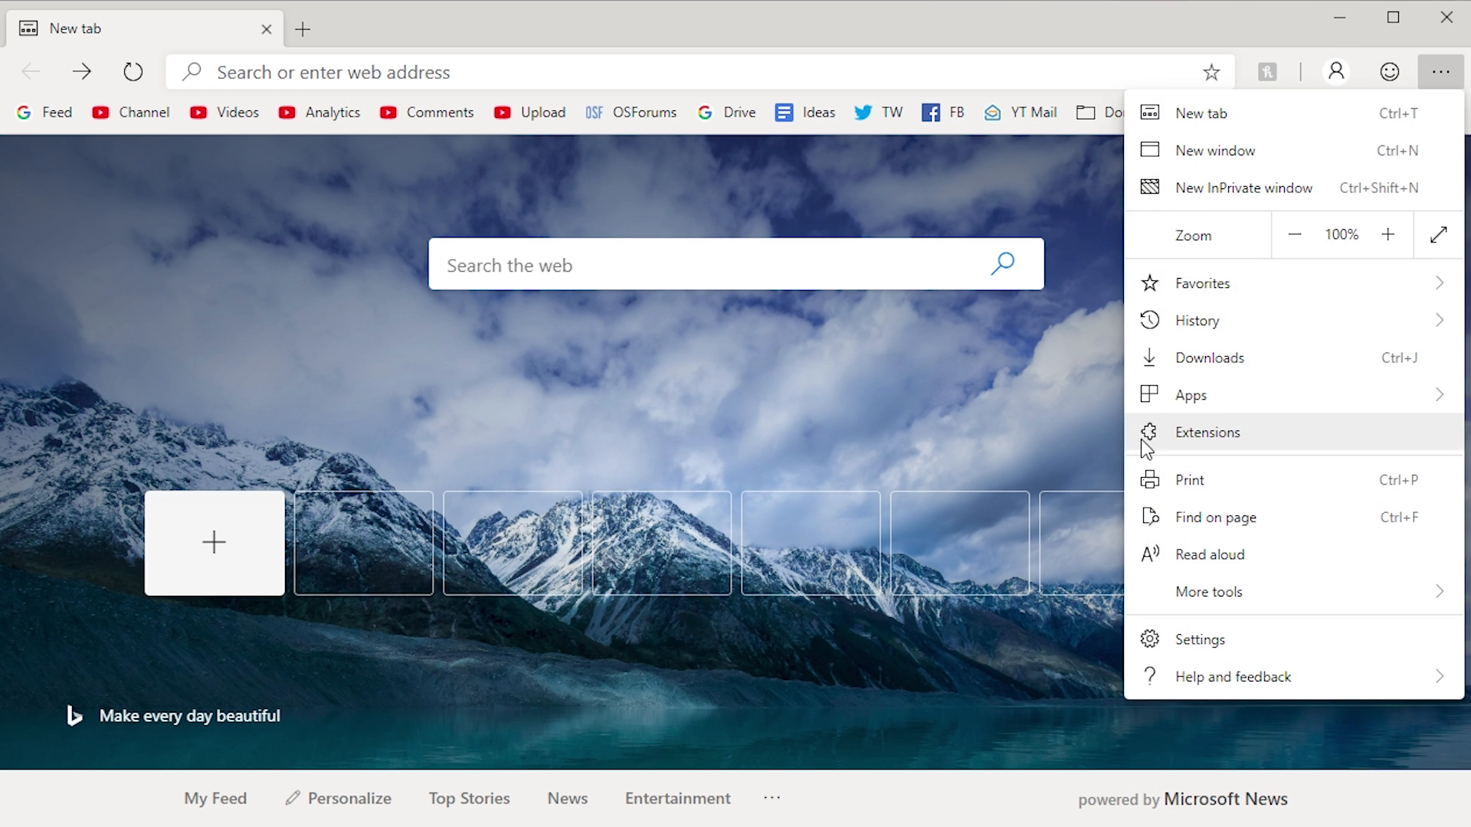
pyautogui.moveTo(1178, 469)
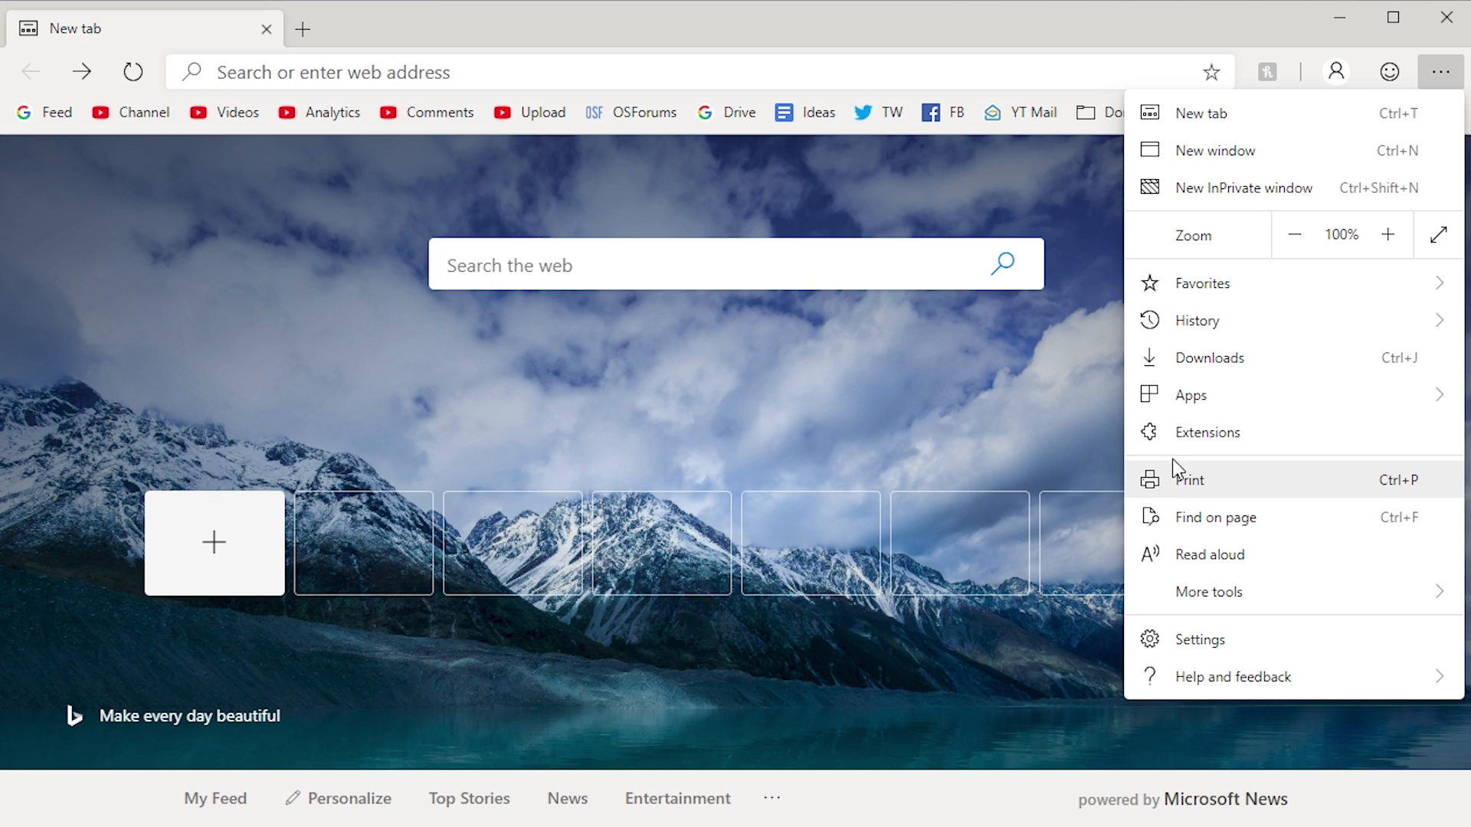
pyautogui.moveTo(1156, 358)
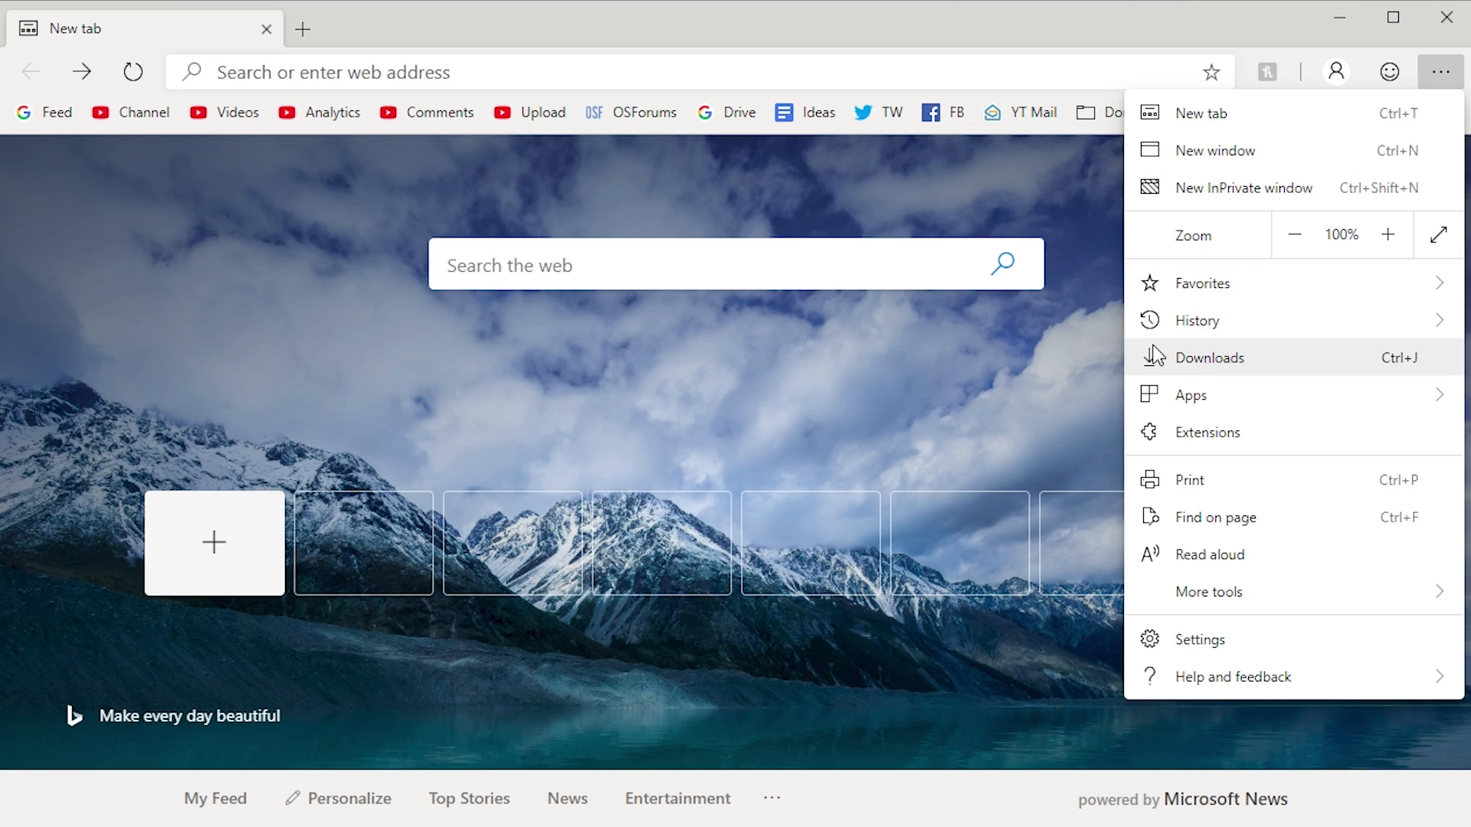
pyautogui.moveTo(1168, 370)
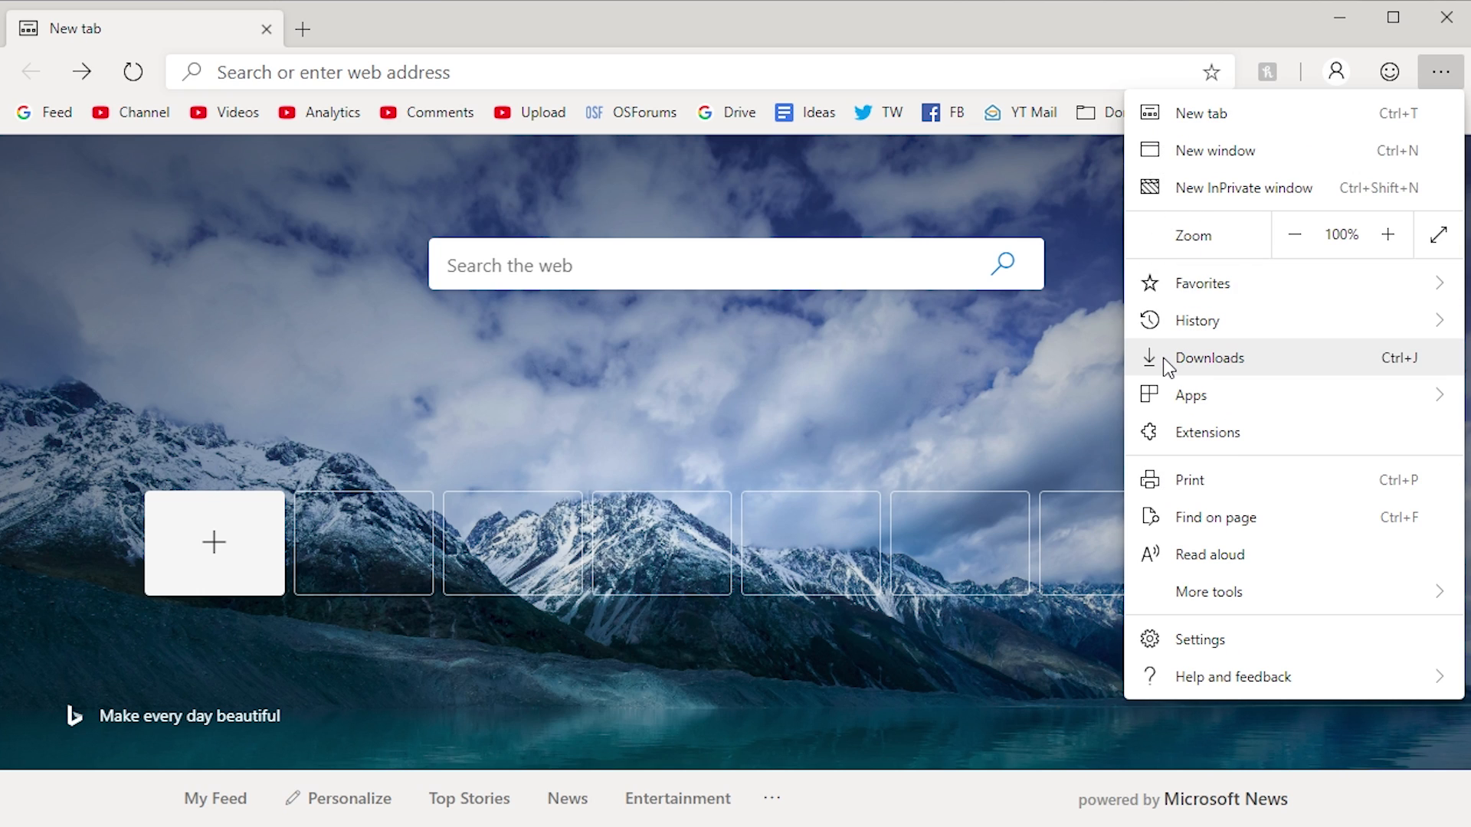
pyautogui.click(1199, 639)
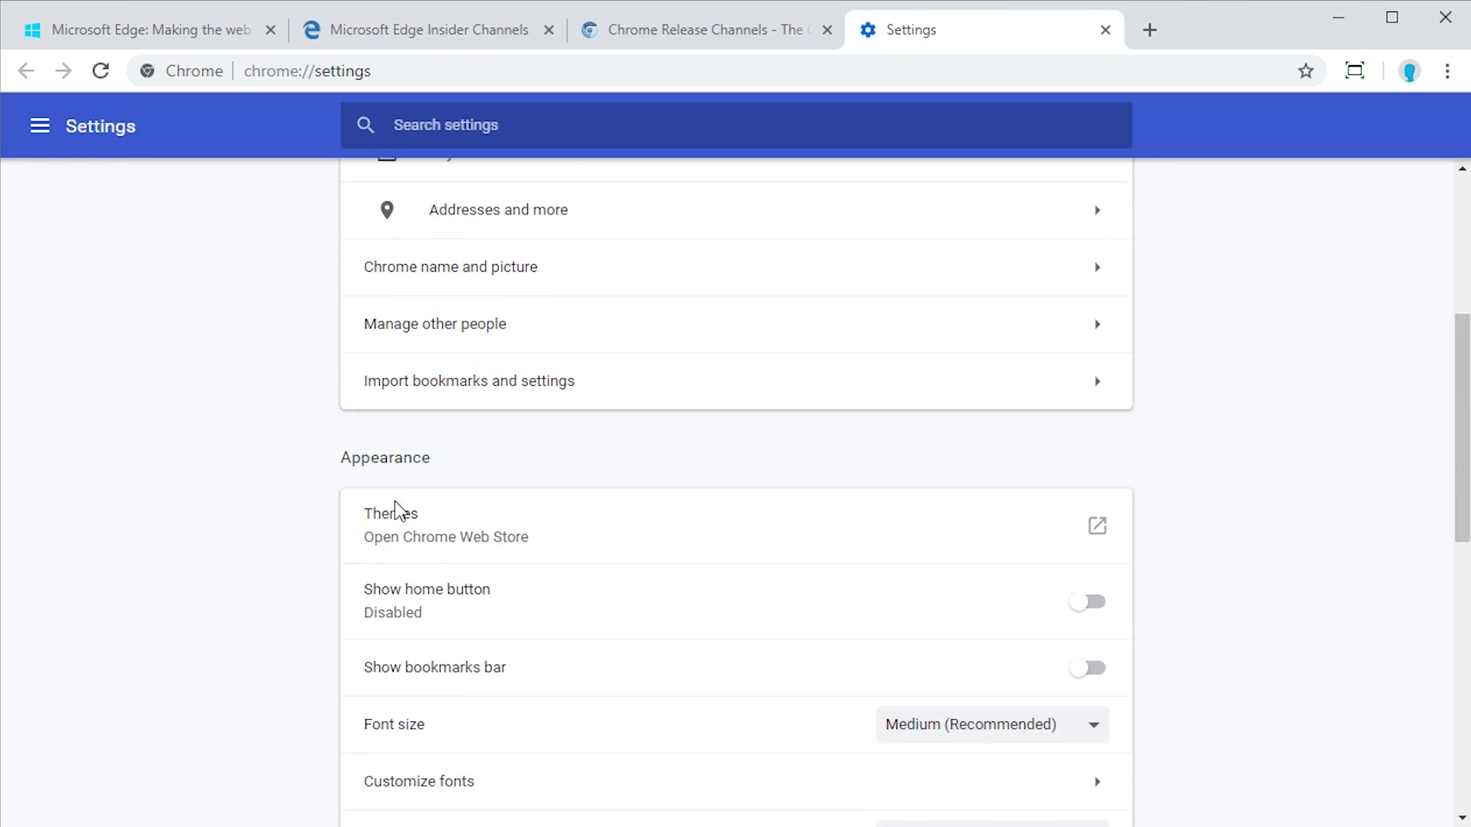
# Open the Chrome Settings sidebar listing People, Appearance, Search engine and other sections.
pyautogui.scroll(-3)
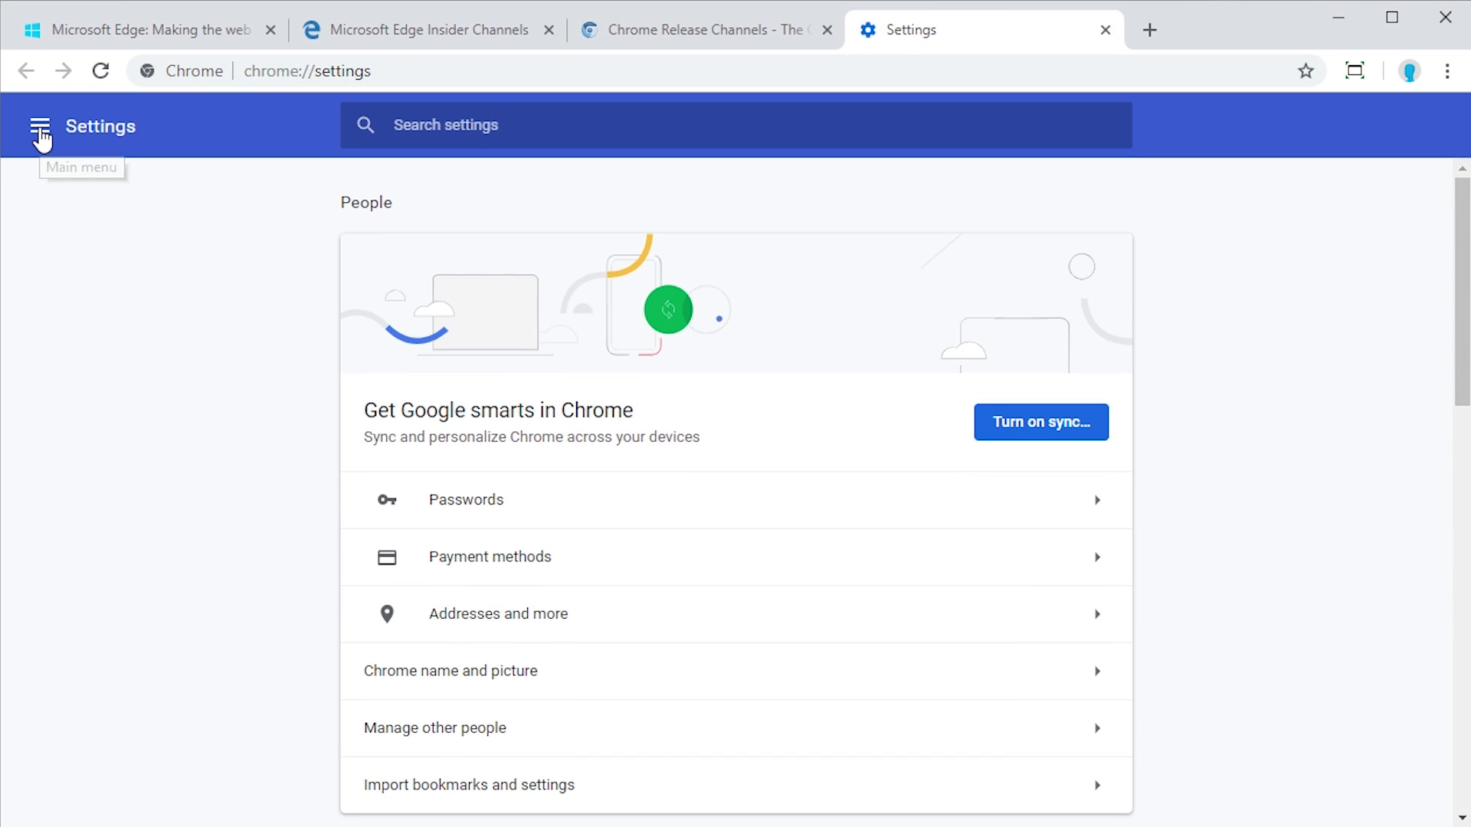
pyautogui.click(39, 126)
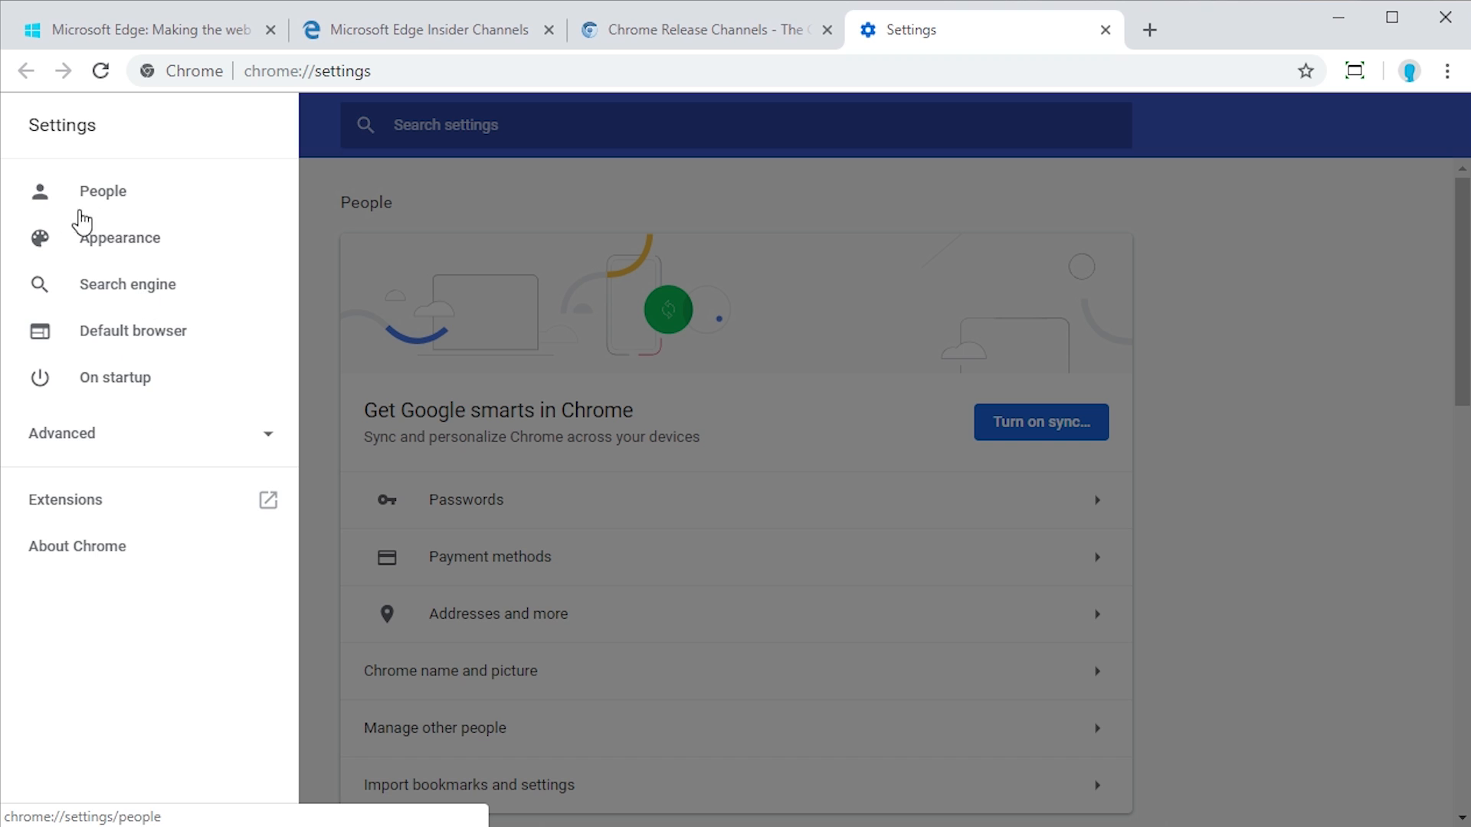
pyautogui.moveTo(136, 208)
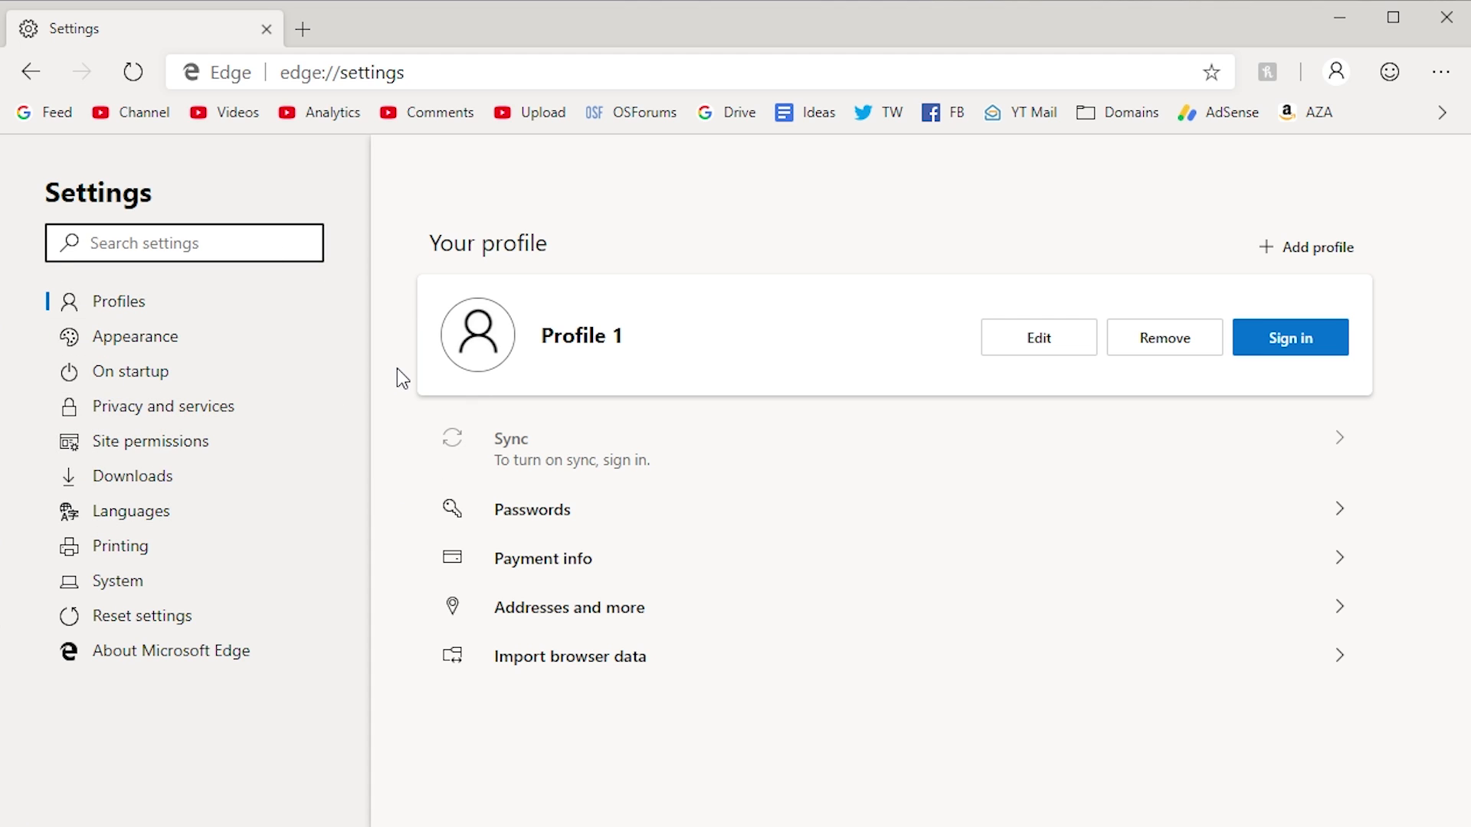
pyautogui.moveTo(404, 382)
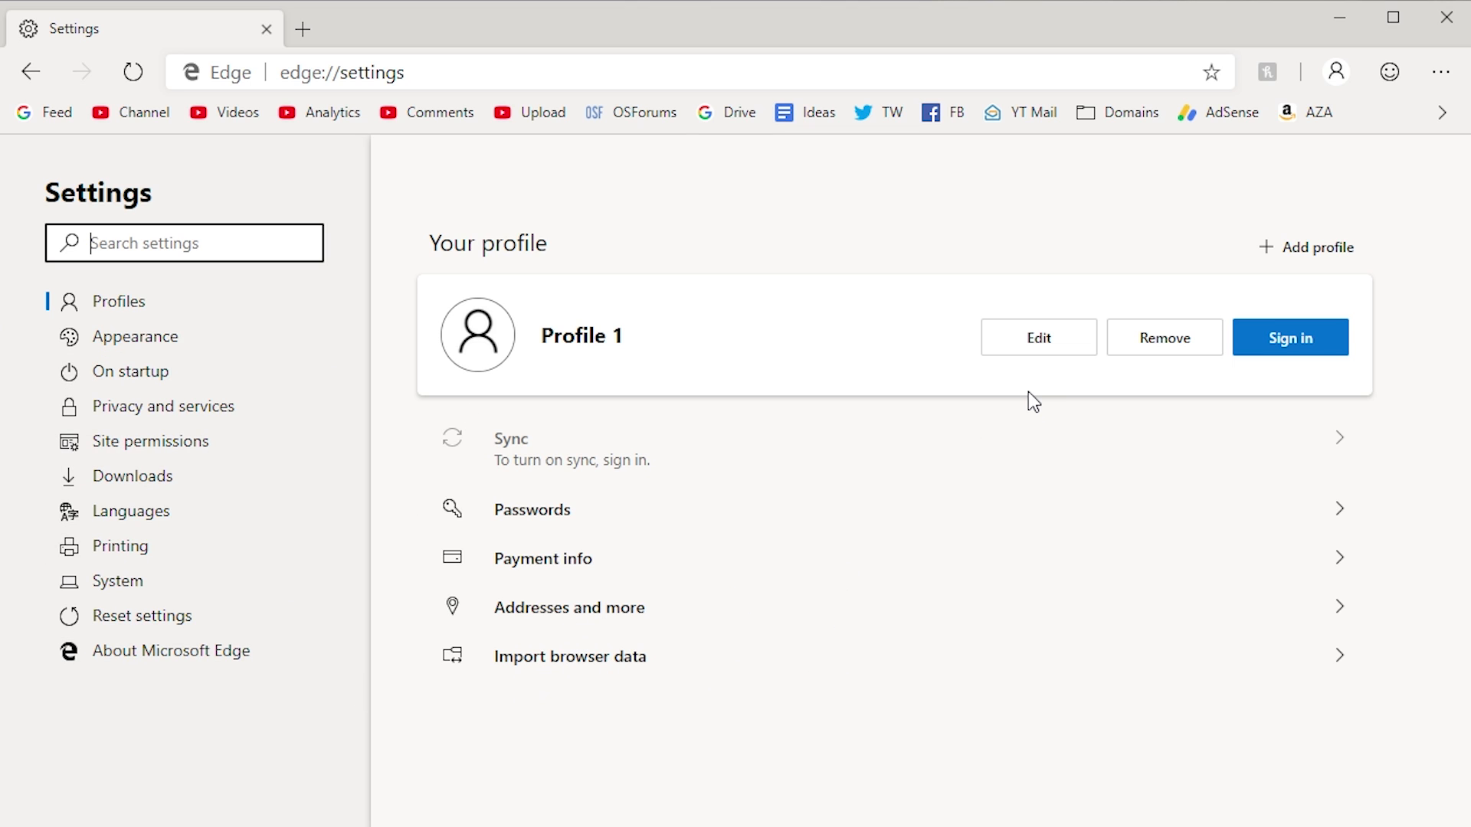
# Preview a new profile with the ball avatar, cancel it, and open About Microsoft Edge.
pyautogui.click(1315, 247)
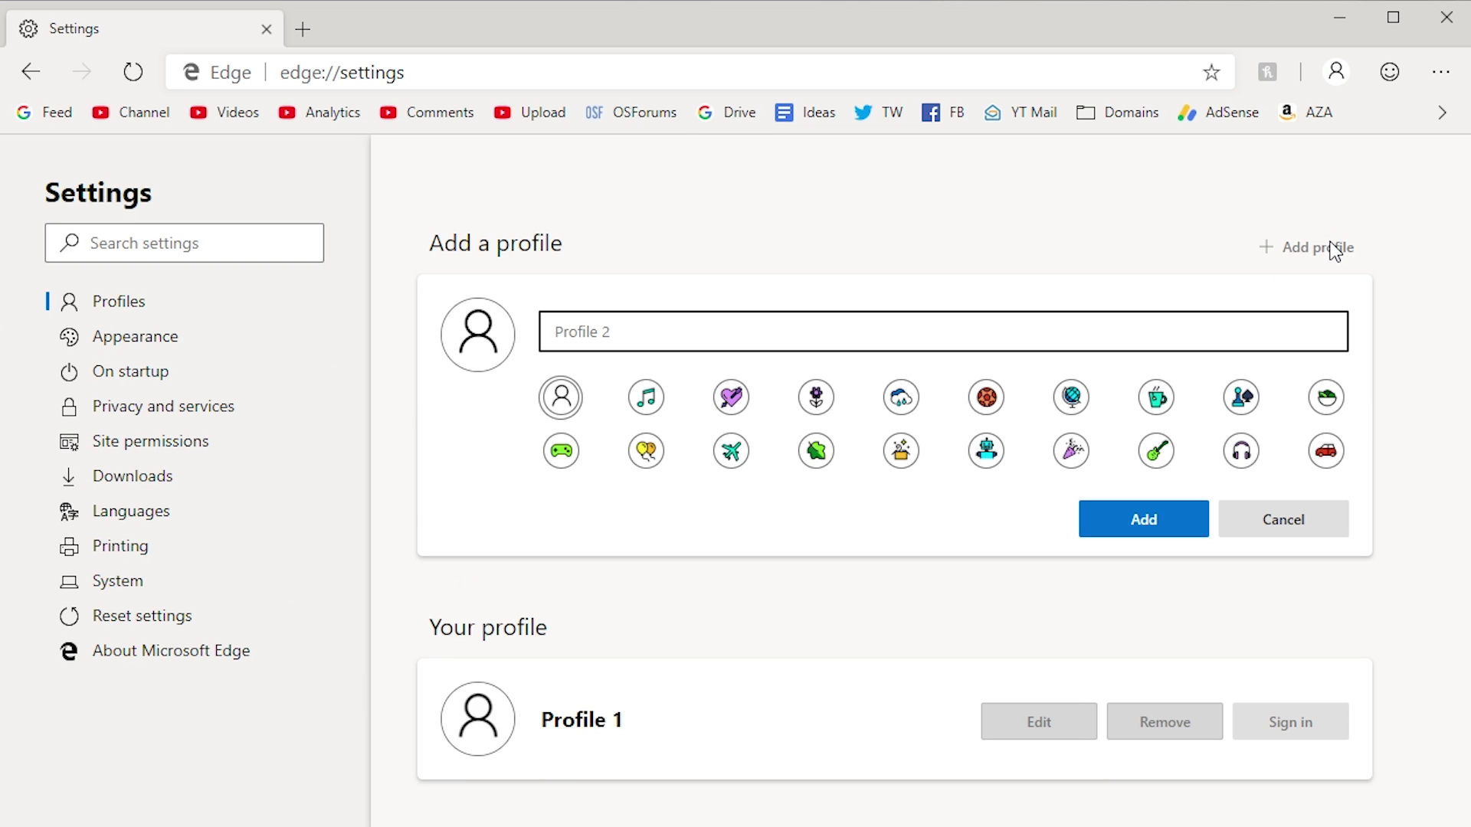
pyautogui.moveTo(1157, 399)
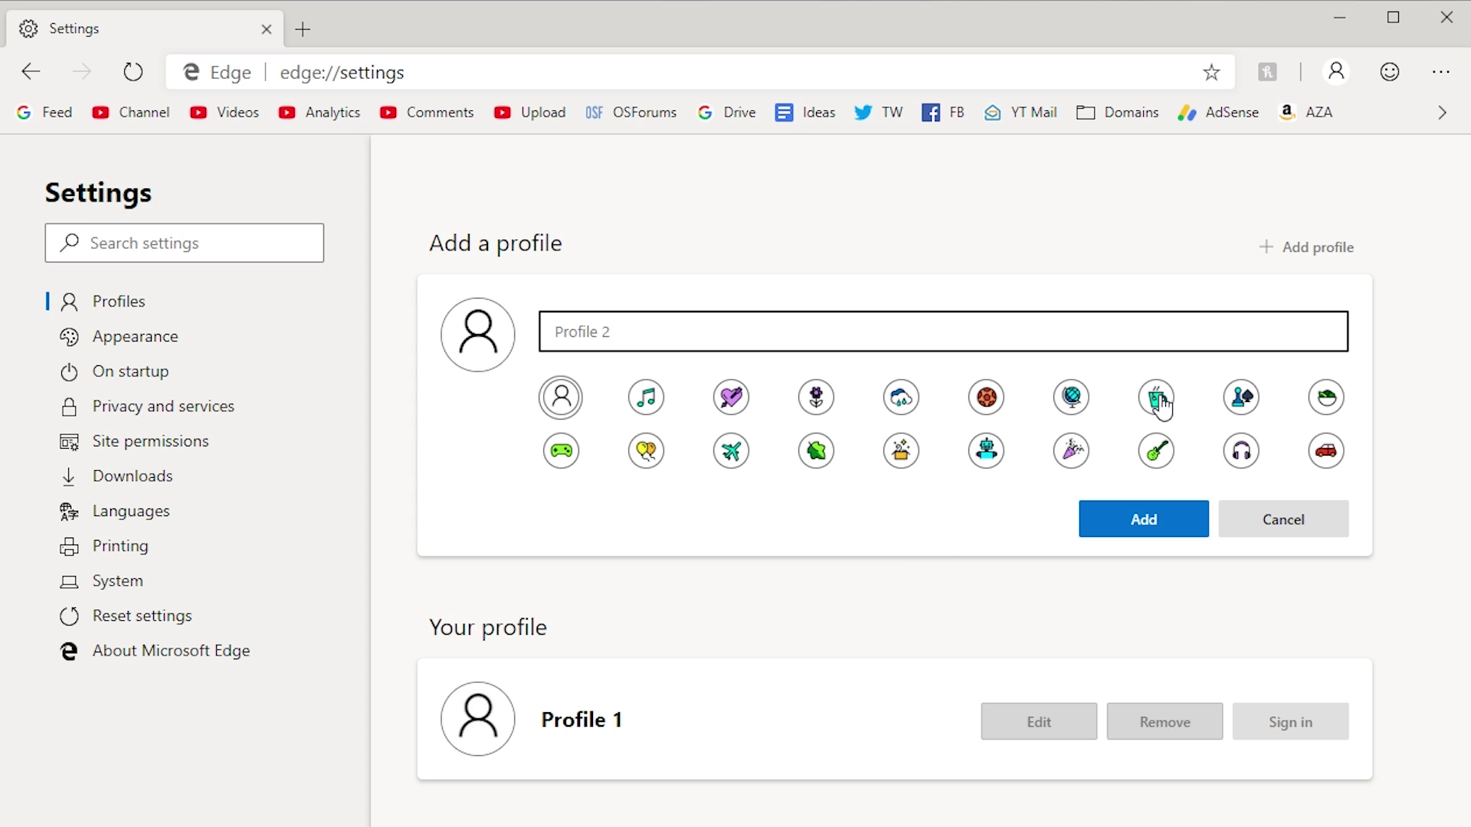
pyautogui.click(984, 397)
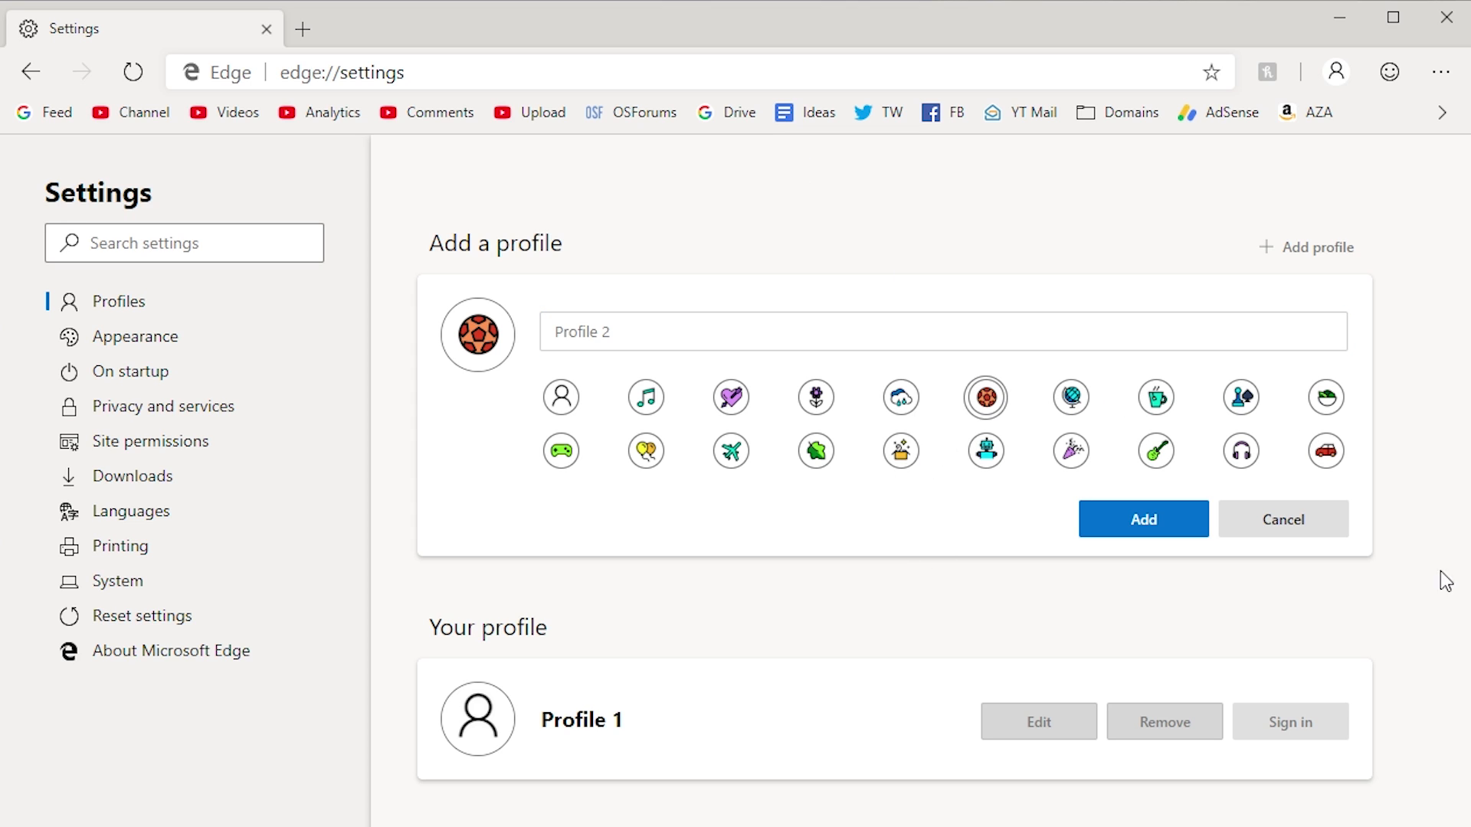
pyautogui.click(561, 396)
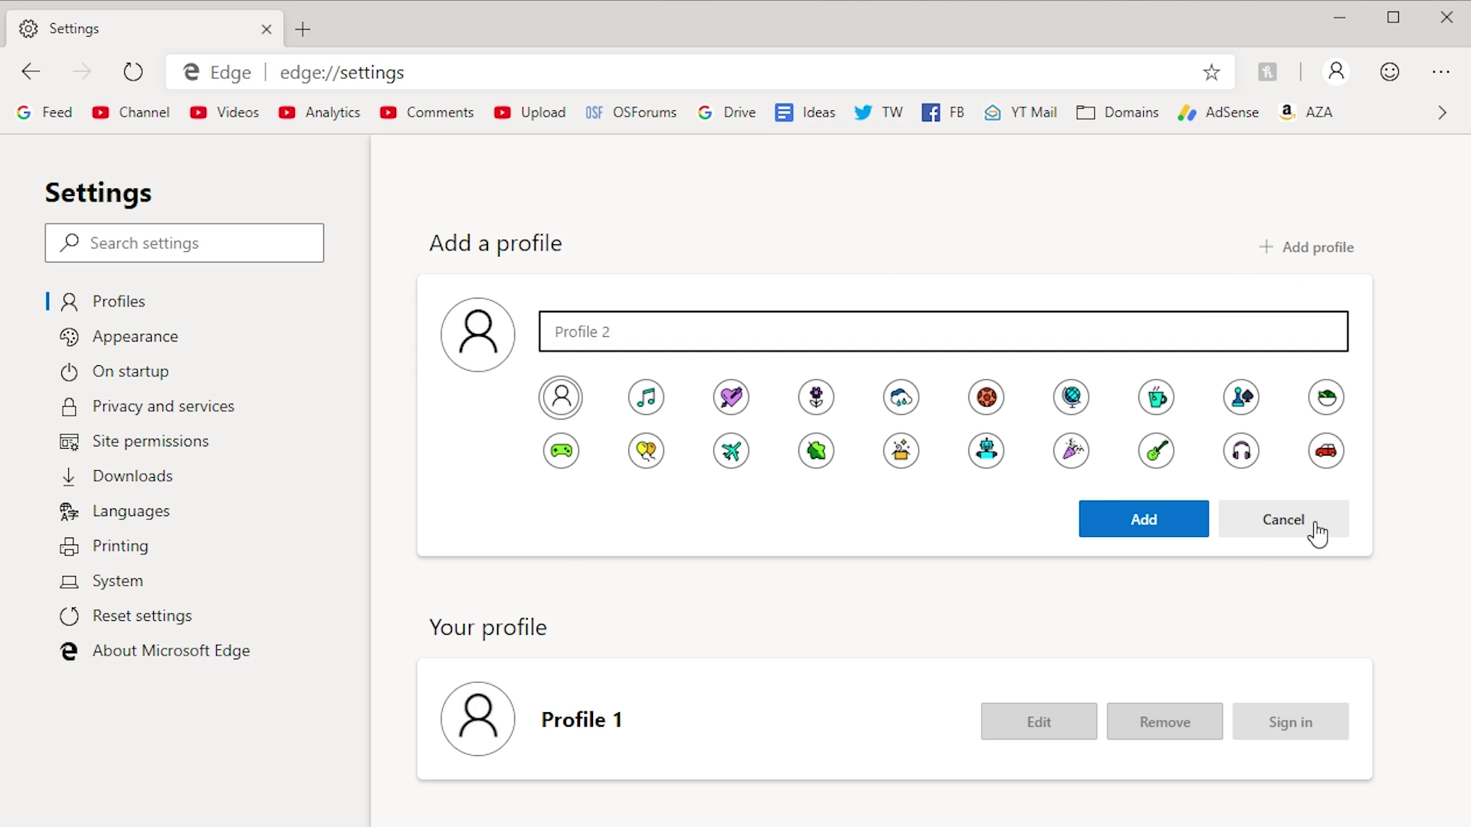
pyautogui.click(174, 651)
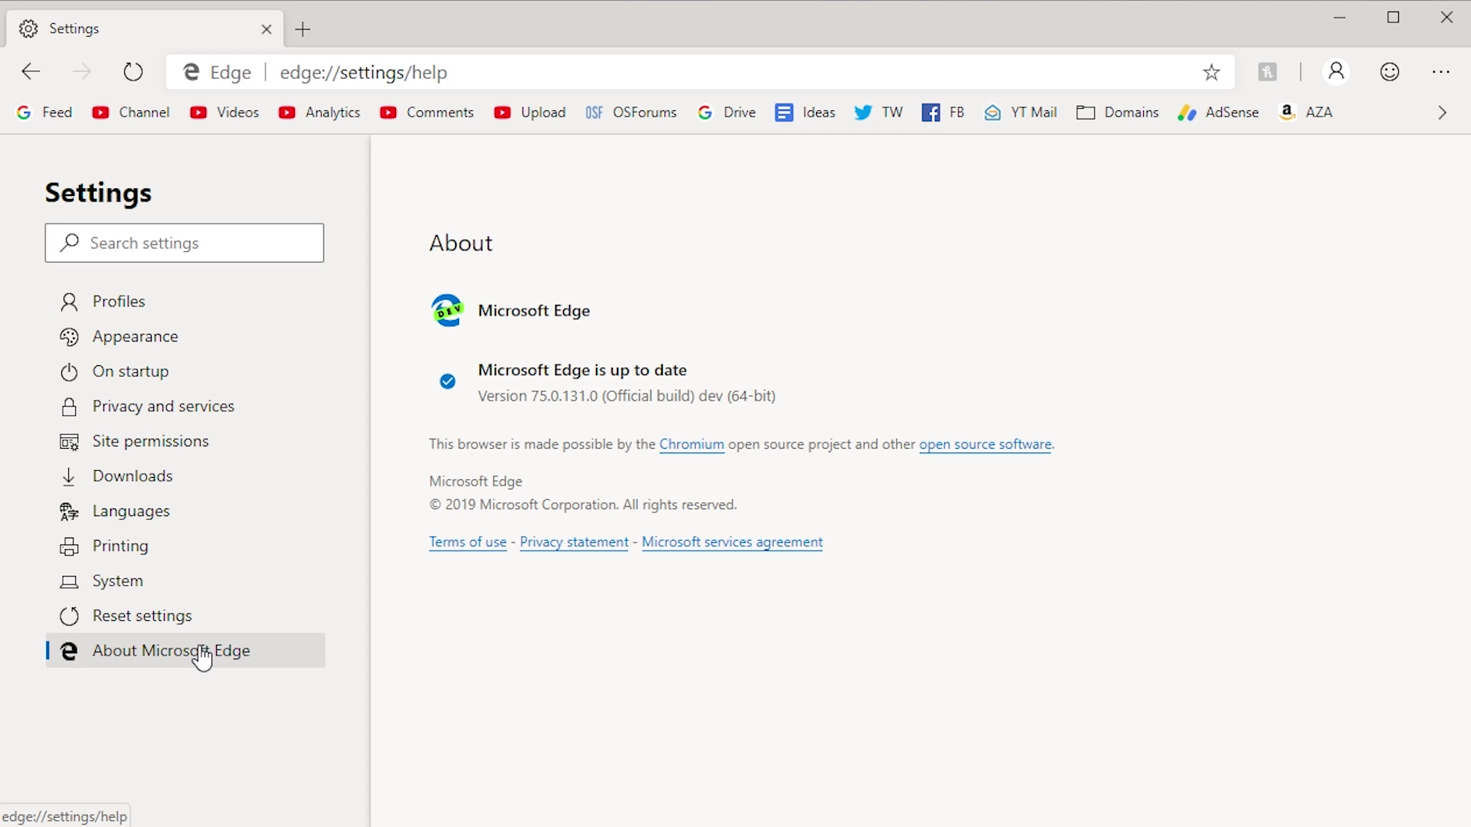
pyautogui.moveTo(445, 461)
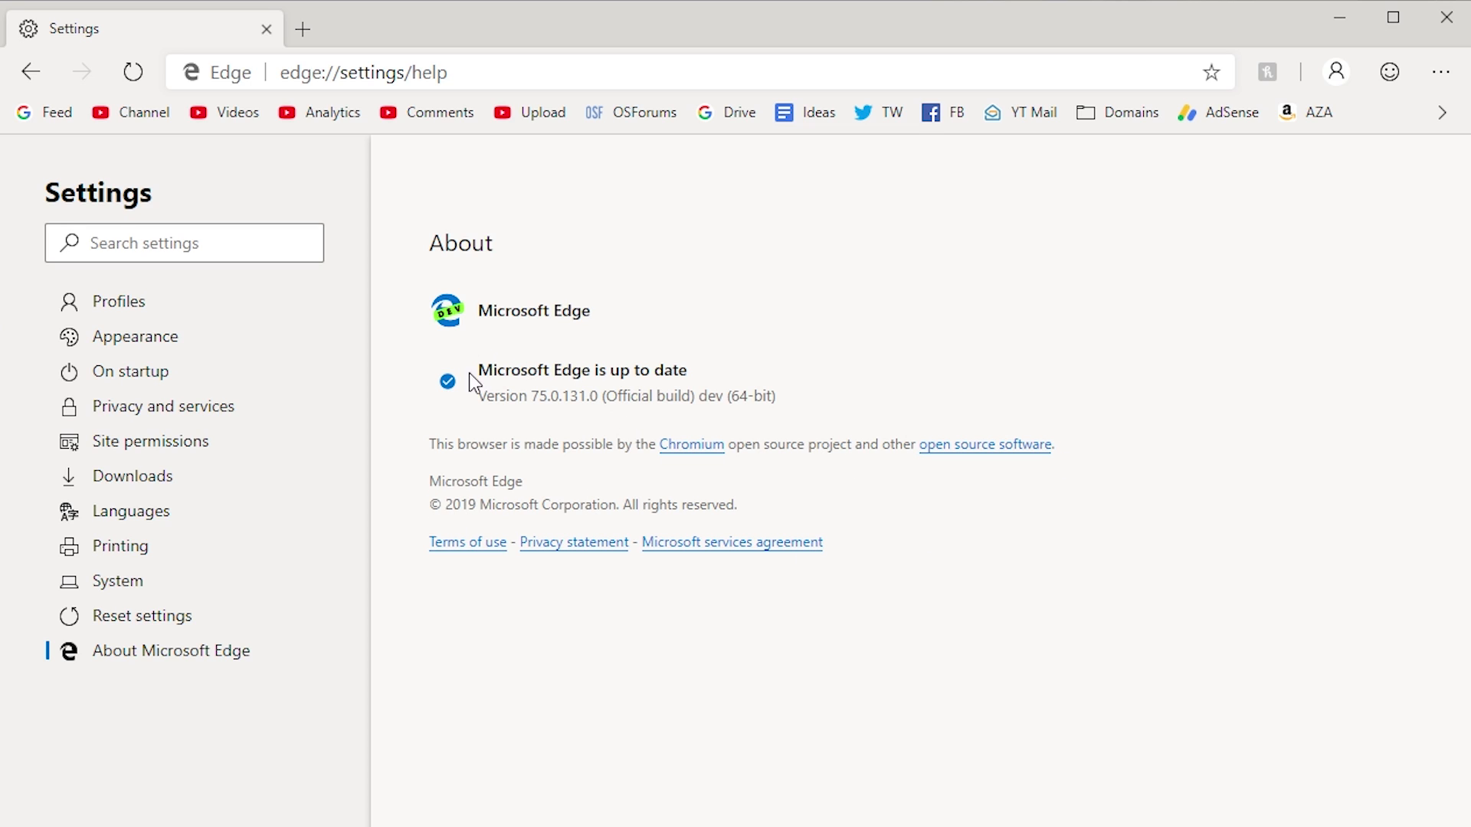
pyautogui.moveTo(617, 395)
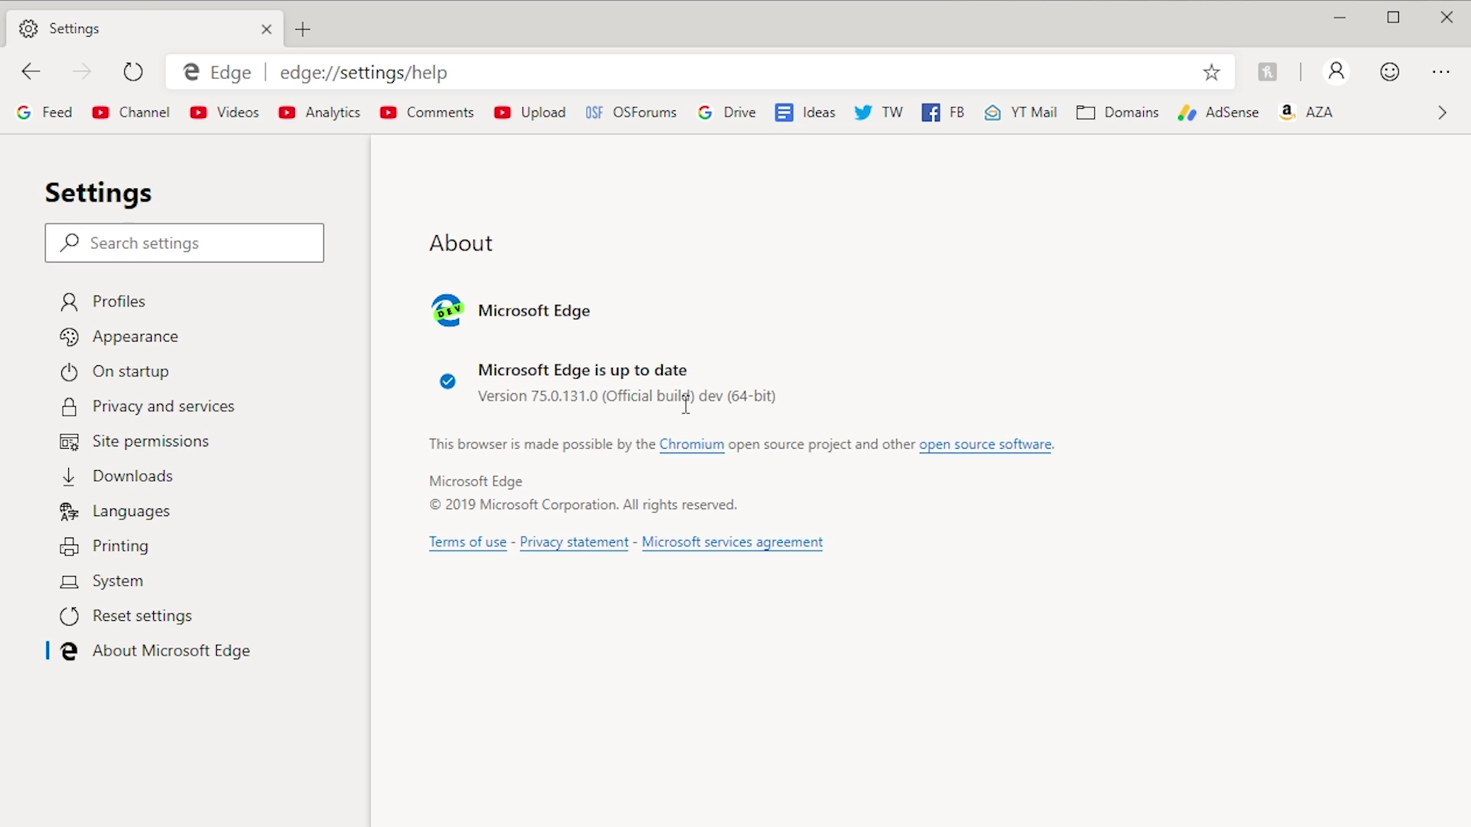
# Highlight a word in the 75.0.131.0 dev version details, then open a new tab.
pyautogui.doubleClick(534, 396)
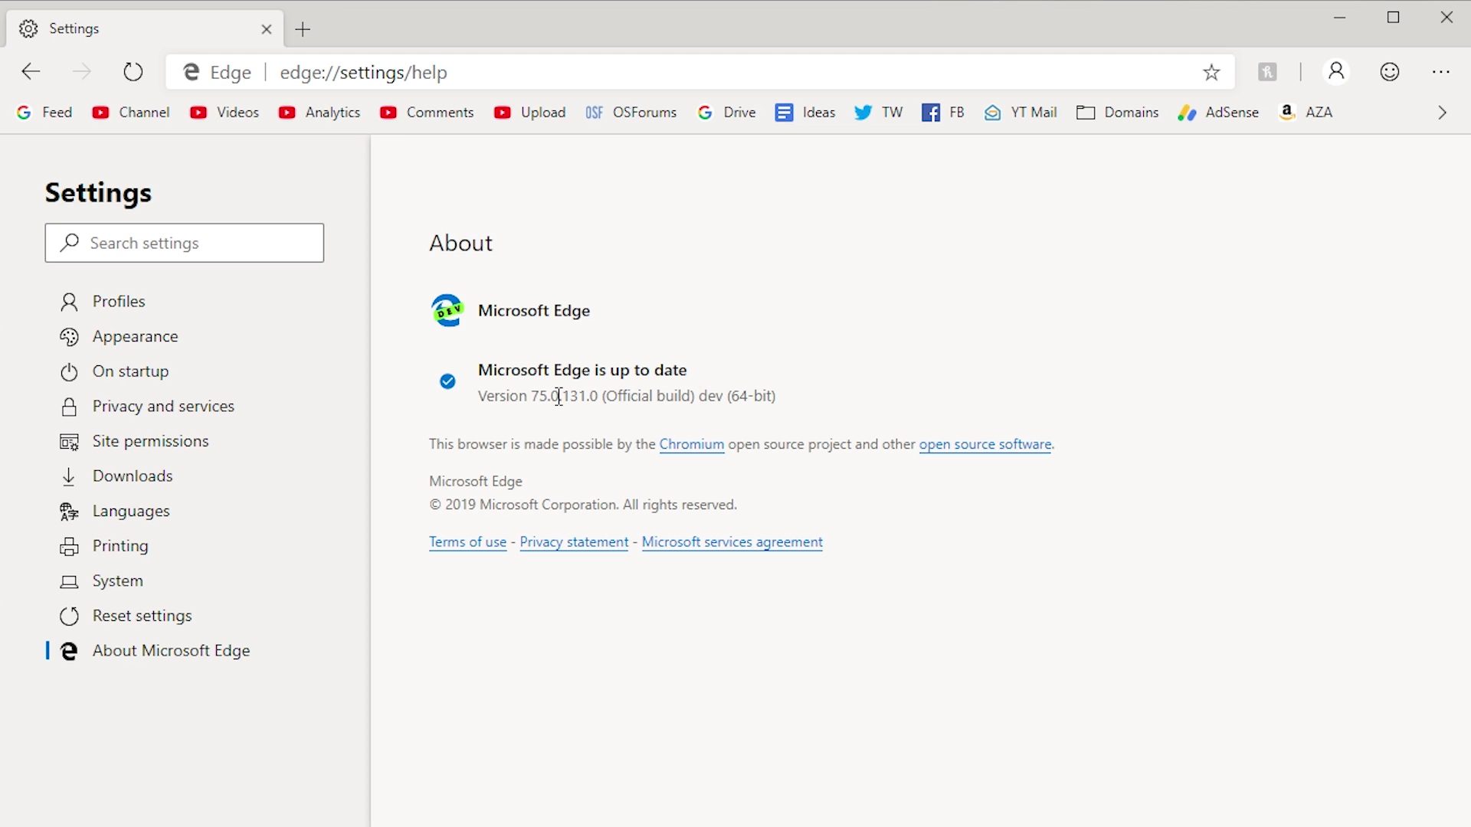
pyautogui.click(303, 28)
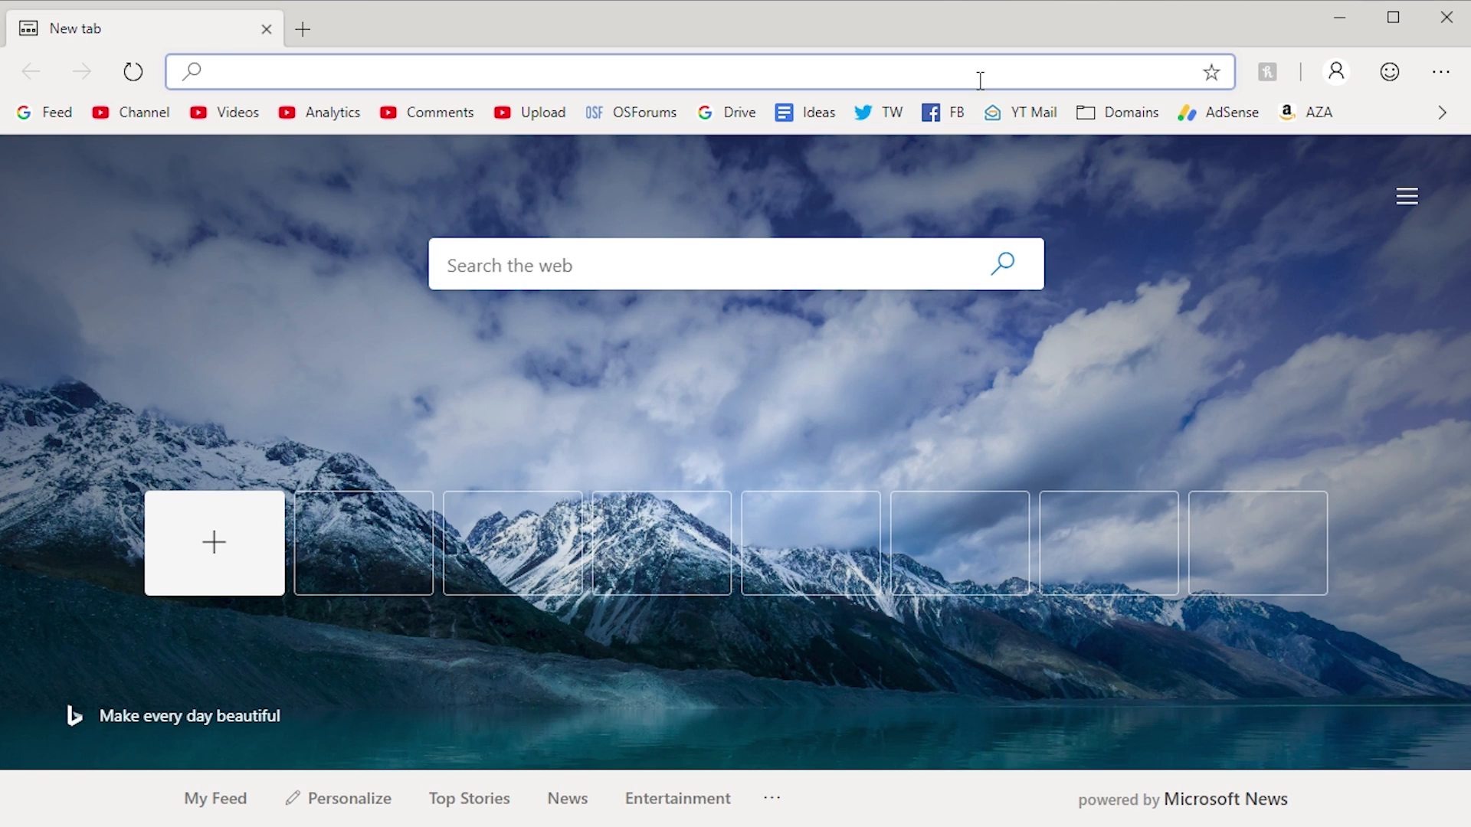
# Open Settings from the main menu to reach the Profile 1 section at edge://settings.
pyautogui.click(1439, 71)
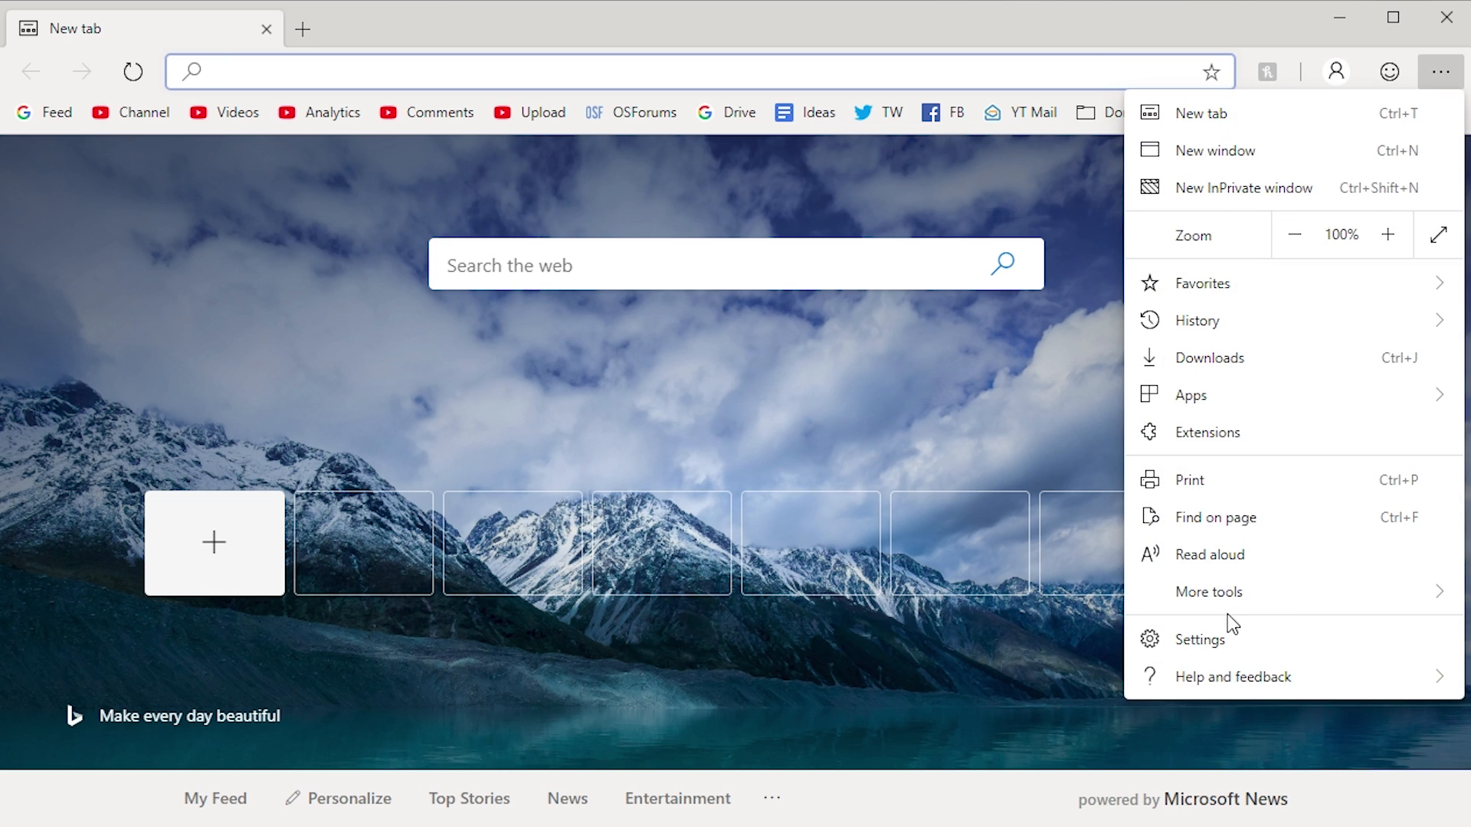
pyautogui.click(1199, 638)
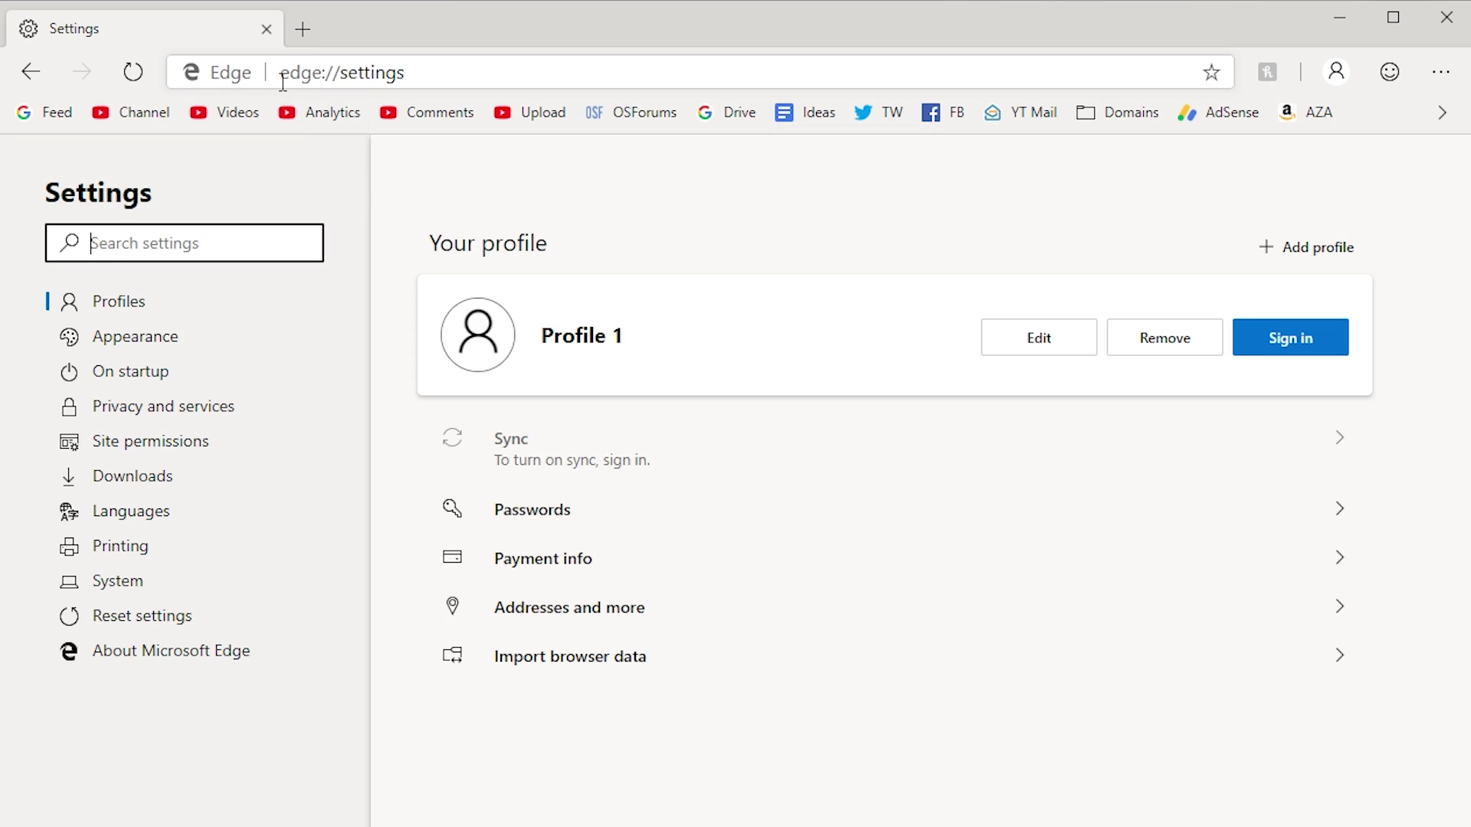
pyautogui.click(222, 72)
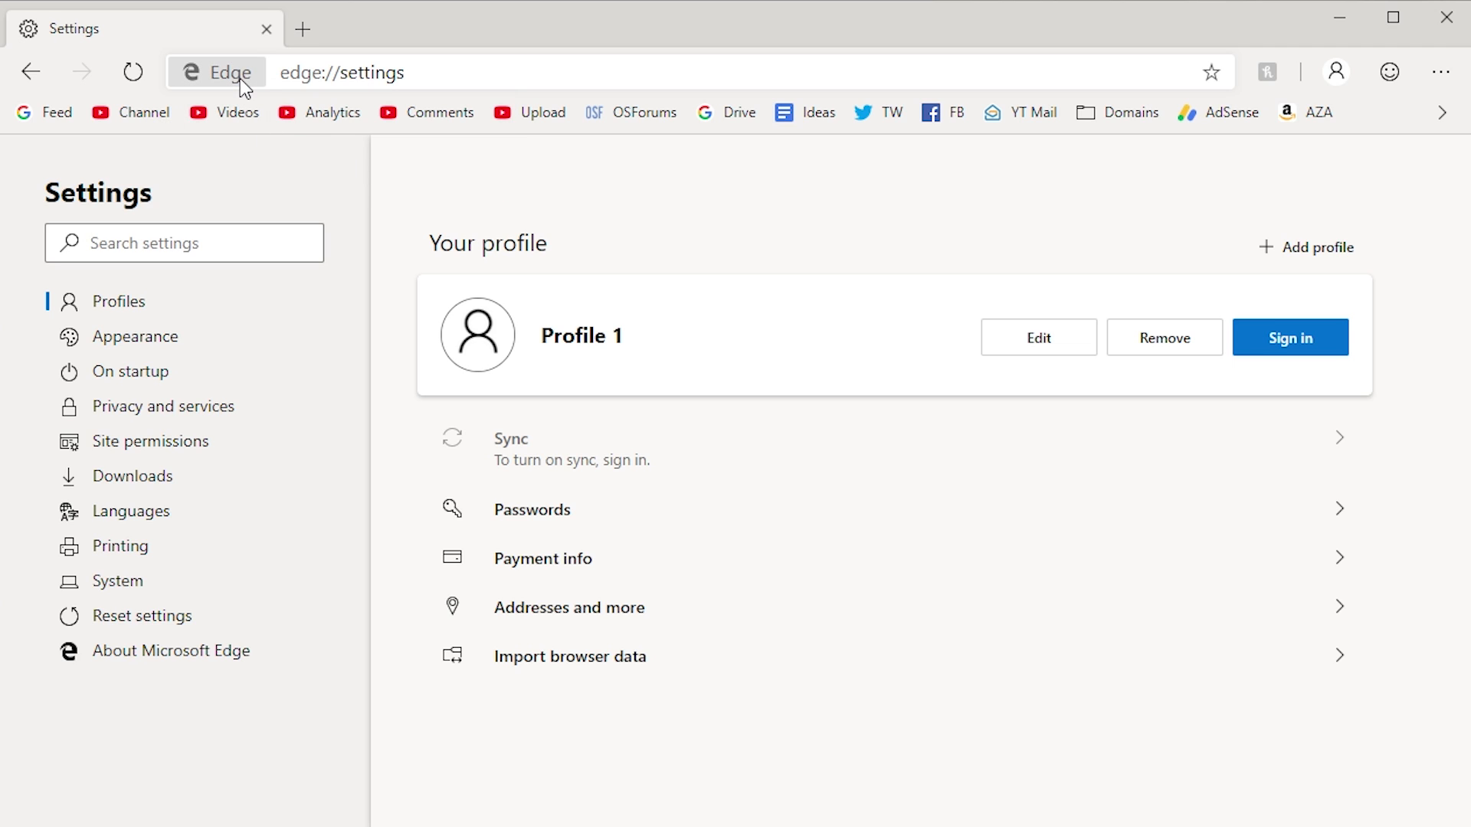
pyautogui.moveTo(252, 92)
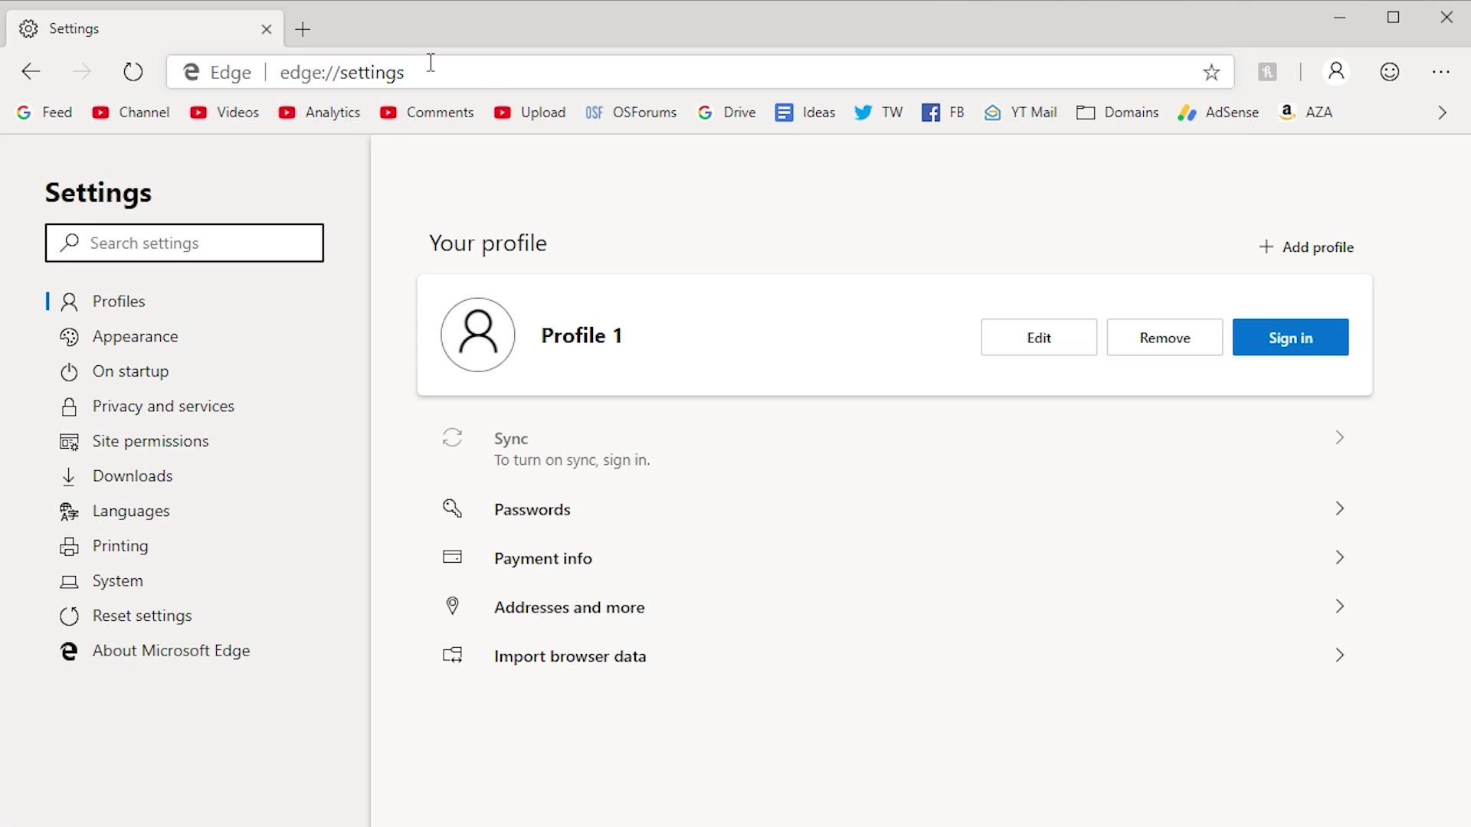
# Enter chrome://bookmarks to be redirected to the Favorites page.
pyautogui.write('chrome://')
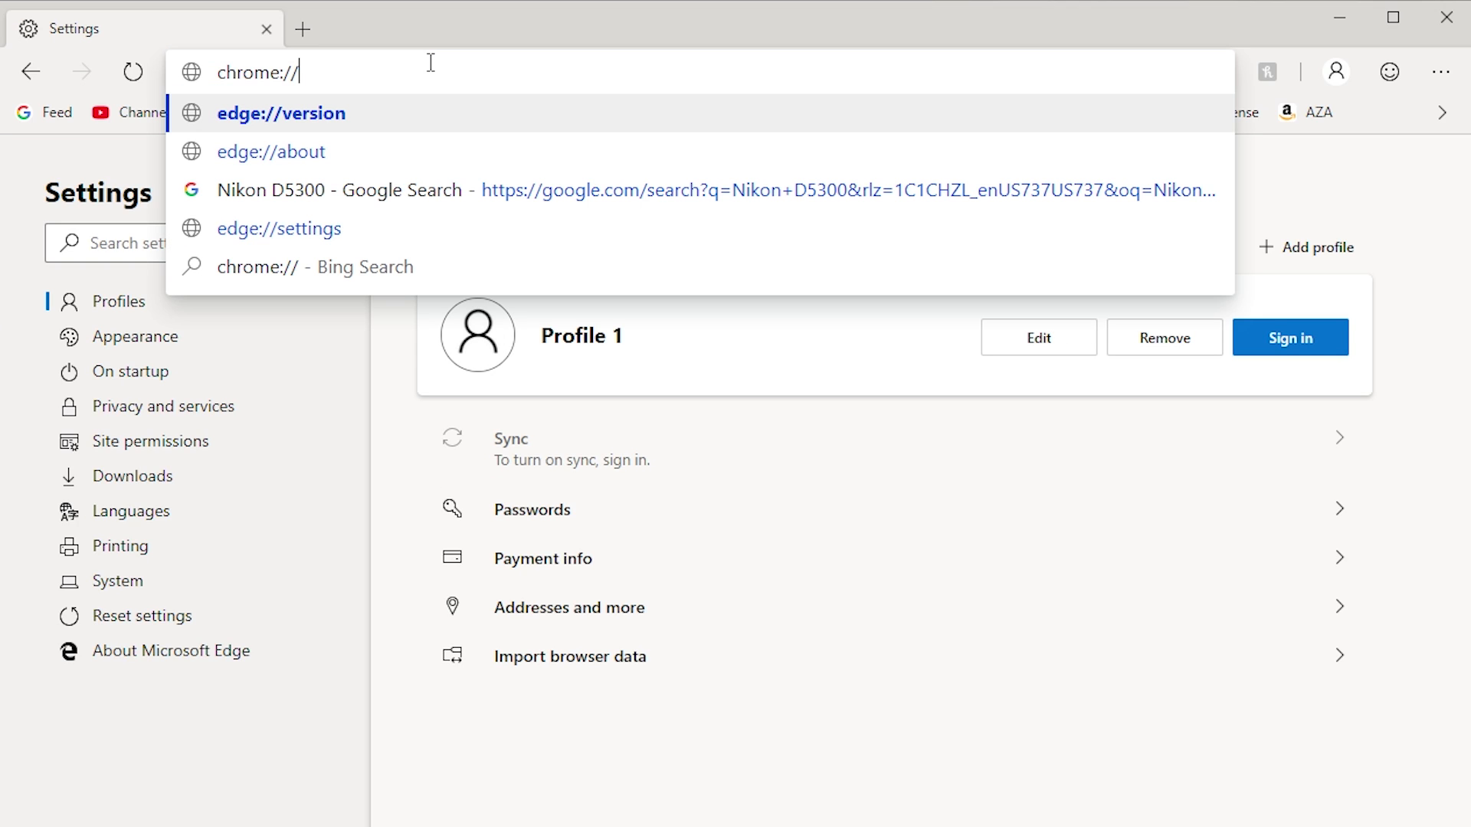
pyautogui.write('bookm')
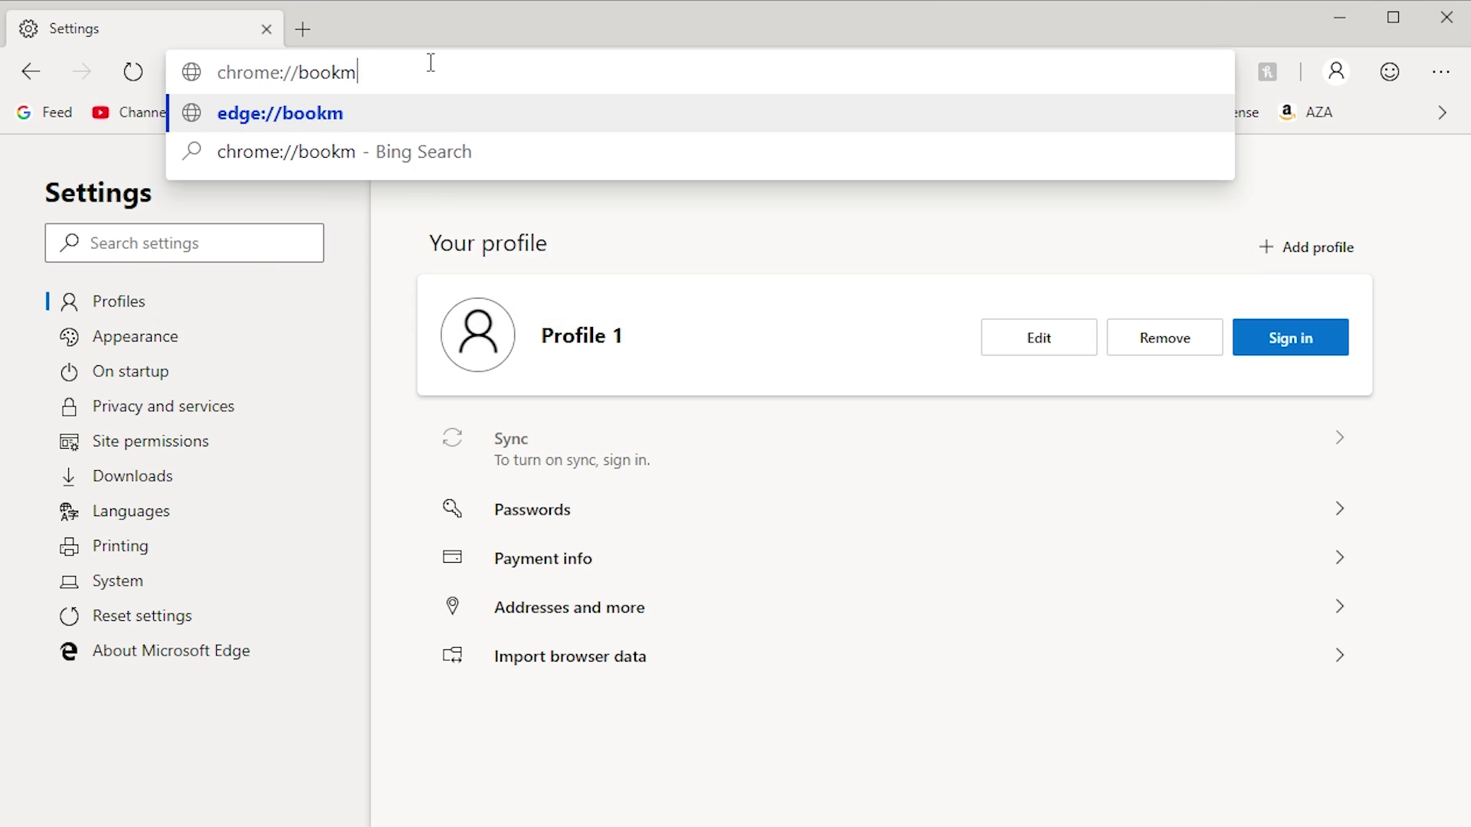
pyautogui.press('Enter')
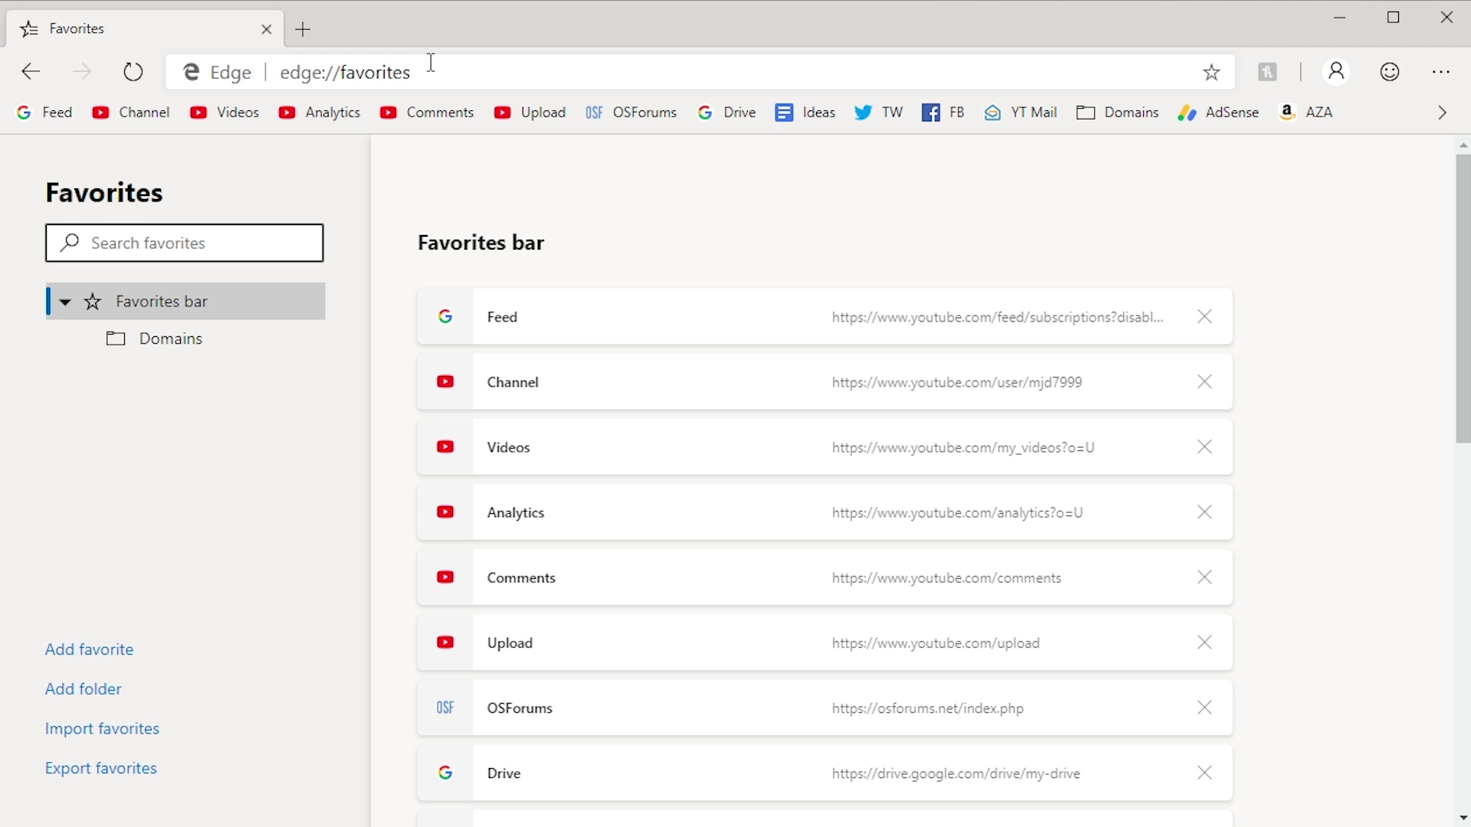
# Enter chrome://chrome-urls to reach the List of Edge URLs page.
pyautogui.write('chrome extentions')
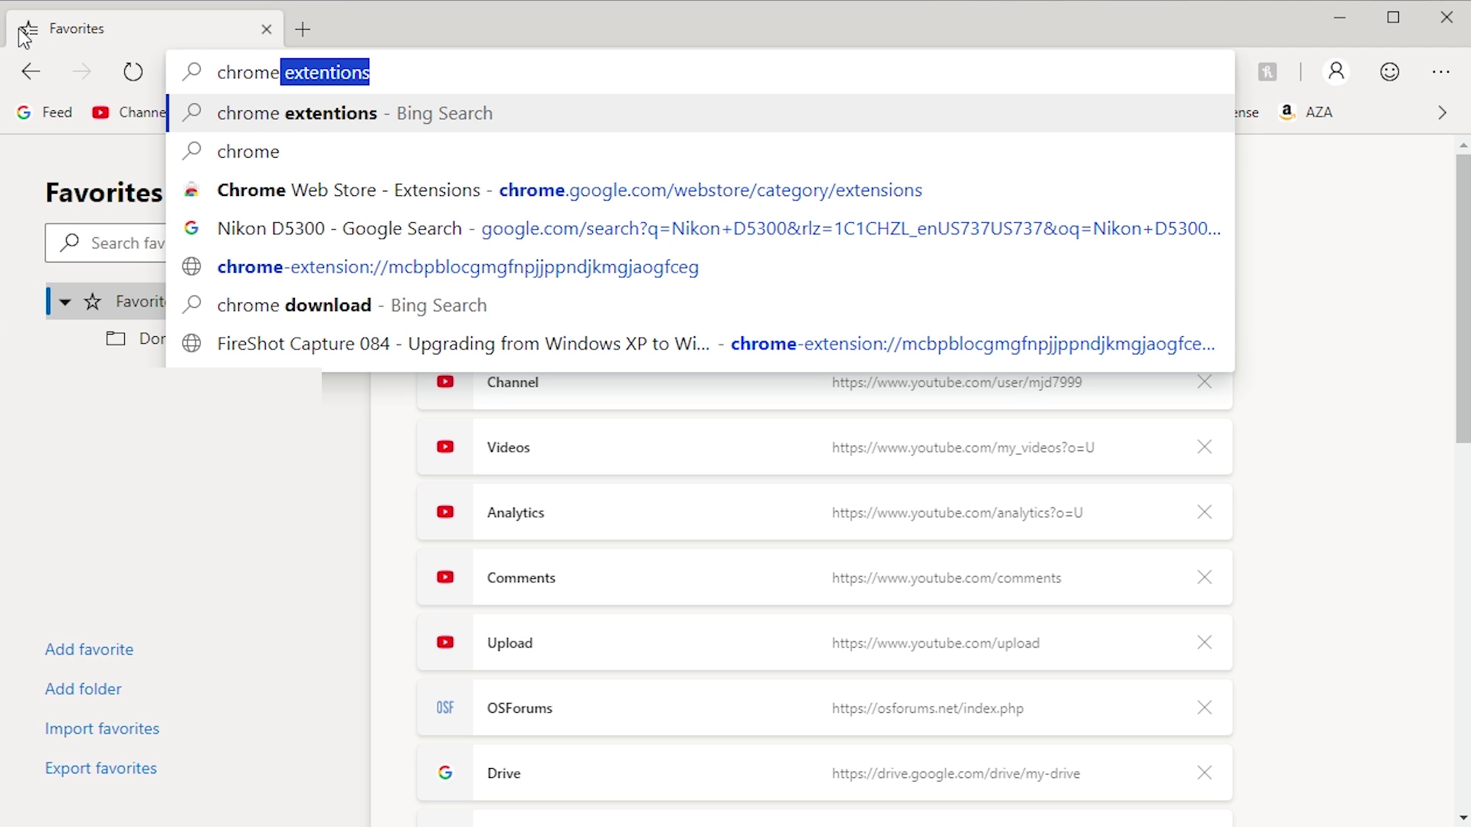
pyautogui.write('chrome://chrome-')
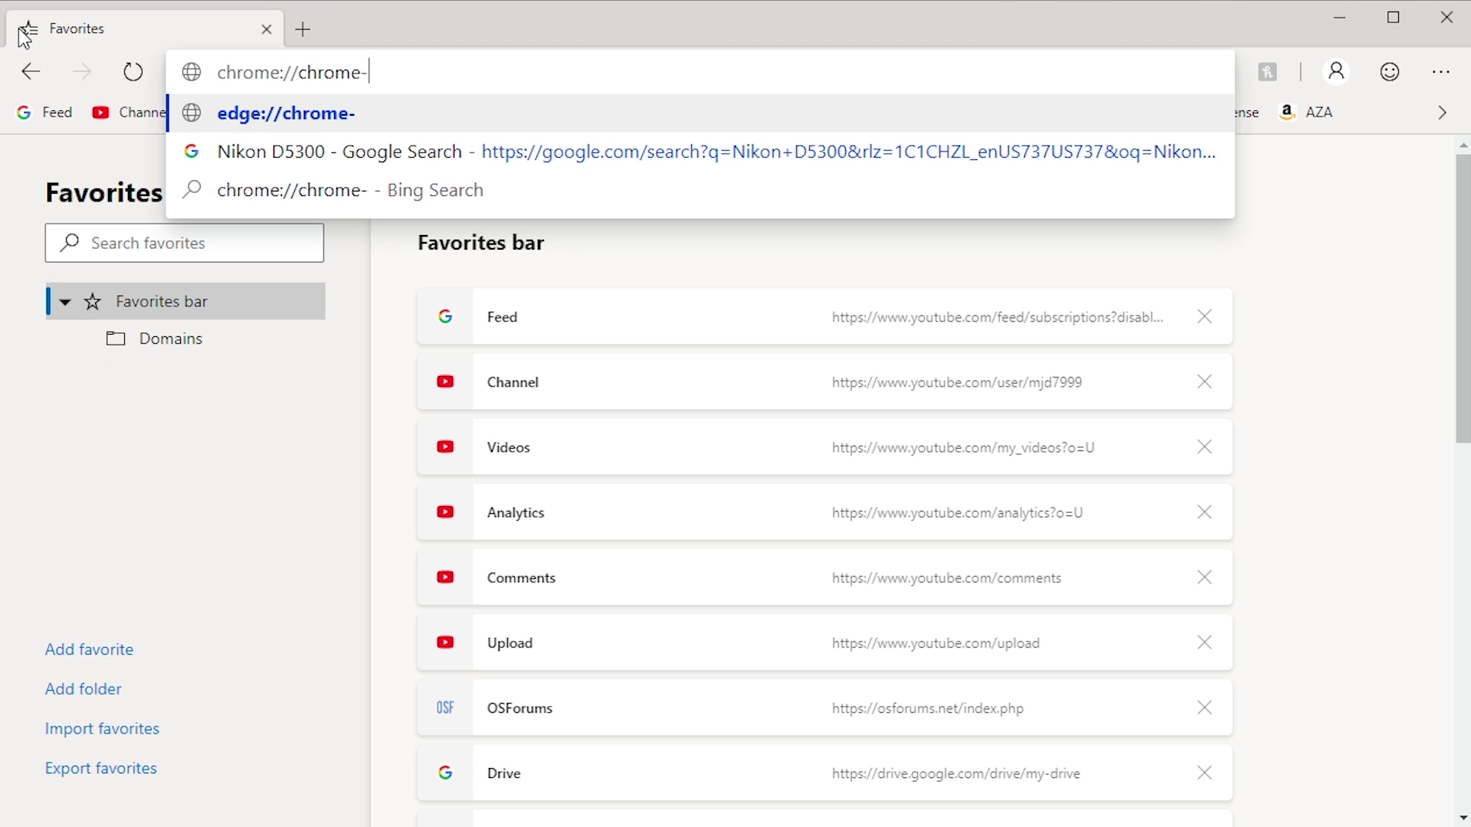
pyautogui.write('urls')
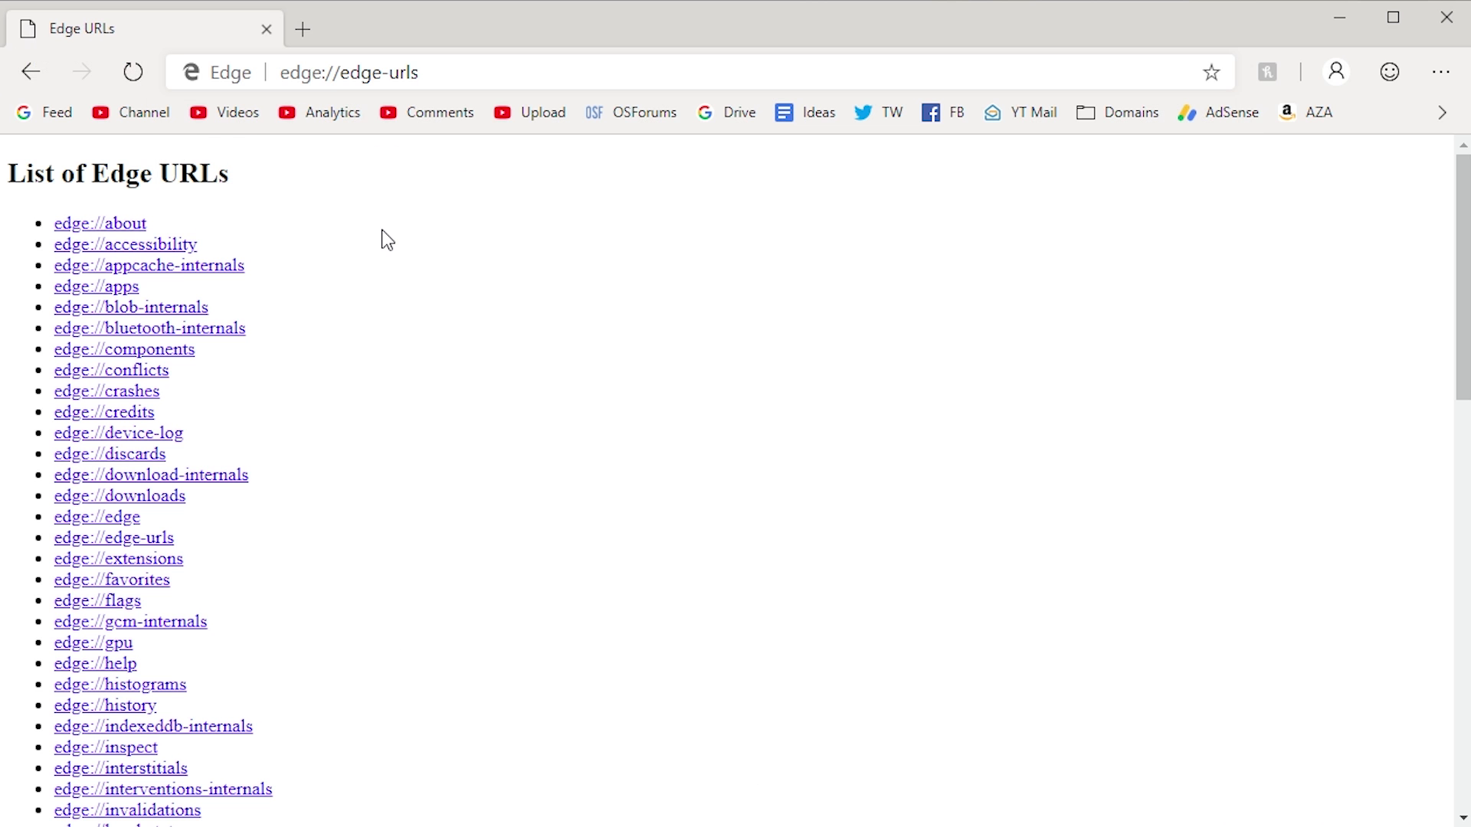
pyautogui.moveTo(474, 95)
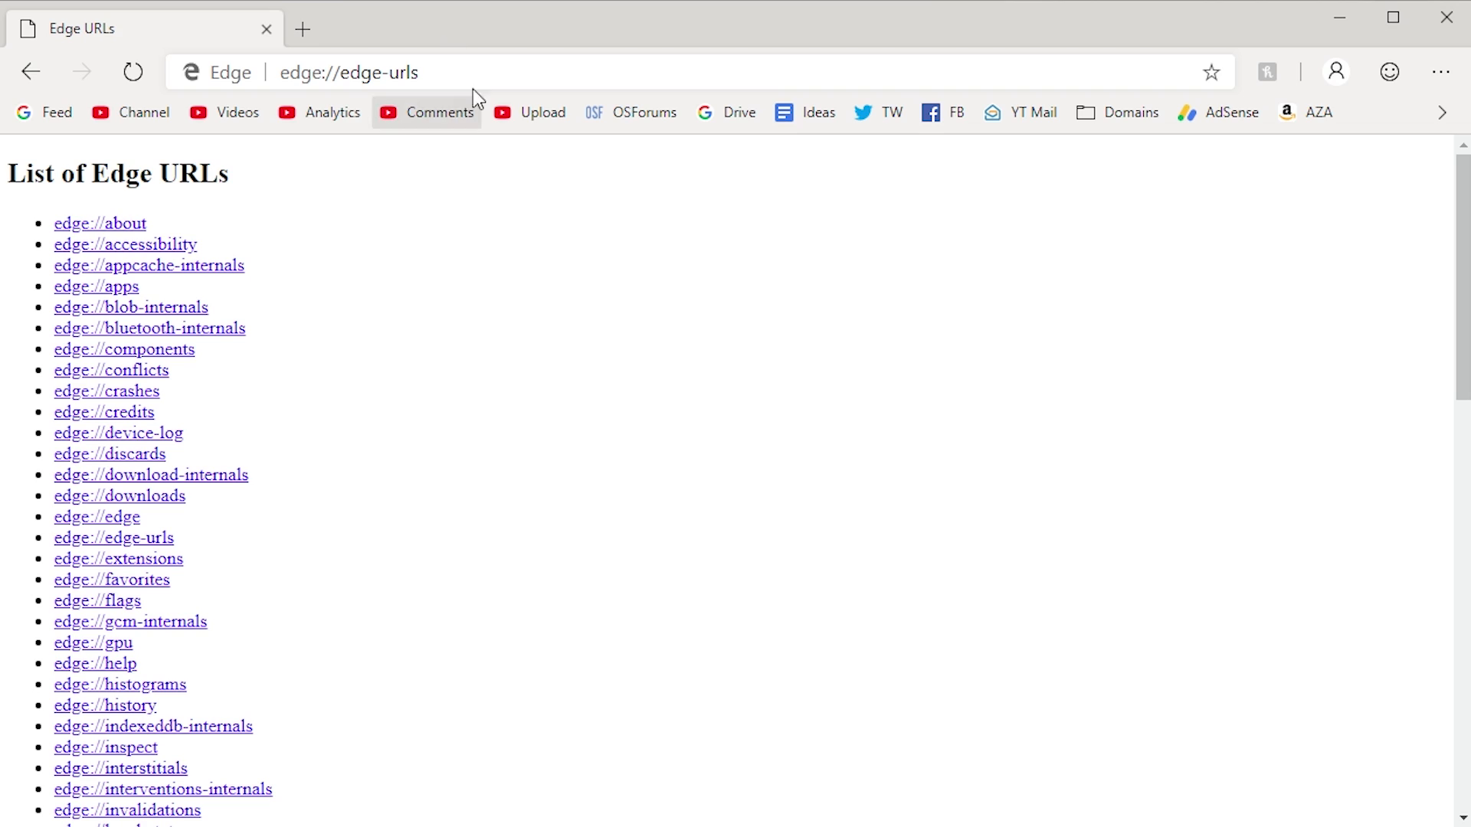
# Scroll the List of Edge URLs down to edge://webrtc-logs and the For Debug heading.
pyautogui.scroll(-3)
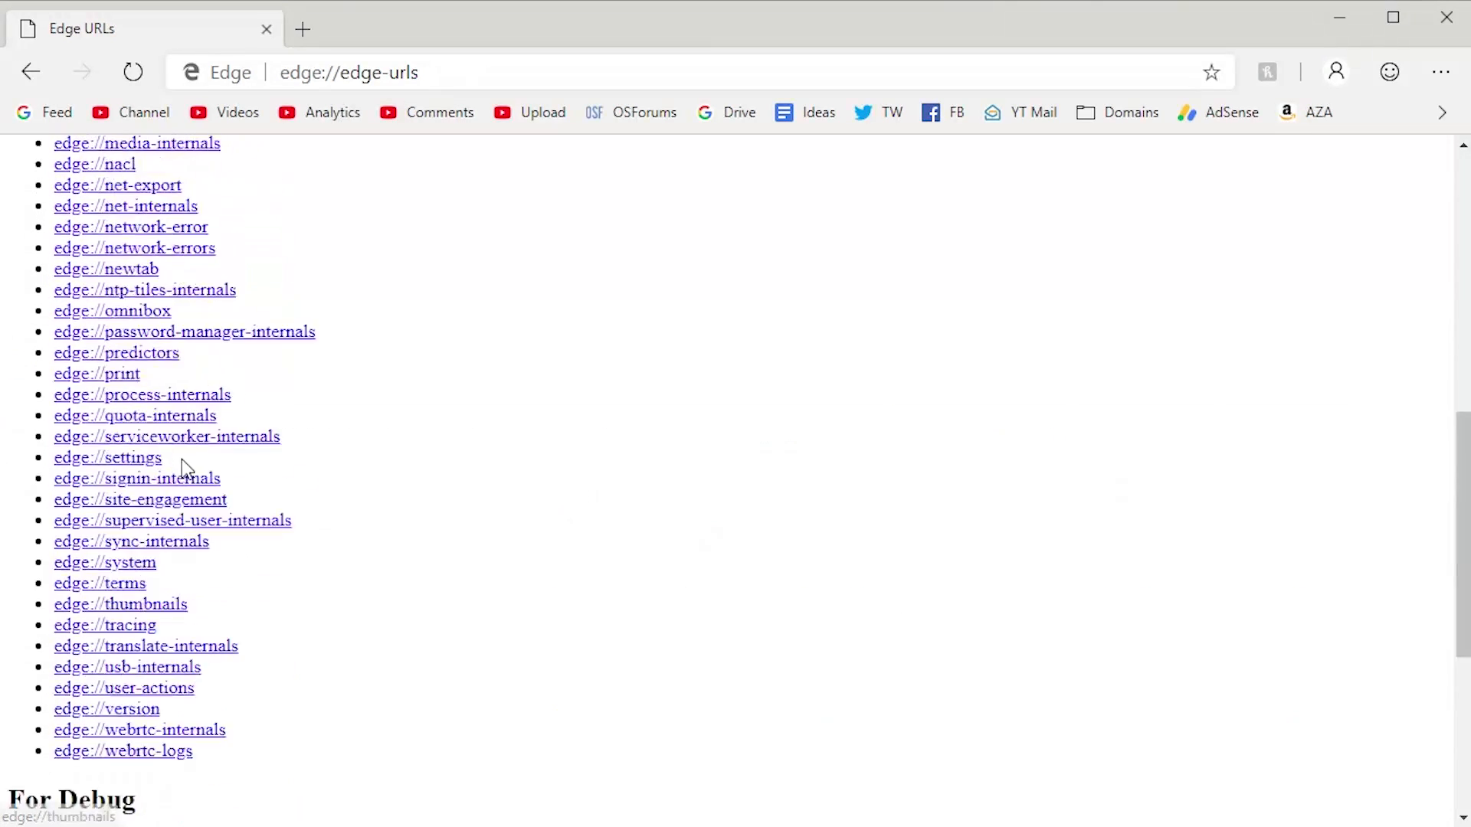